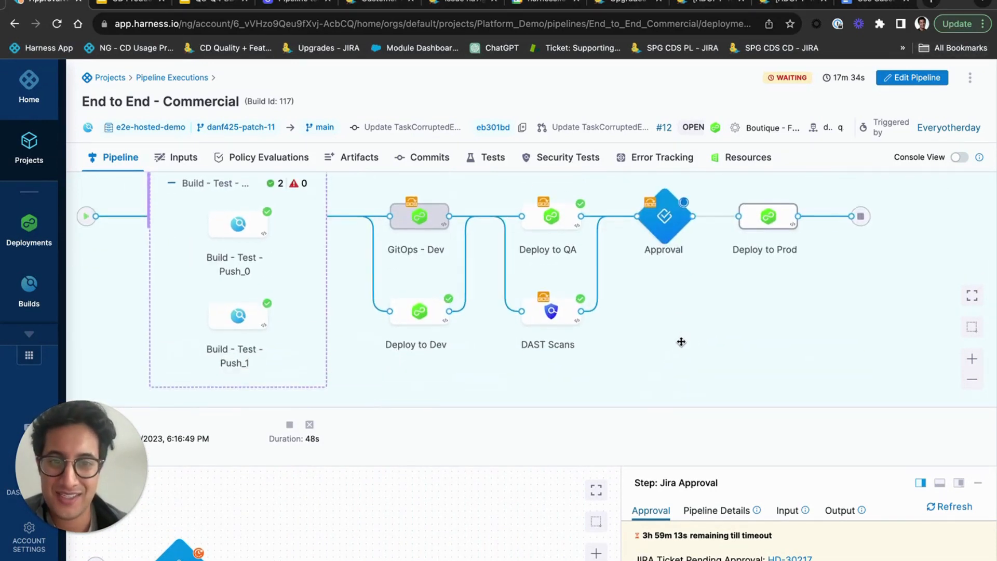
mouse_move(263, 313)
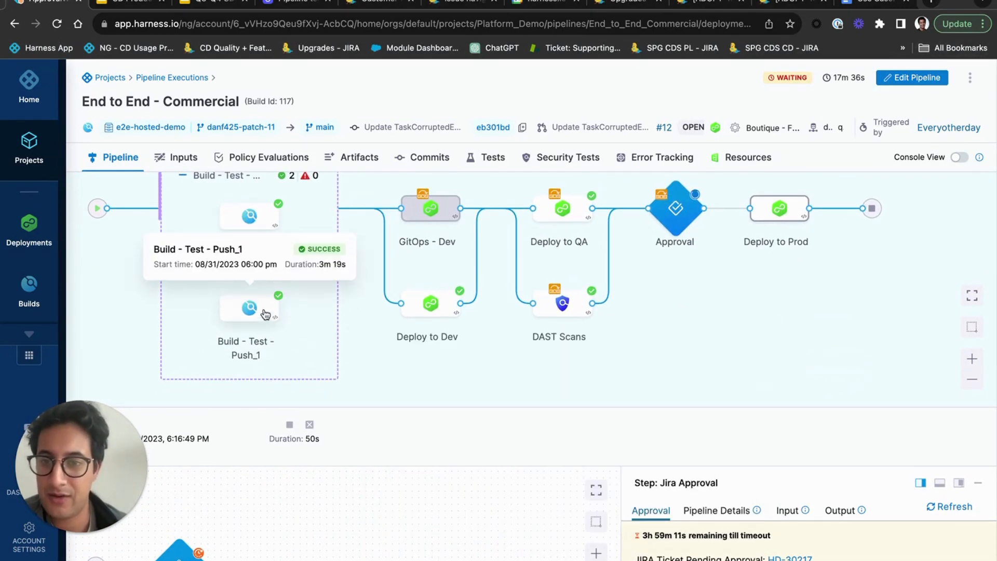
mouse_move(430, 302)
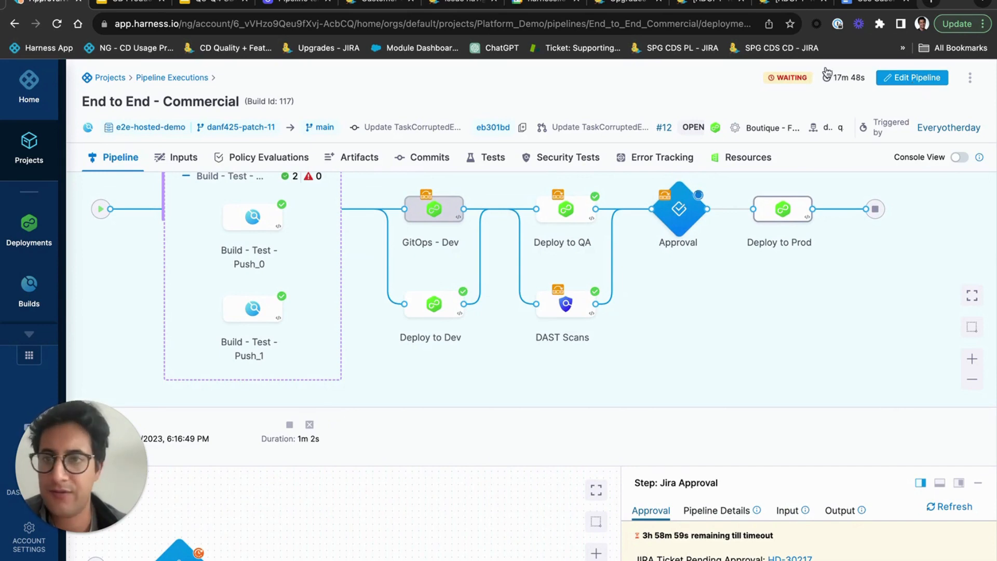
From the Projects list, scroll to Platform Demo and show its Pipeline Executions.
click(29, 146)
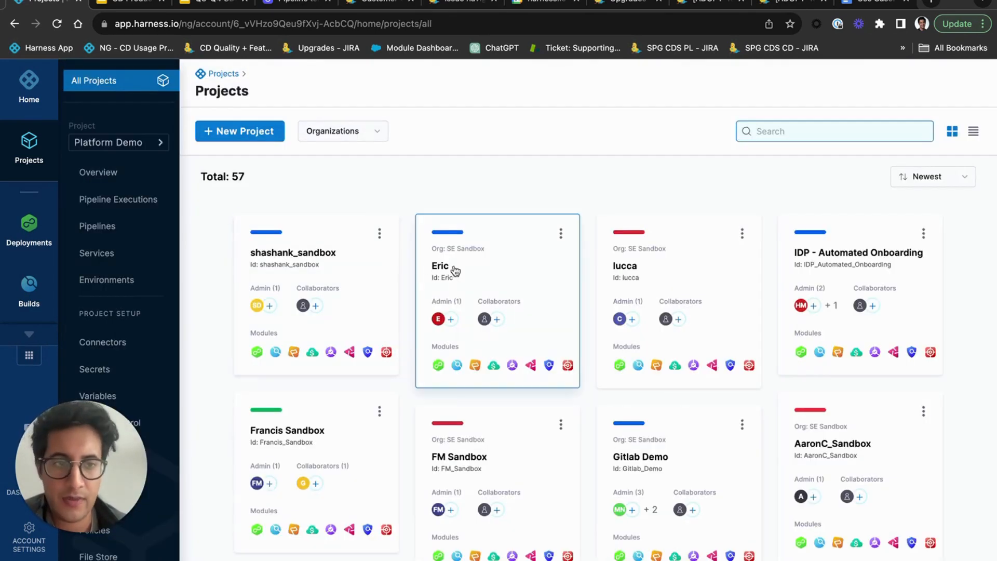
mouse_move(294, 227)
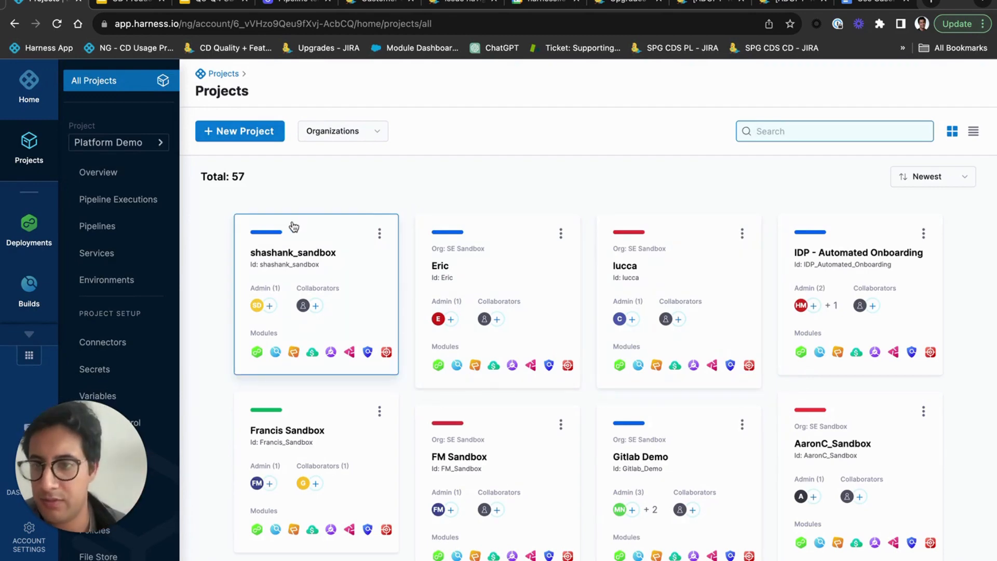
scroll(down, 3)
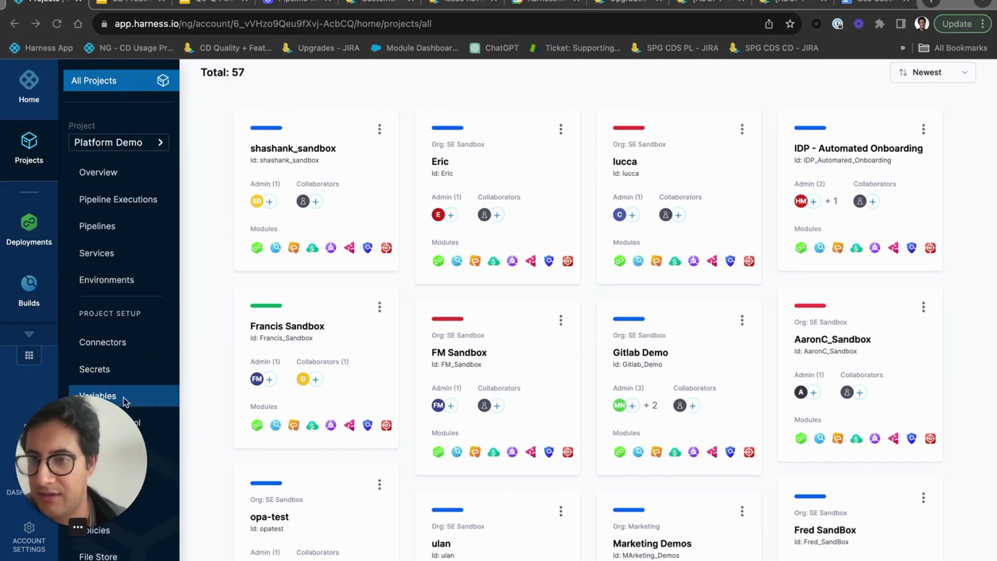
scroll(down, 3)
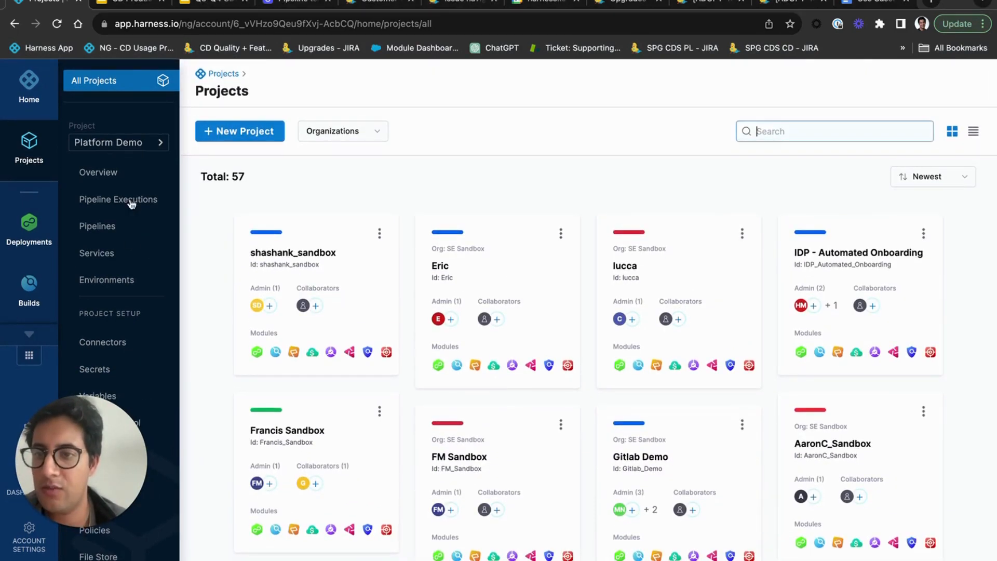
click(118, 199)
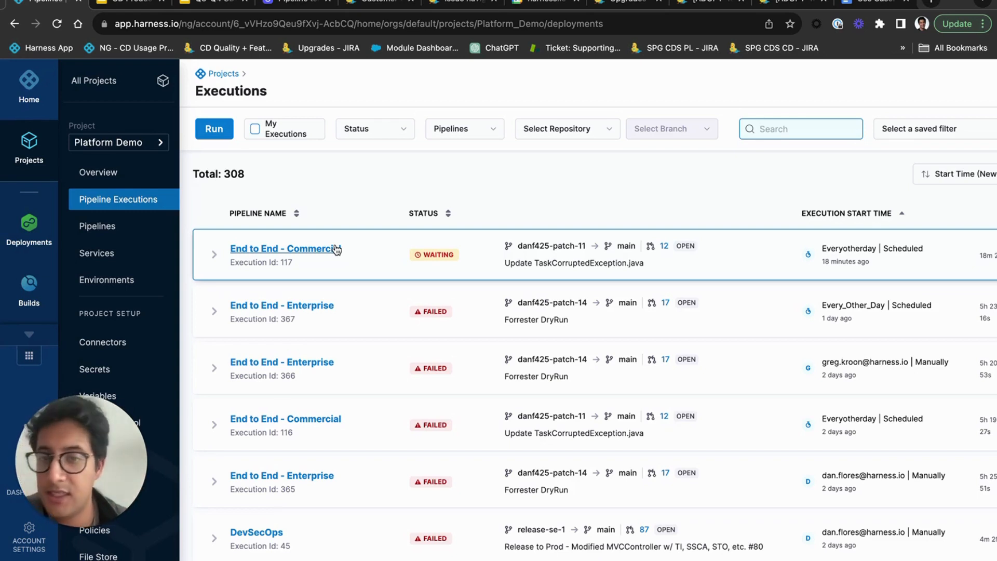
Open the End to End - Commercial pipeline in Pipeline Studio.
click(285, 248)
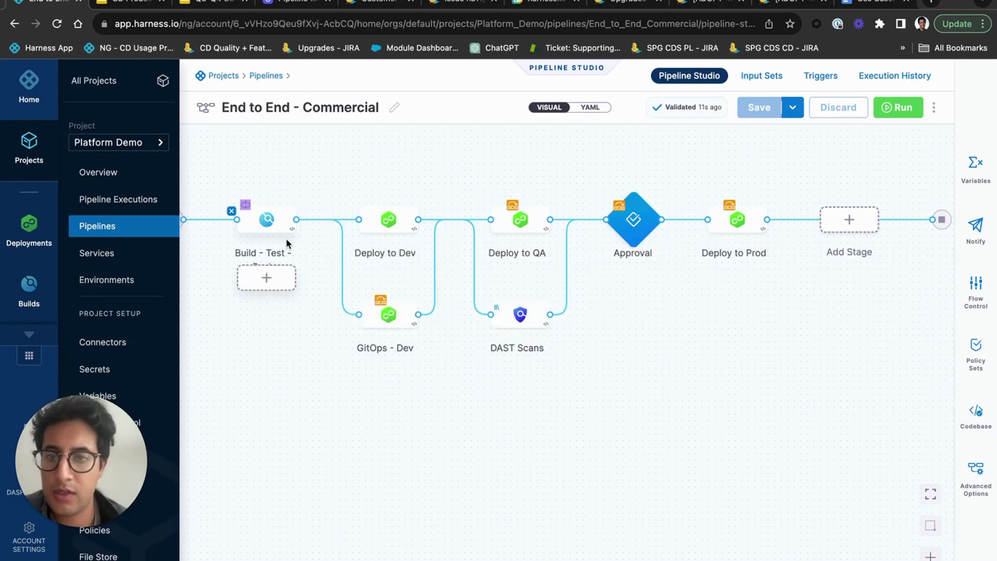
Review the Build - Test - Push stage Overview: Shared Paths and Cache Intelligence enabled.
click(266, 219)
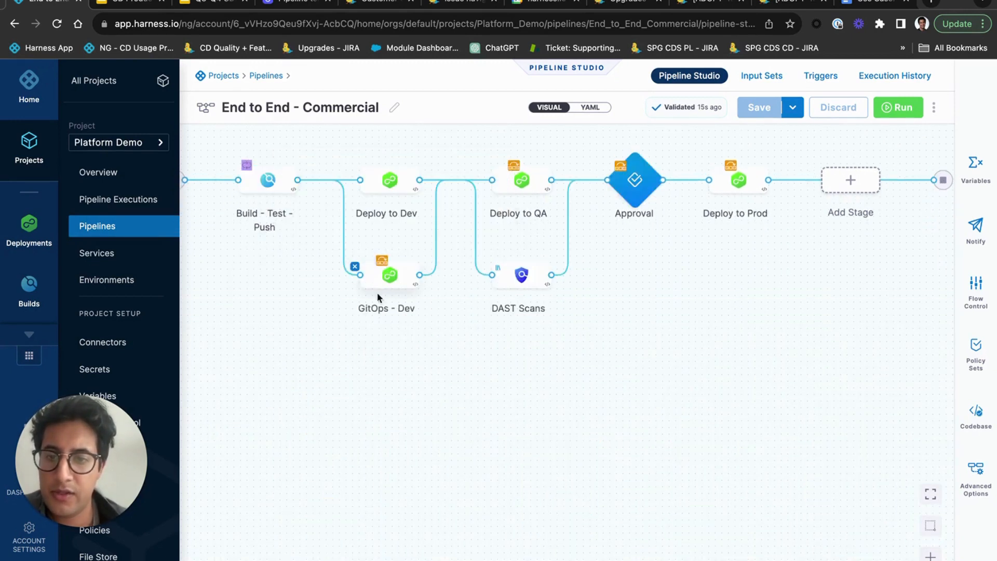
click(264, 180)
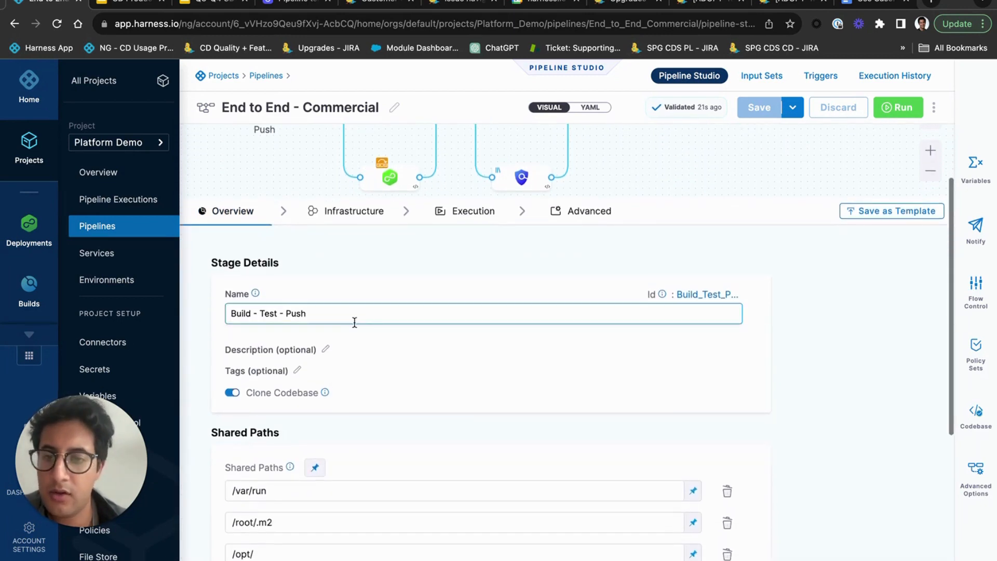
scroll(down, 3)
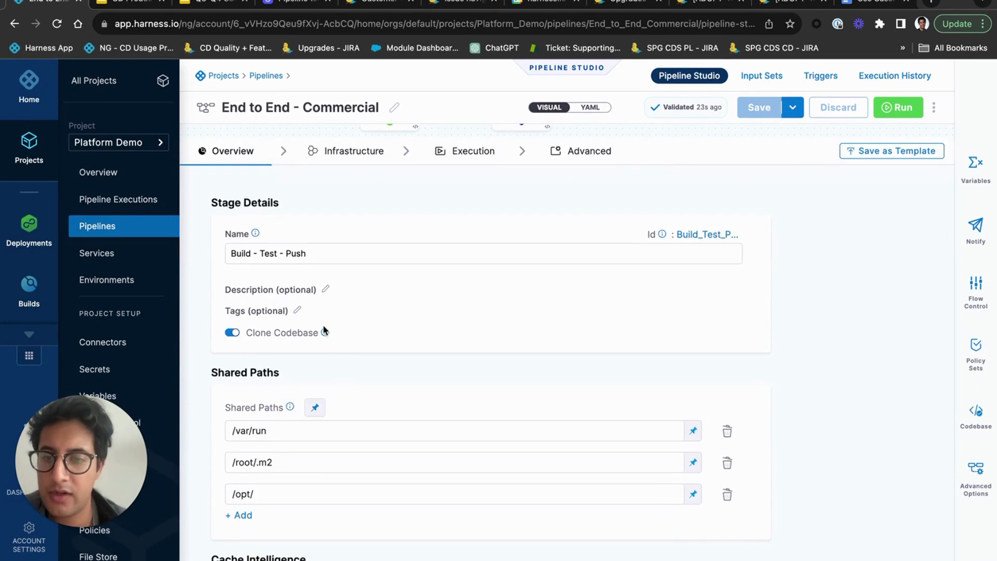
scroll(down, 3)
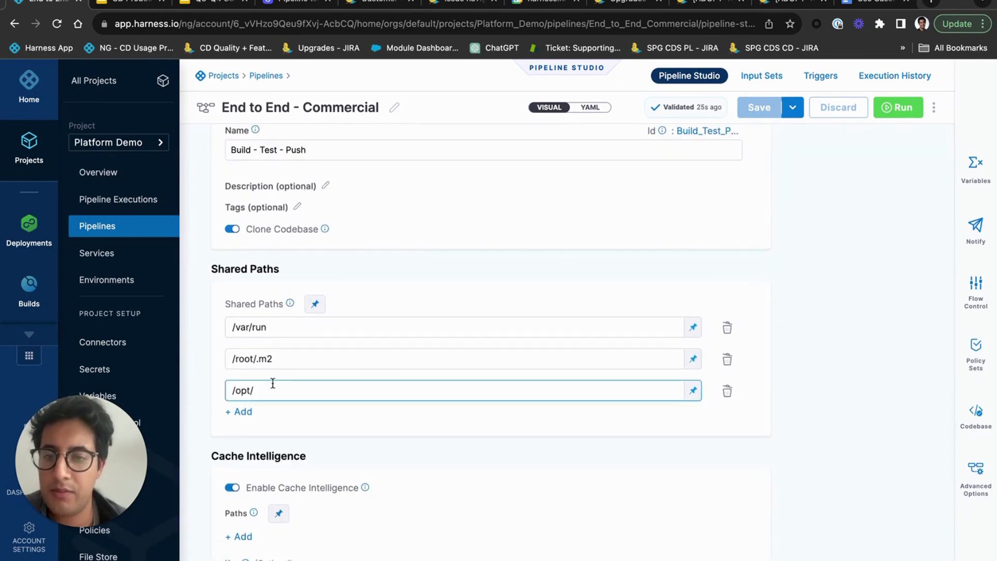
scroll(down, 3)
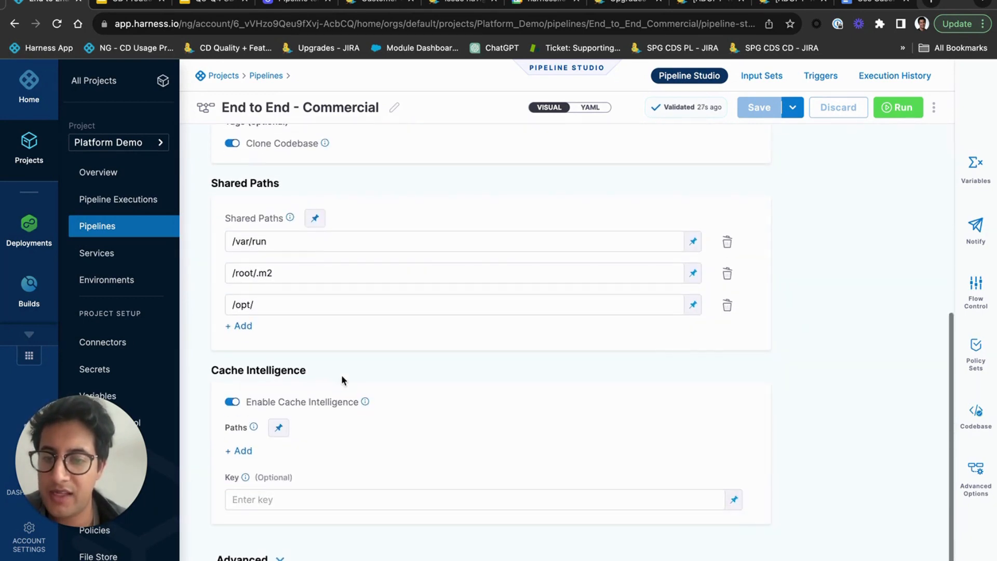
mouse_move(365, 401)
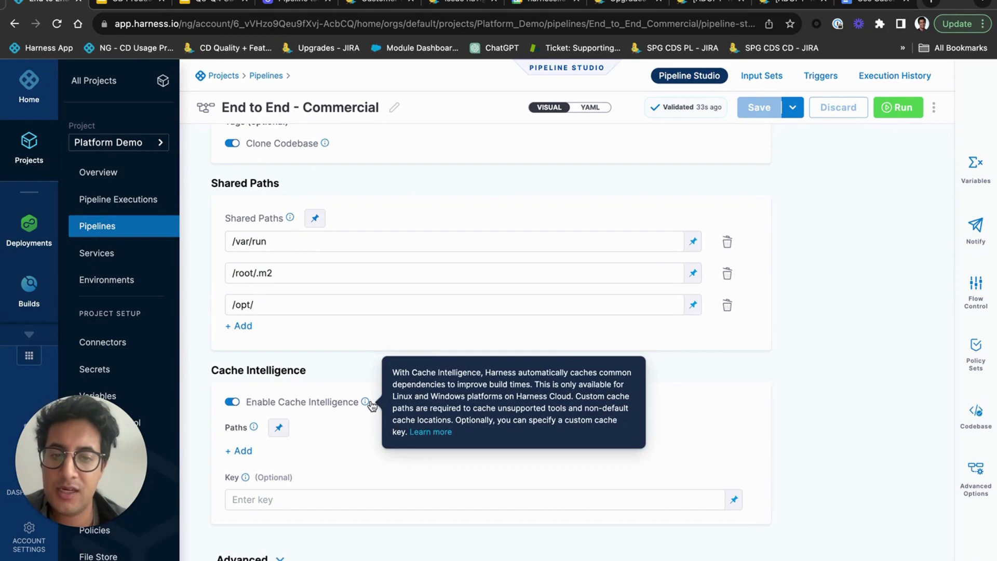
scroll(down, 3)
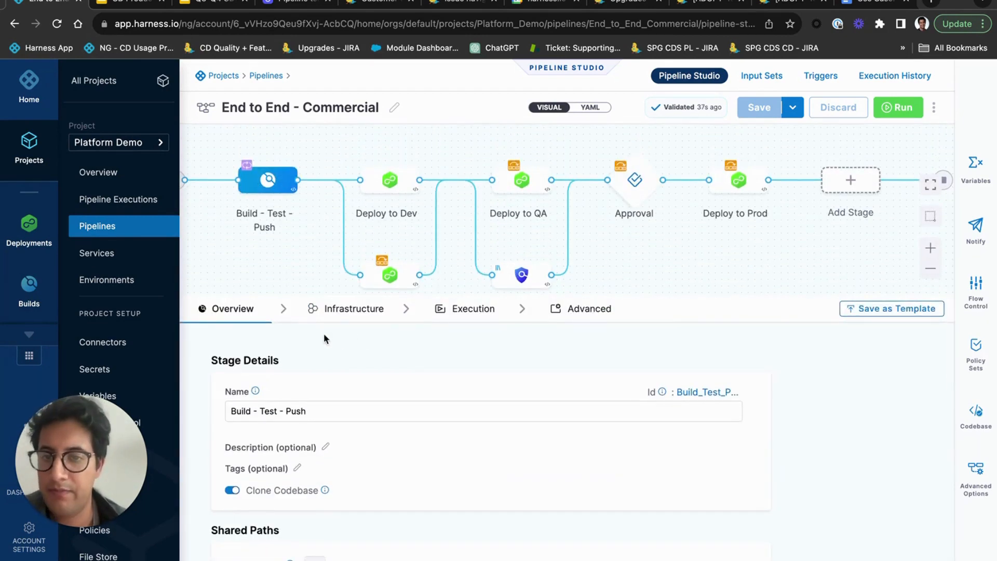
Review the stage's Infrastructure settings with Cloud infrastructure and Linux selected.
click(354, 308)
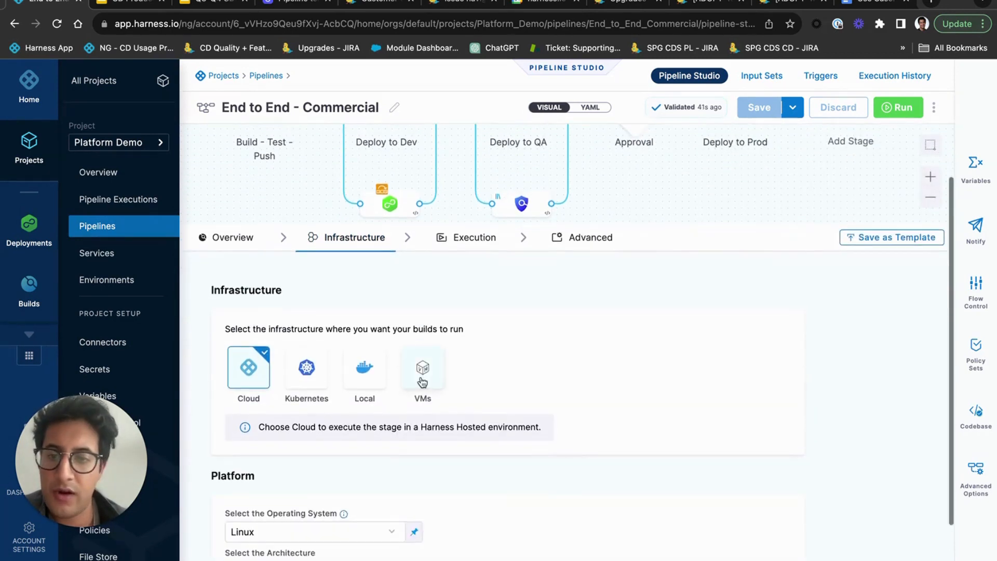
scroll(down, 3)
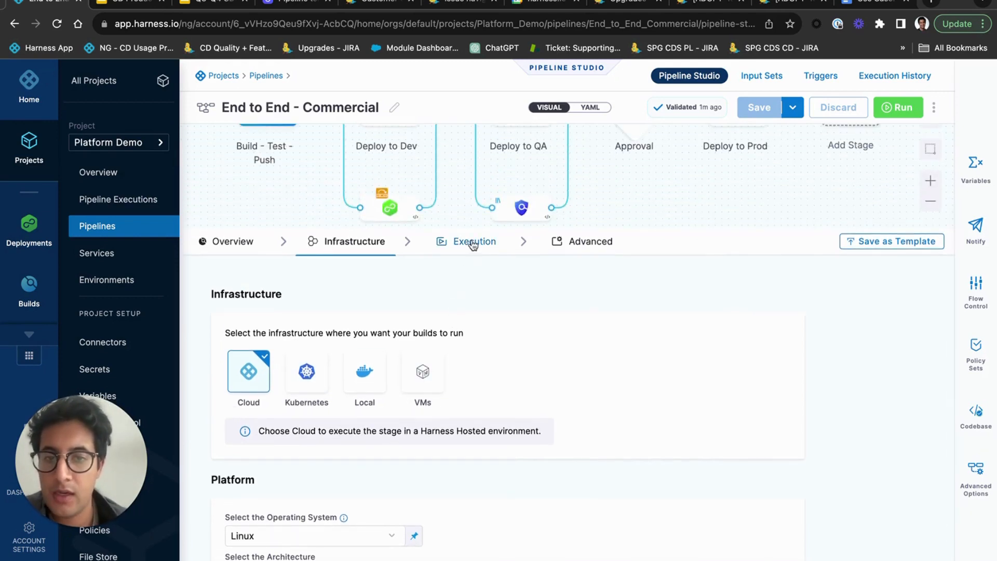
Review the stage's Execution step graph: SAST, Push Artifact, Image Scan, GitHub Status Checks.
click(474, 241)
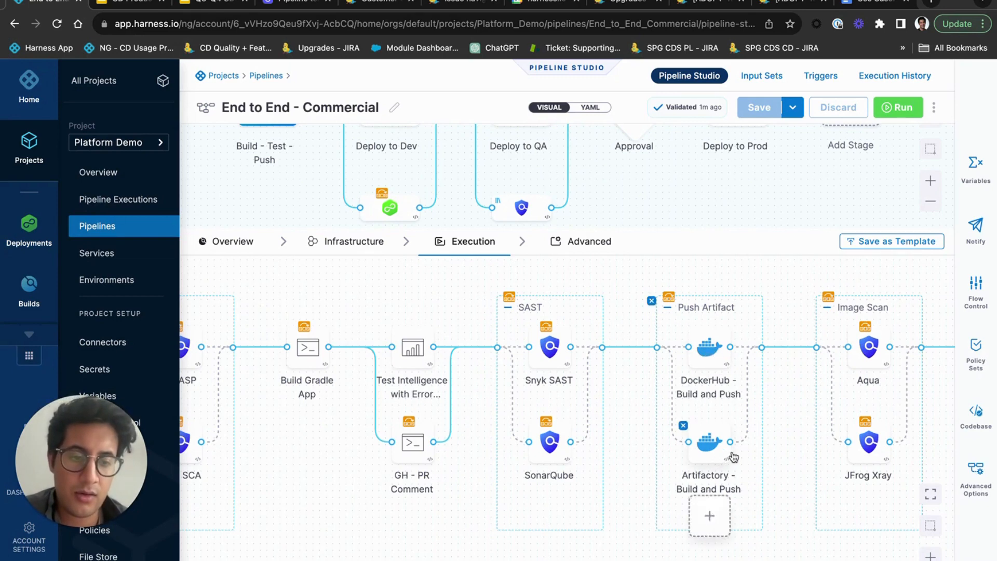
scroll(right, 3)
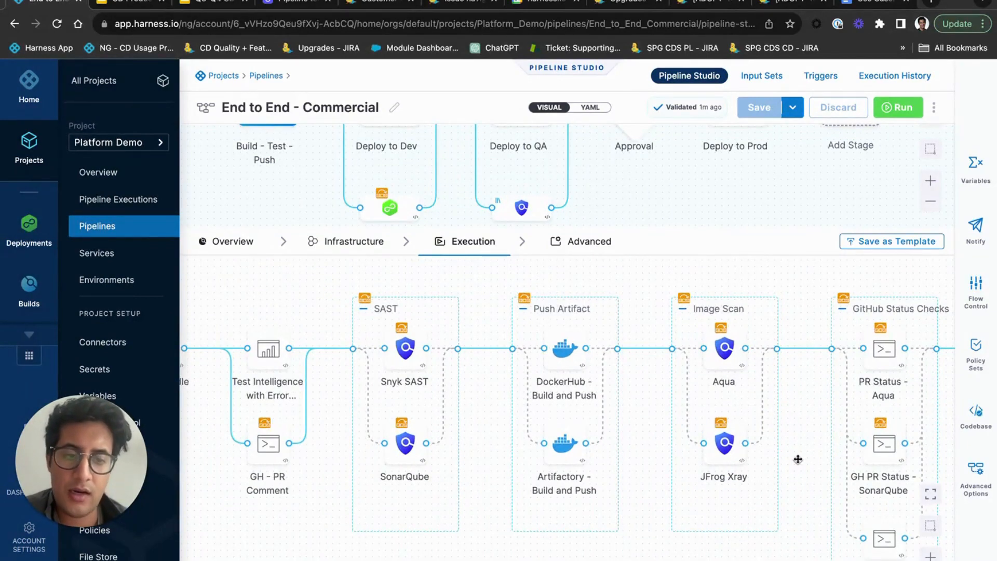
scroll(left, 3)
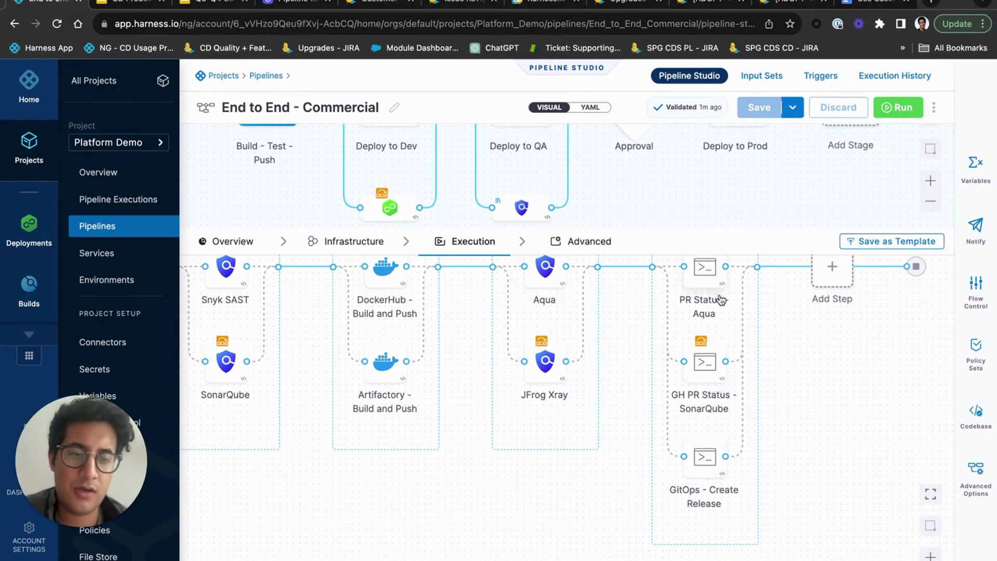
mouse_move(722, 327)
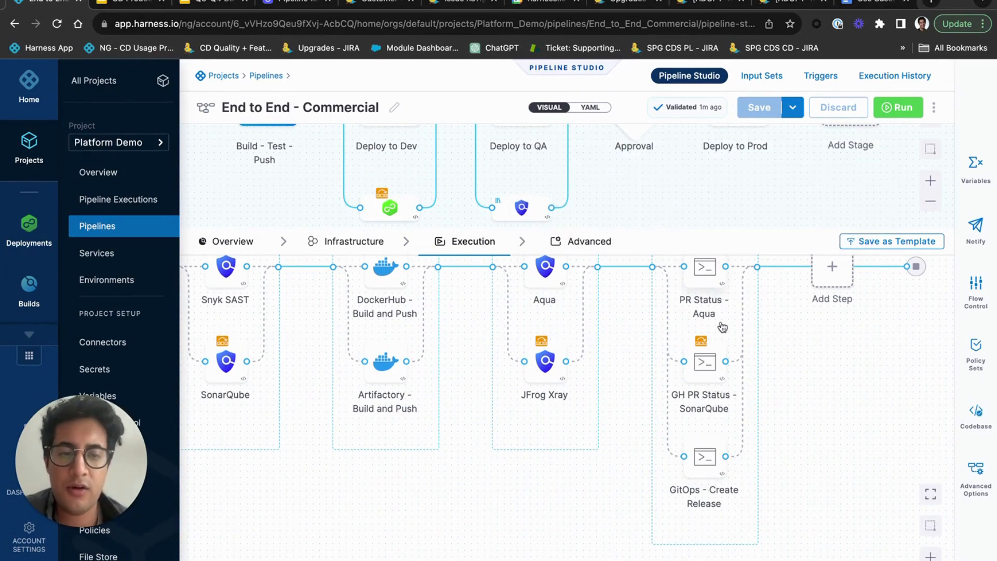
mouse_move(419, 529)
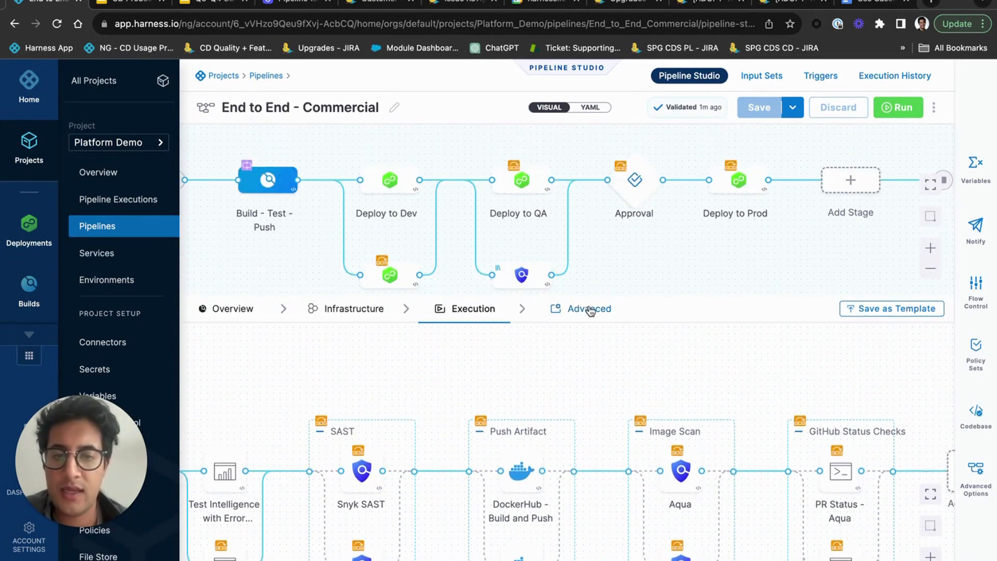
In the stage's Advanced settings, set a Parallelism looping strategy with parallelism: 2.
click(587, 309)
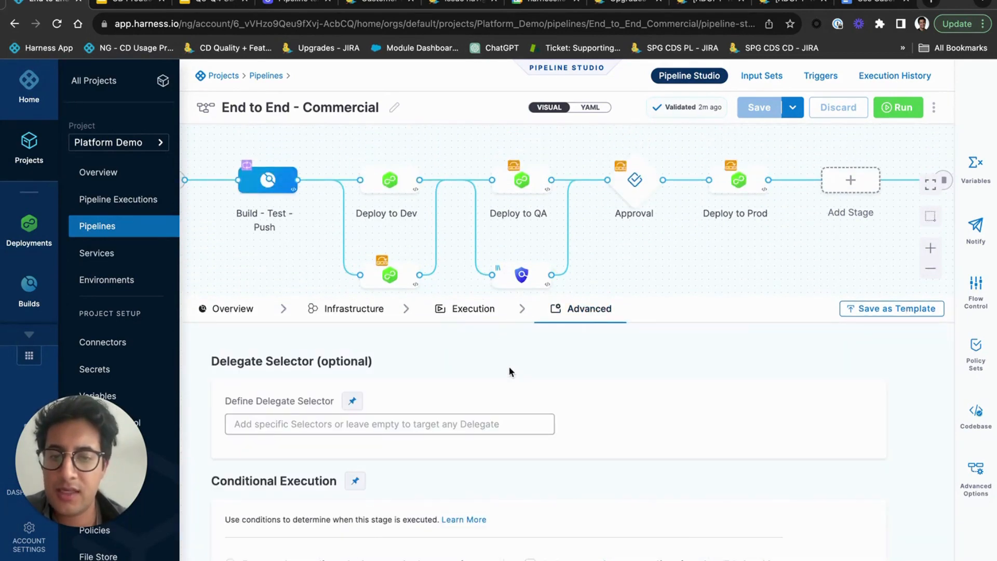
scroll(down, 3)
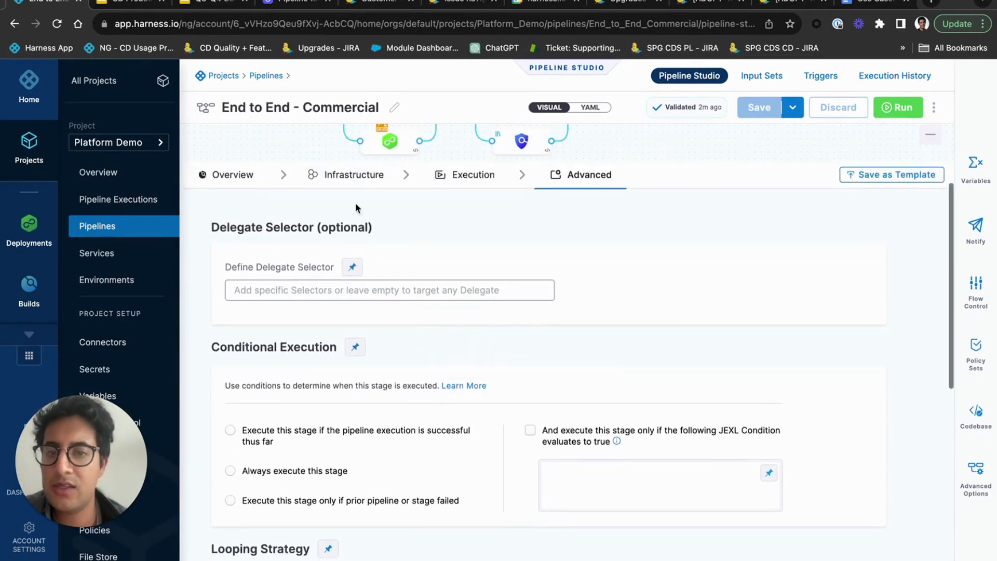
scroll(down, 3)
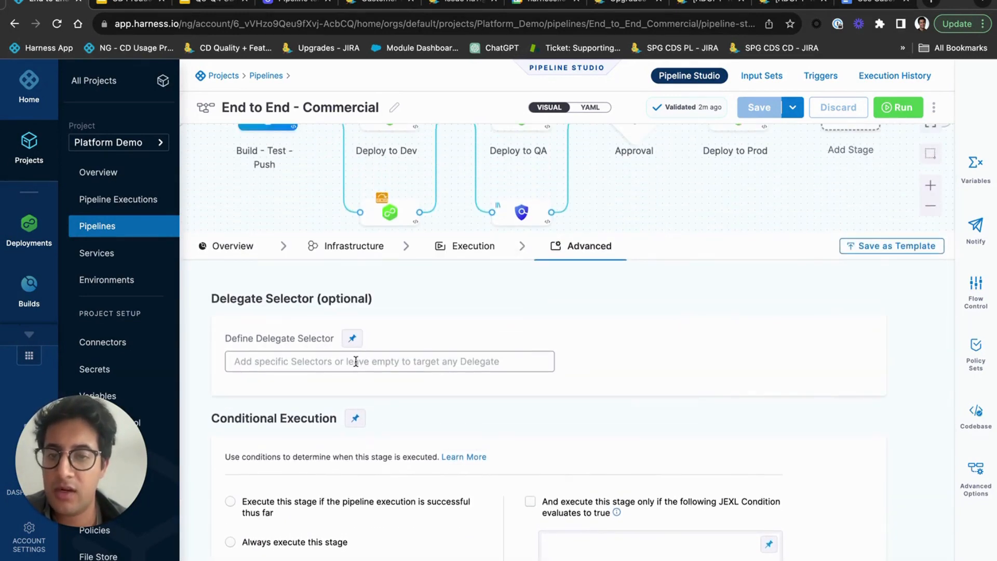
scroll(down, 3)
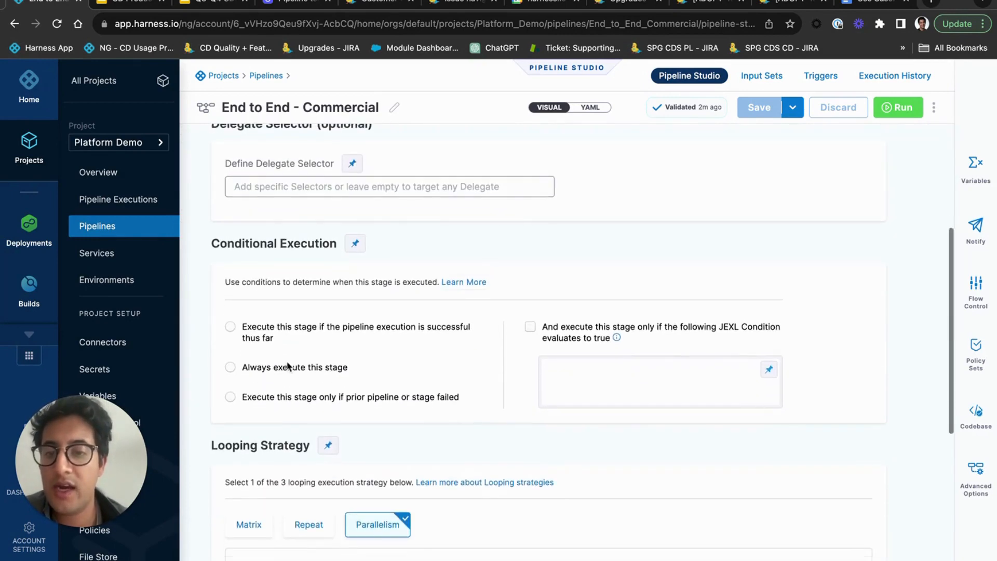
mouse_move(258, 336)
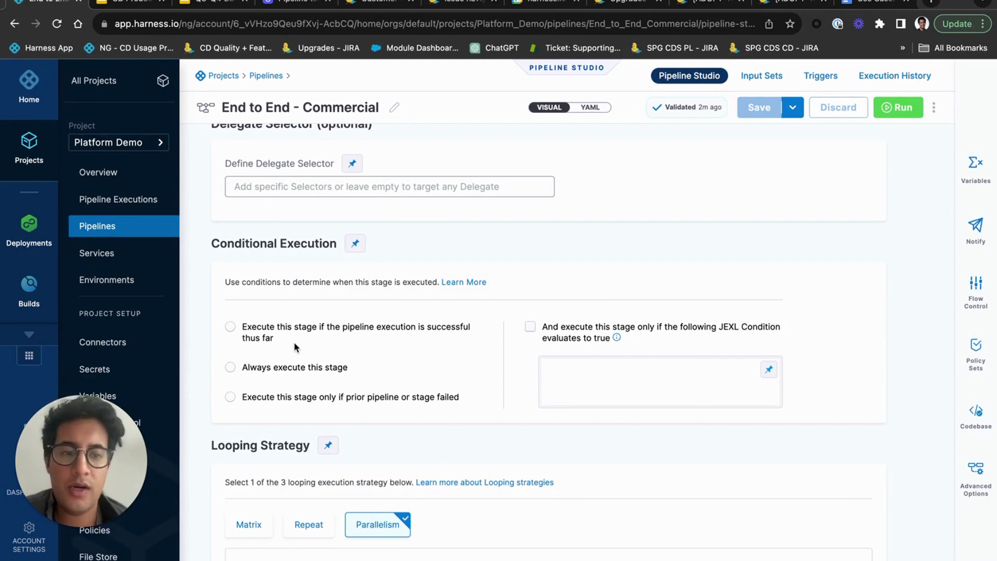
scroll(down, 3)
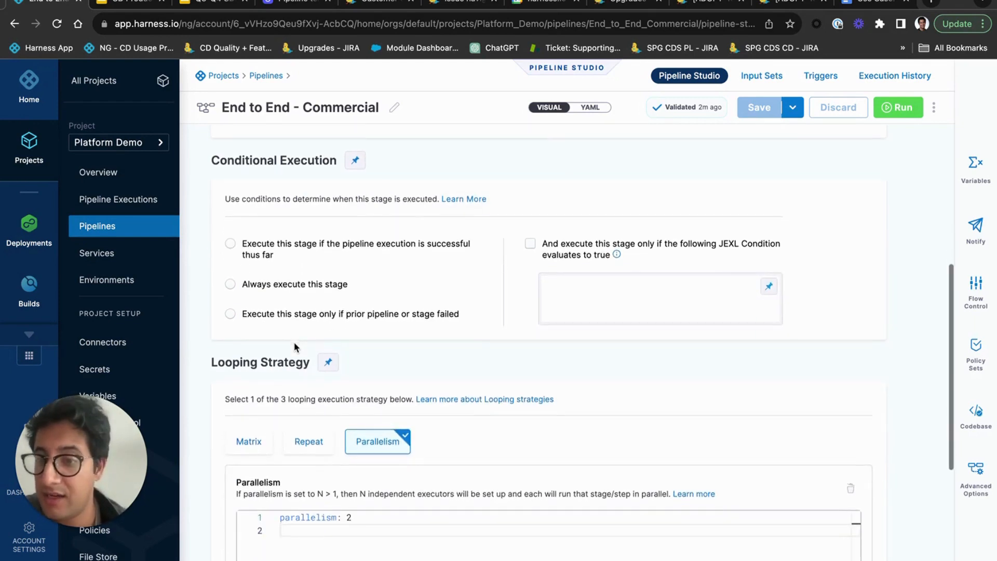
scroll(down, 3)
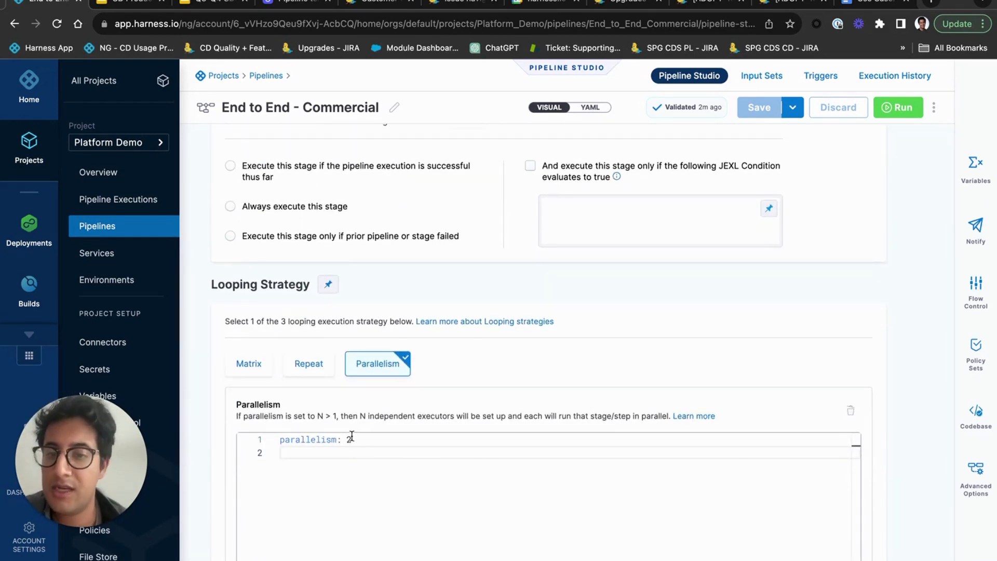
text(2)
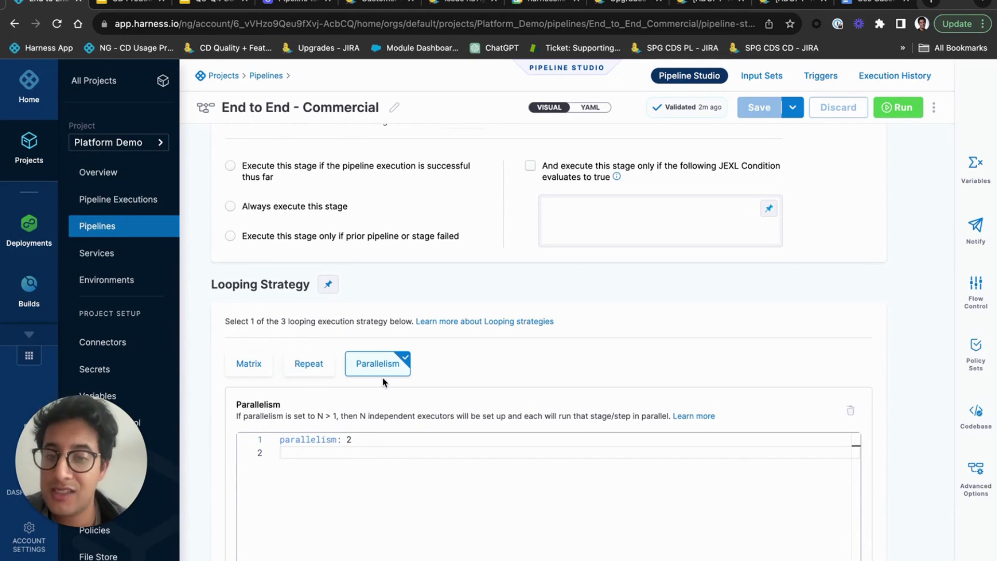
click(588, 308)
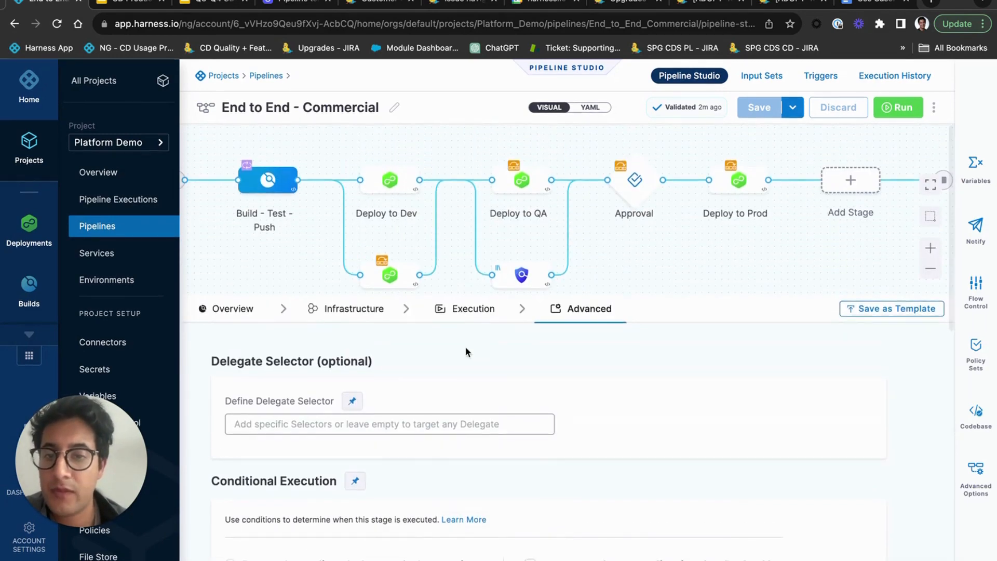
mouse_move(474, 308)
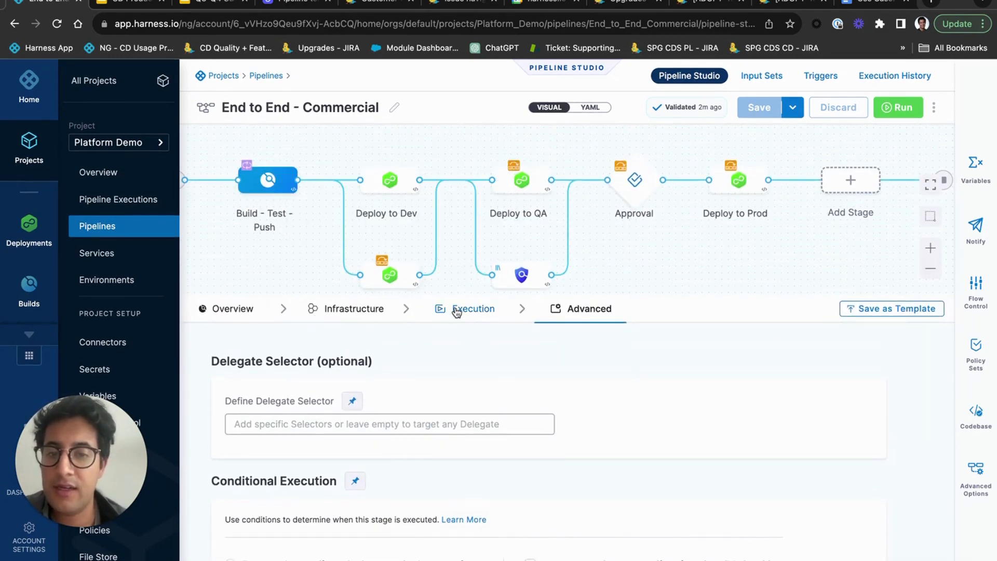
Return to the stage's Execution steps: SCA, Build Gradle App, Test Intelligence, SAST, Push Artifact.
click(473, 308)
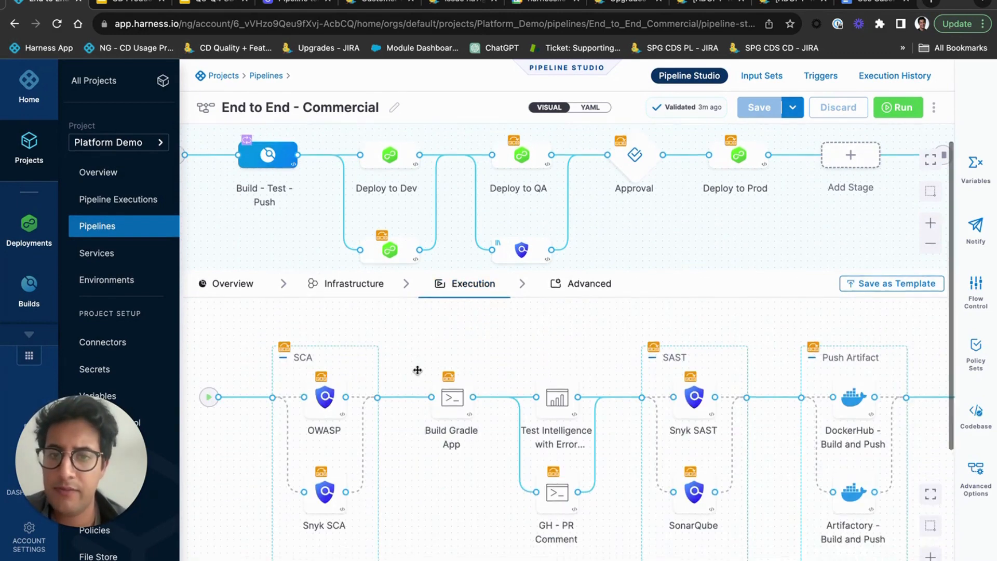
scroll(down, 3)
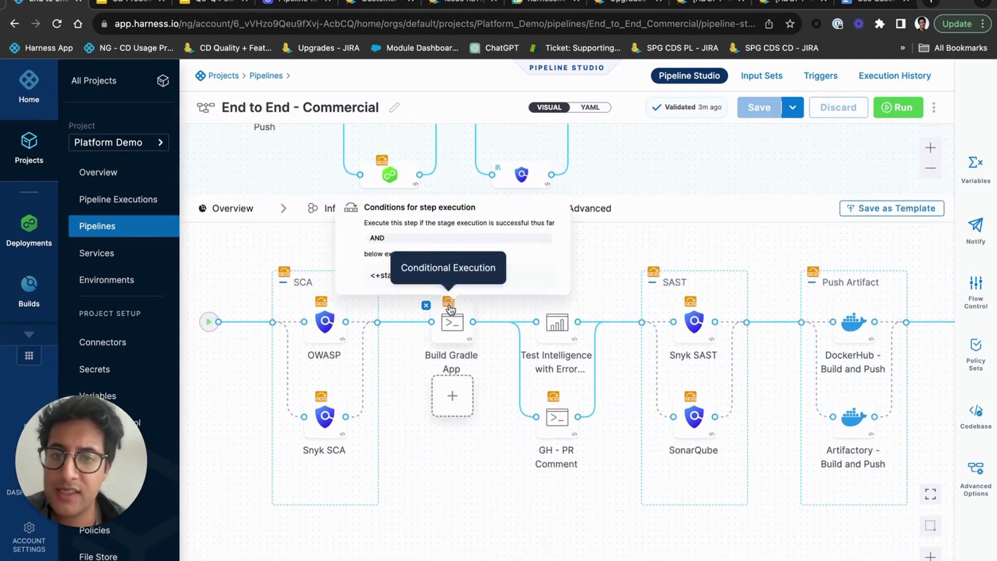
mouse_move(432, 327)
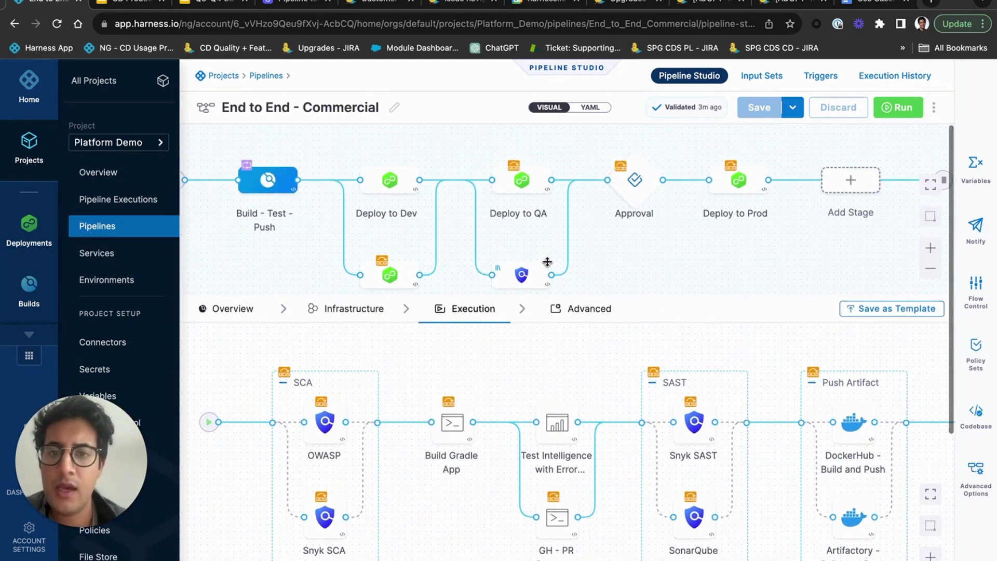
click(266, 180)
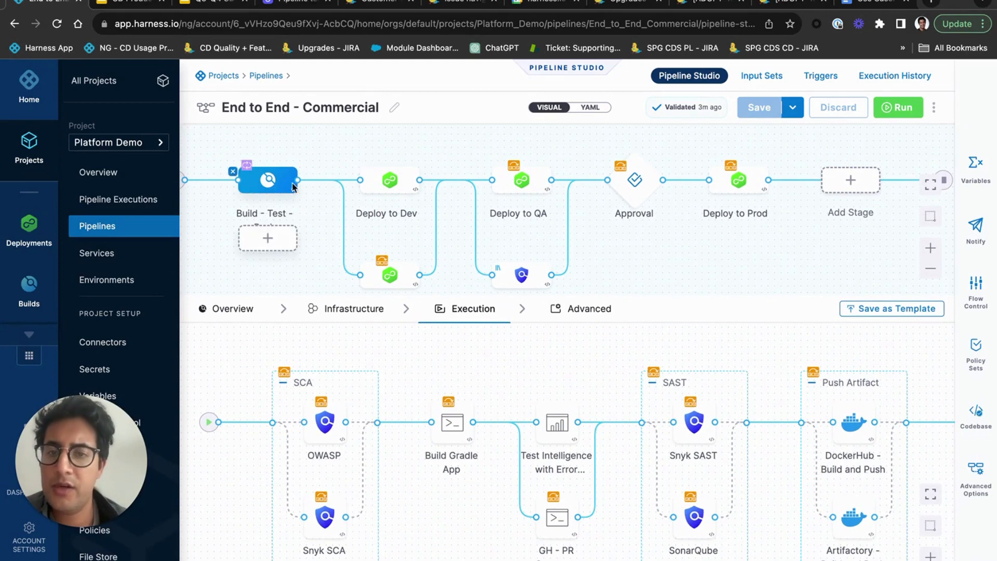
Show the Deploy to Dev stage's Boutique_Frontend service inputs and primary artifact boutiquefrontend.
click(386, 180)
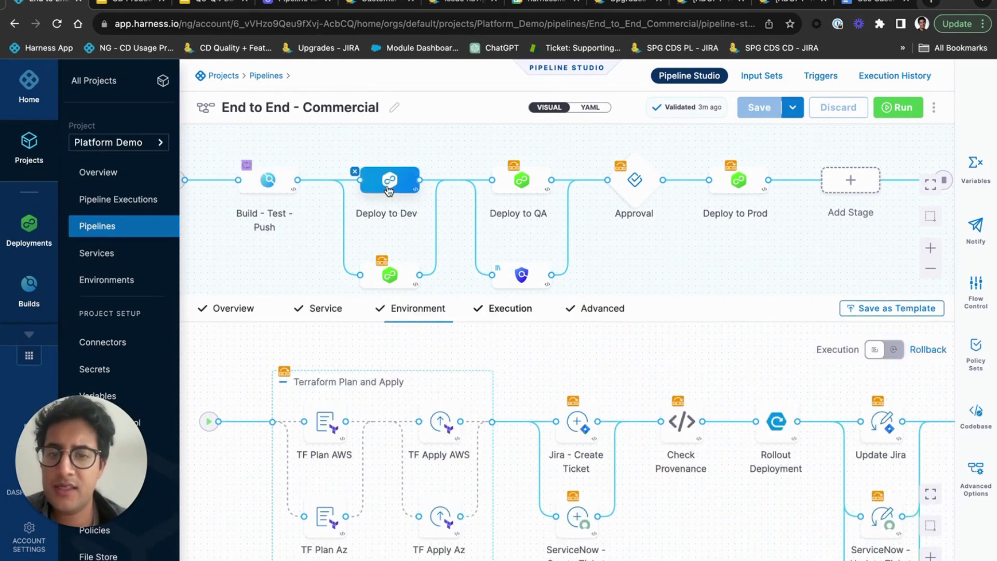
click(509, 308)
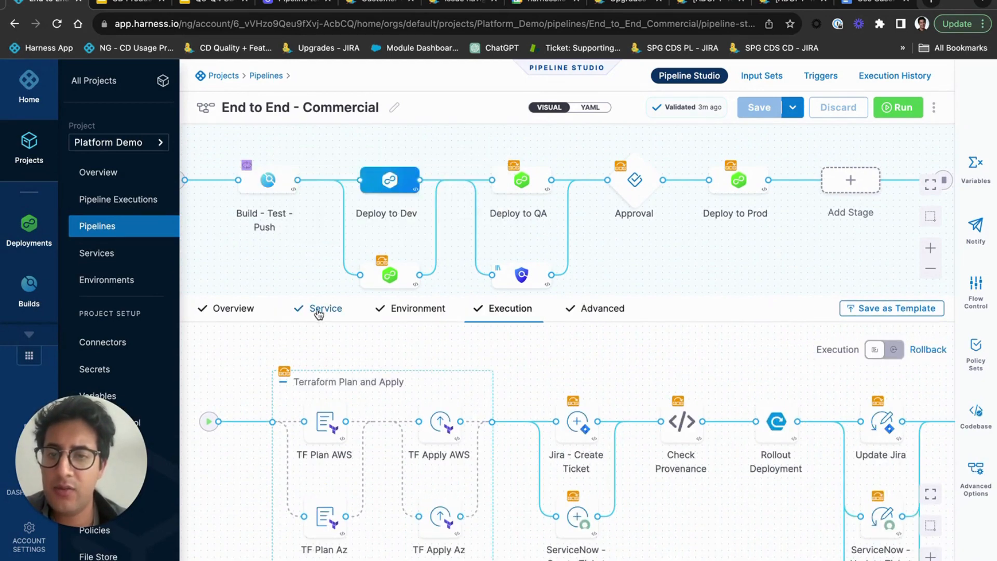
click(325, 308)
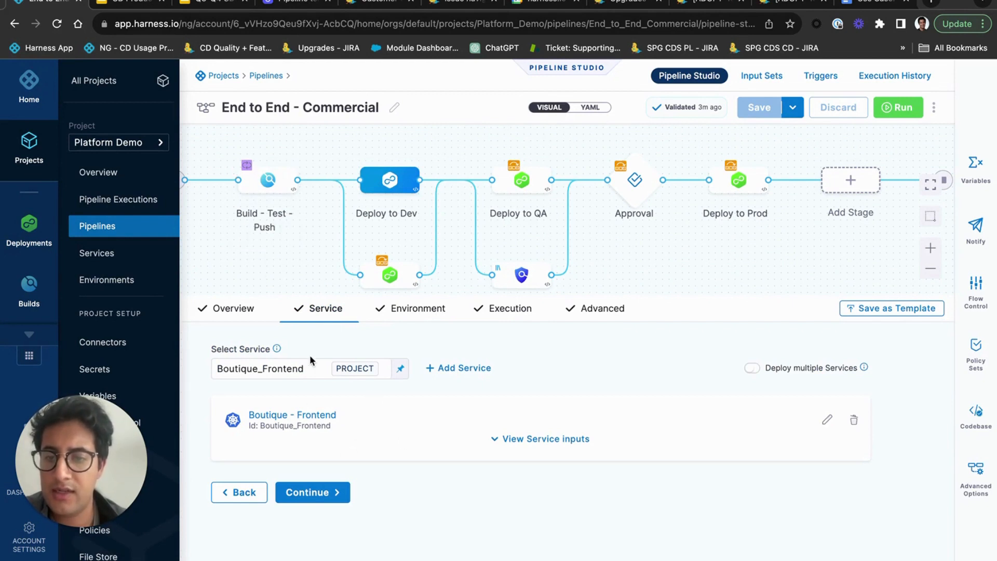
mouse_move(524, 440)
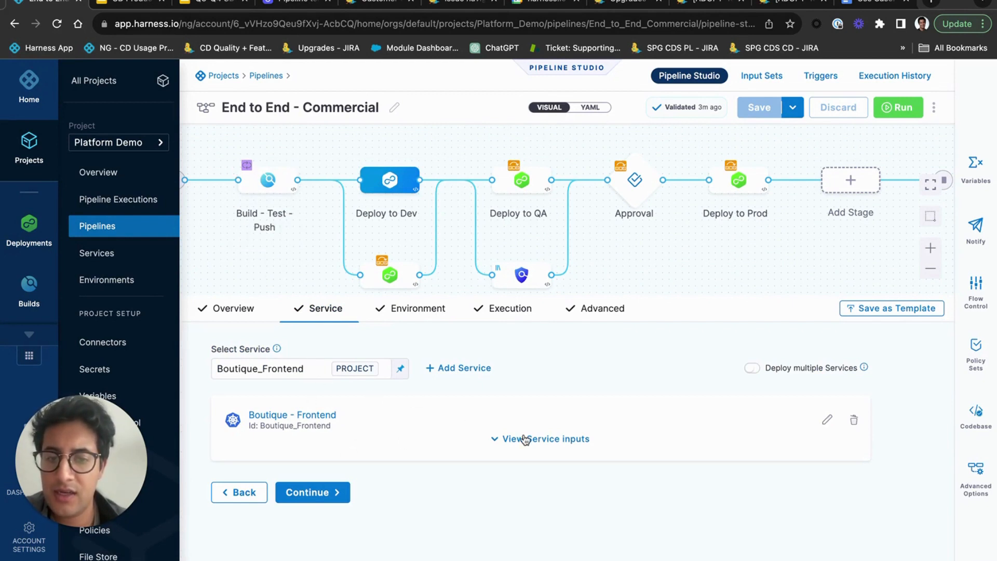
click(544, 439)
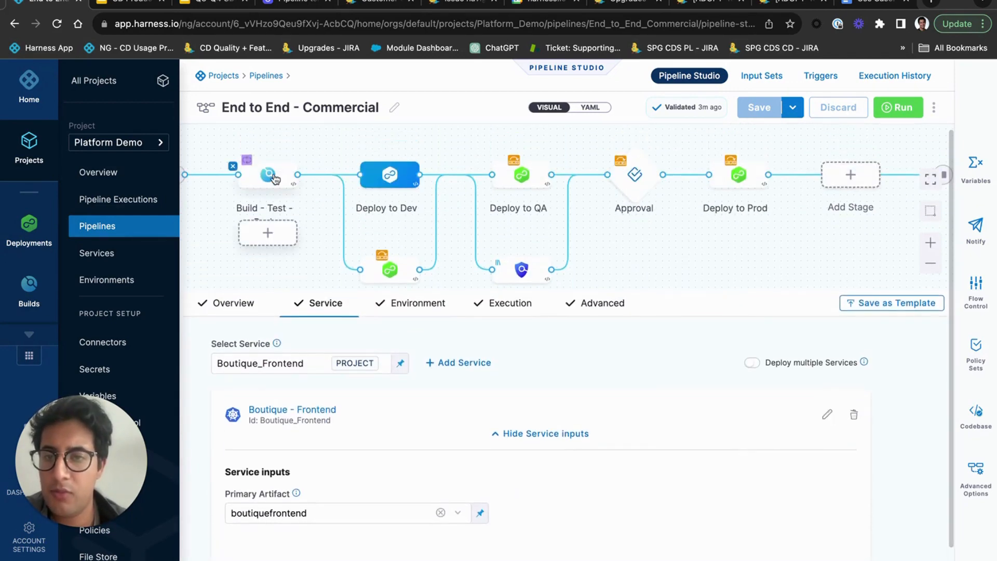
scroll(down, 3)
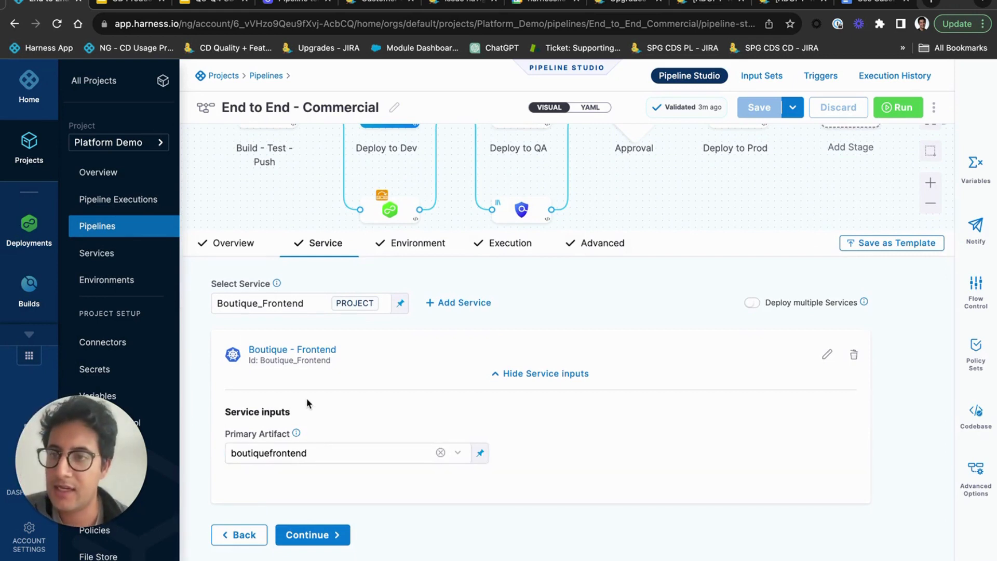
mouse_move(303, 426)
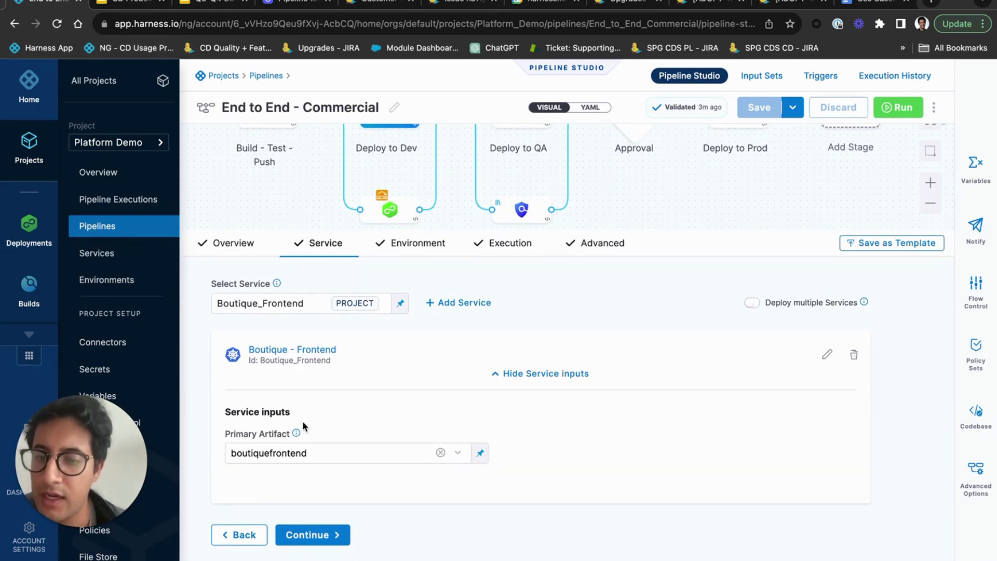
click(344, 452)
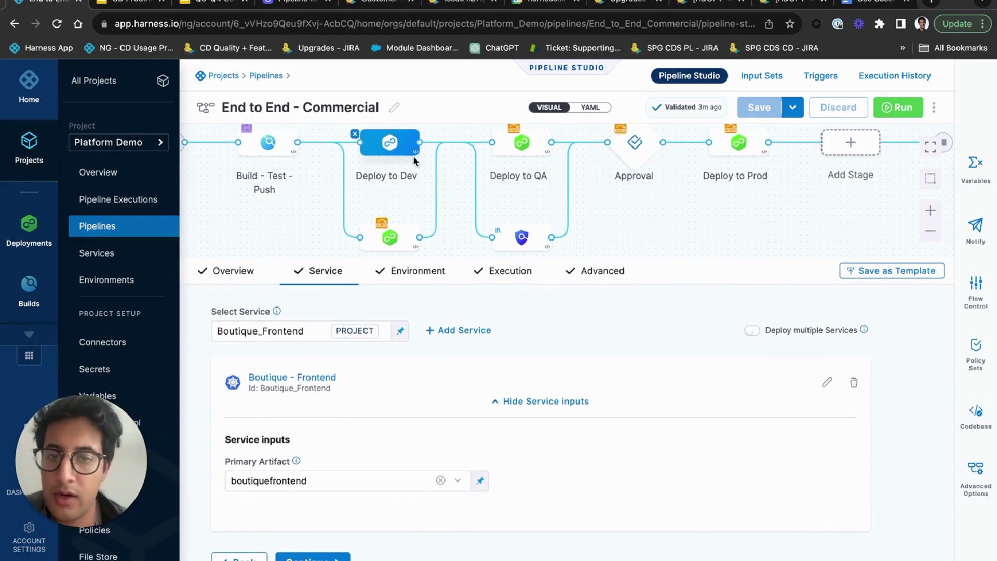
mouse_move(409, 224)
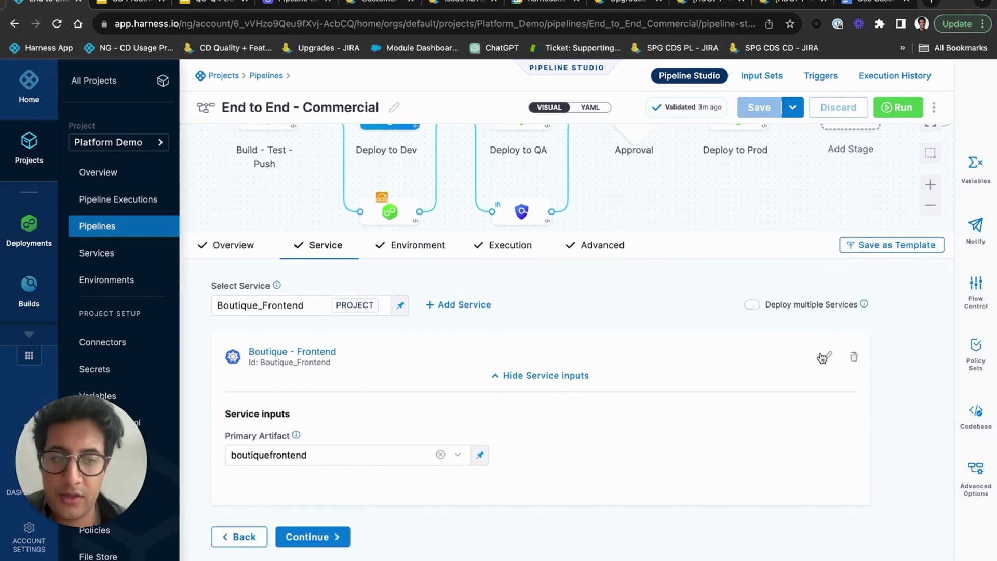
Inspect the Boutique - Frontend service's manifests and artifacts, leaving the manifest store unchanged.
click(824, 356)
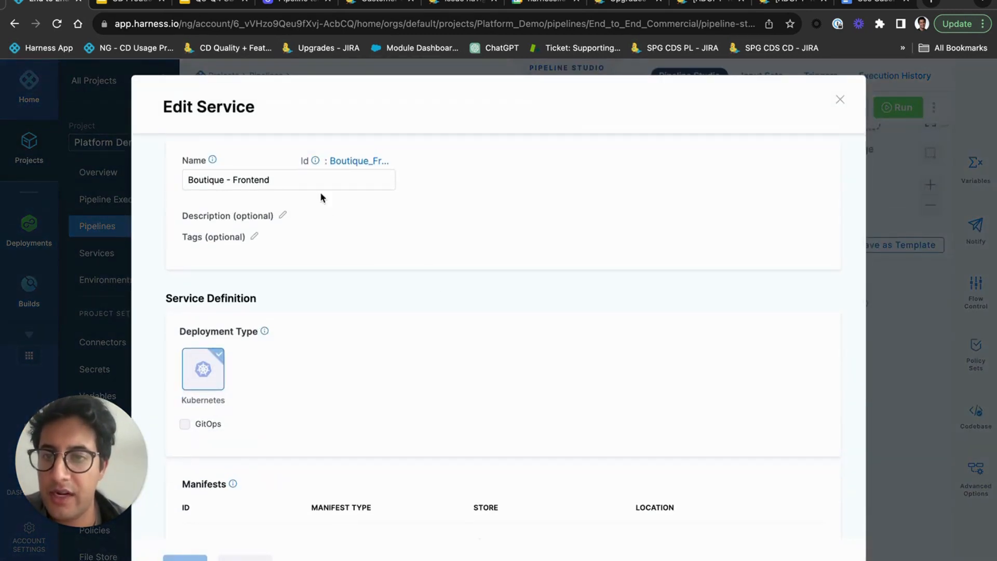
scroll(down, 3)
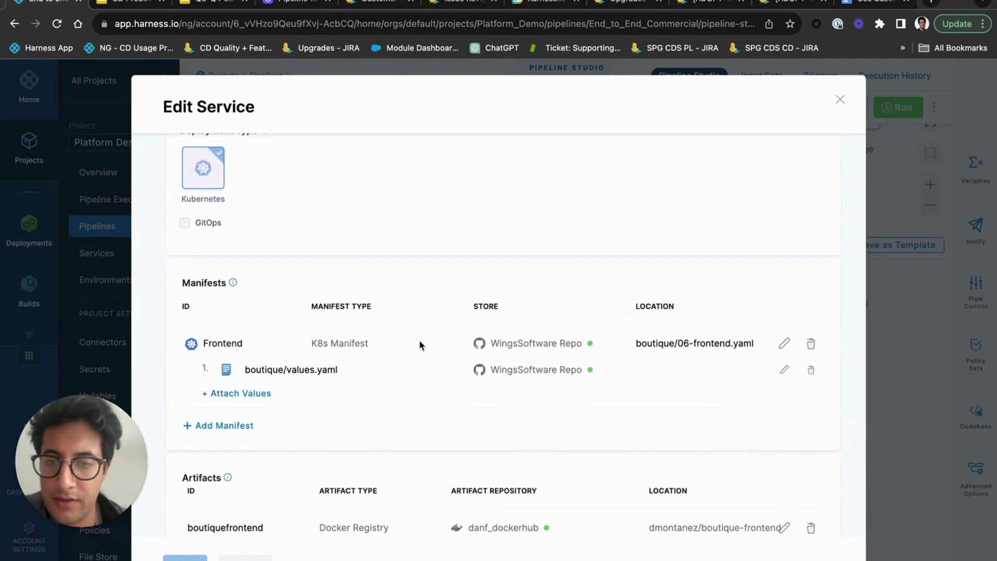
mouse_move(716, 348)
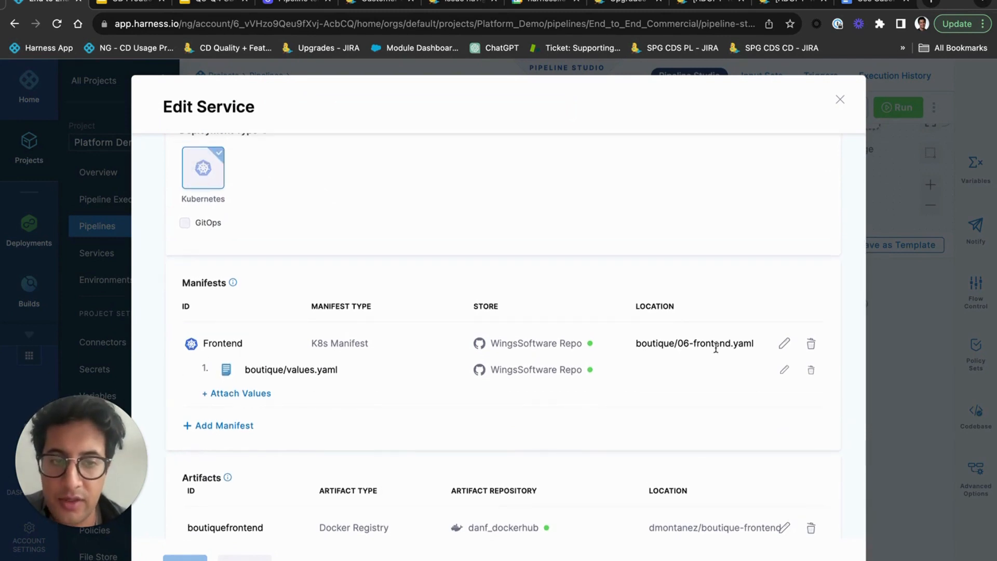
scroll(down, 3)
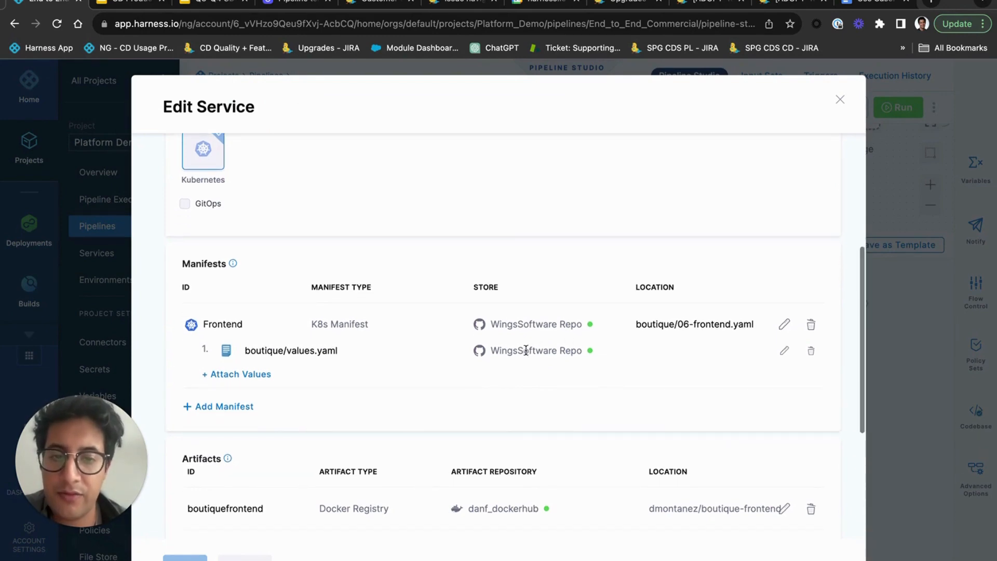
click(784, 324)
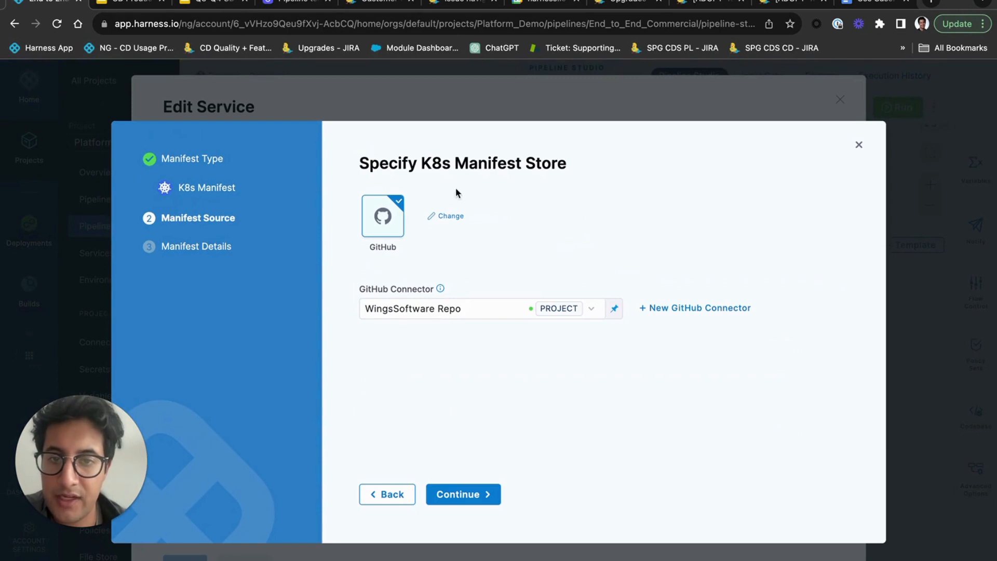
click(450, 216)
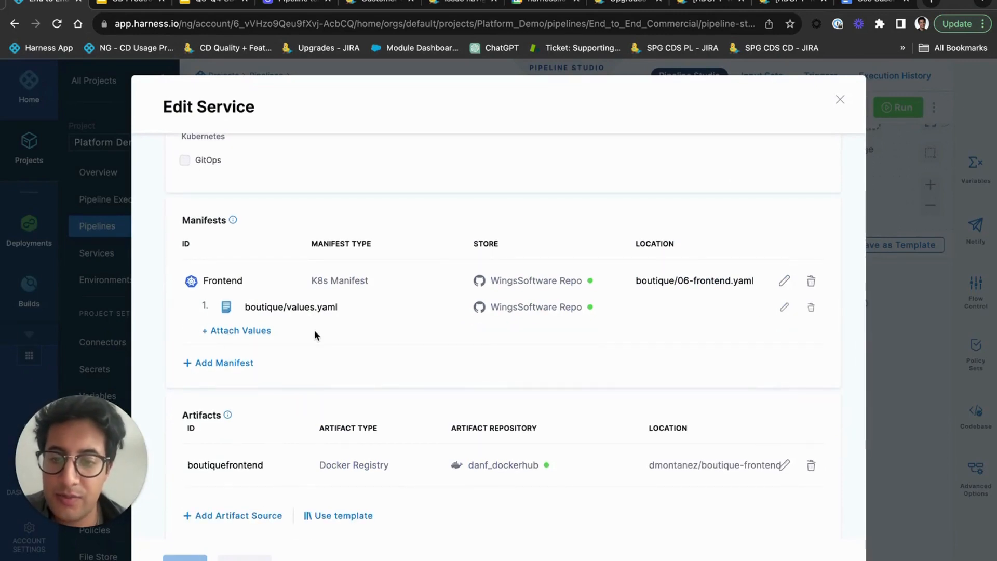
scroll(down, 3)
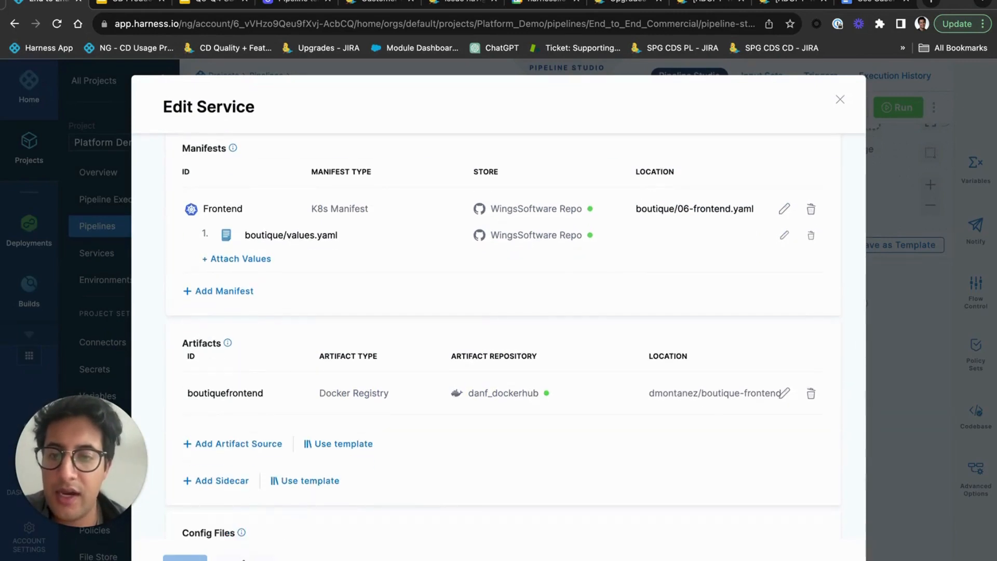
click(841, 100)
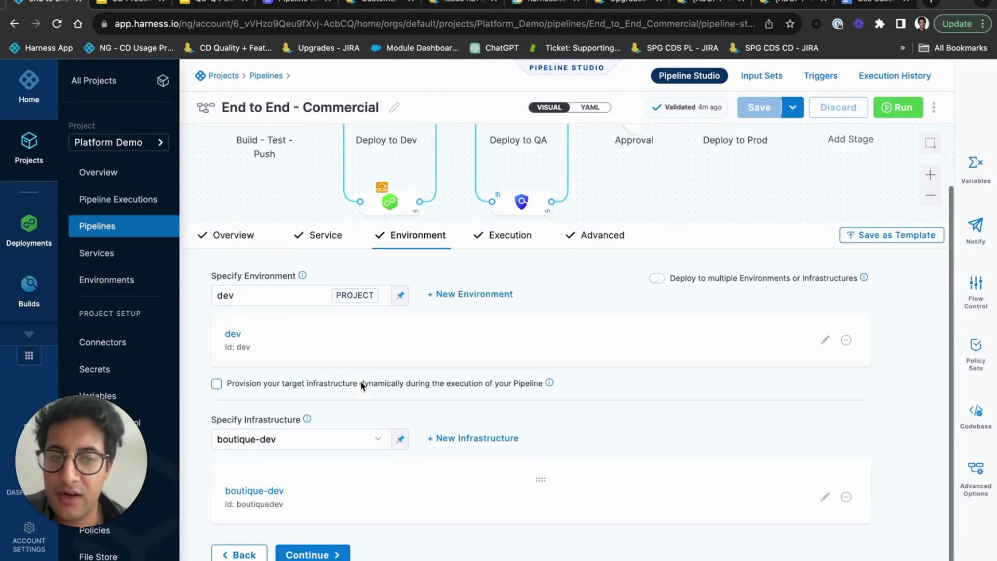
Review the boutique-dev infrastructure definition, then return to Deploy to Dev's Execution steps.
scroll(down, 3)
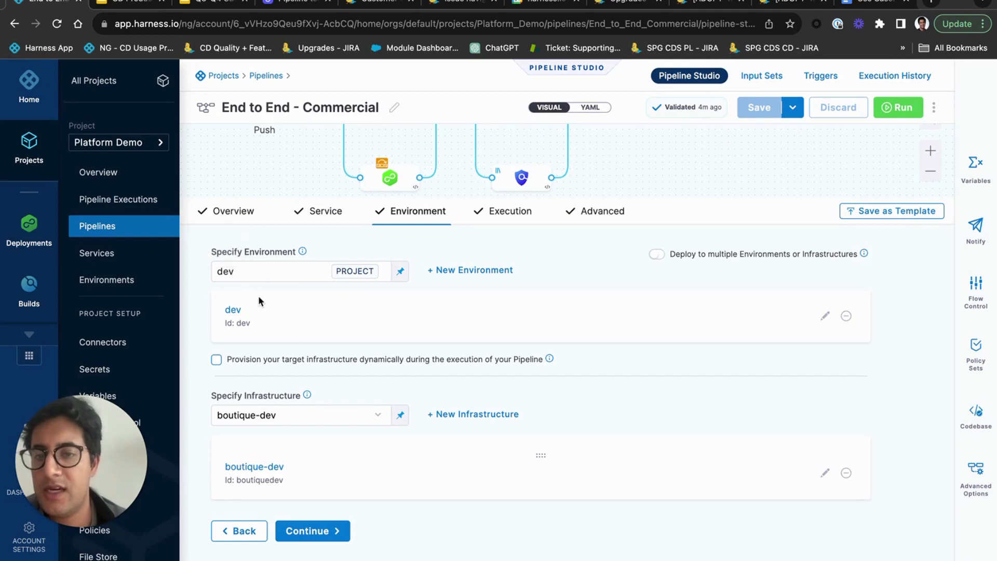
mouse_move(820, 478)
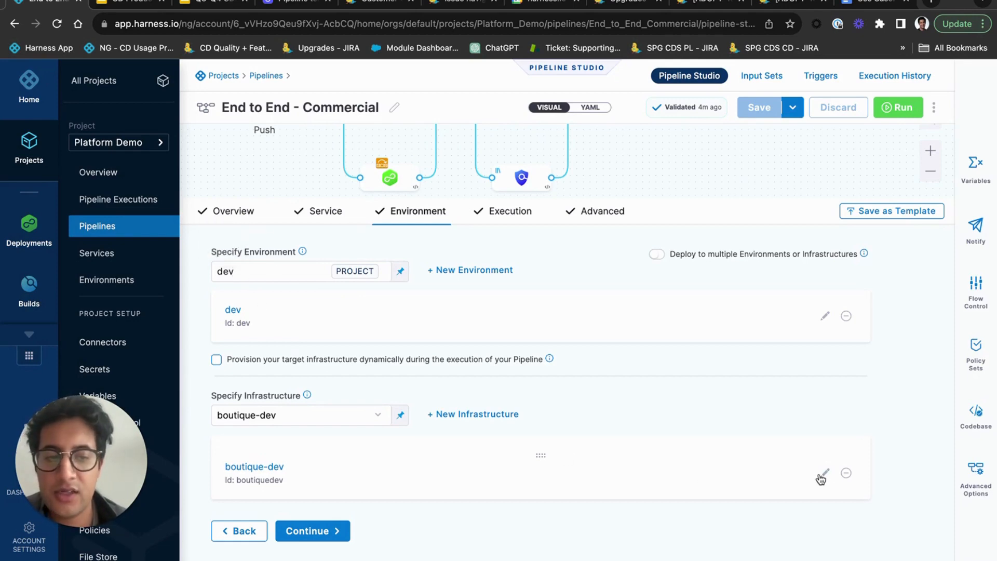
click(823, 475)
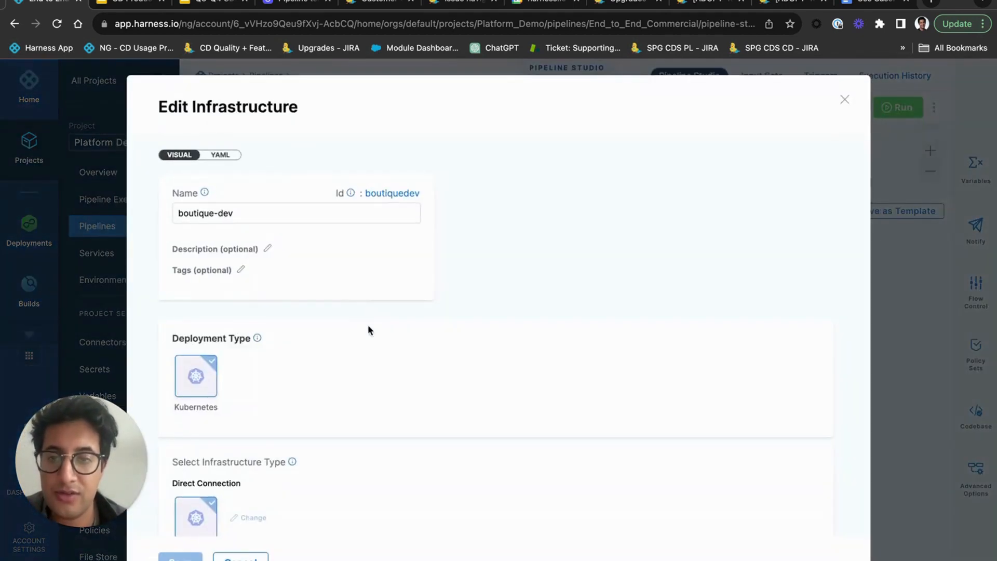
scroll(down, 3)
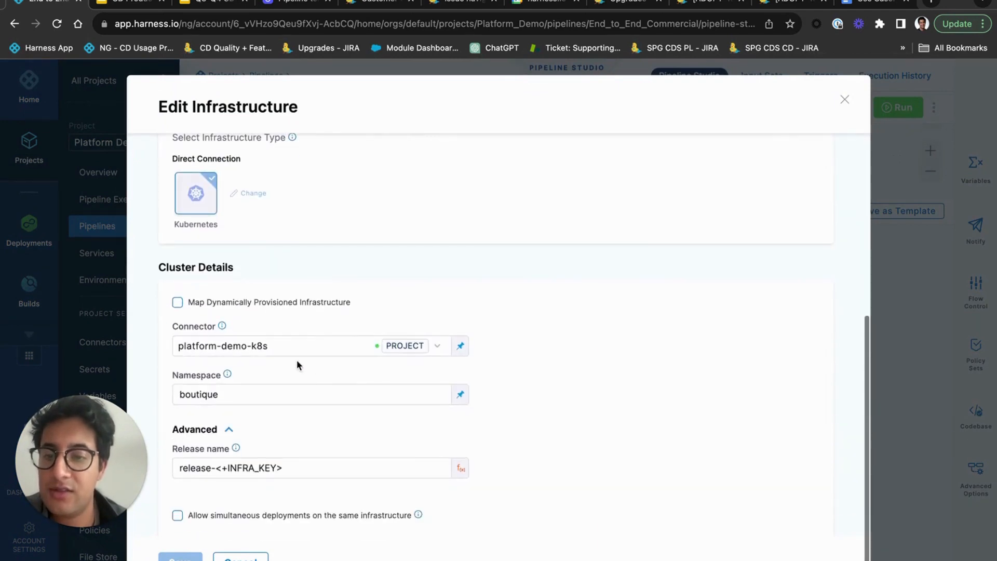
scroll(up, 3)
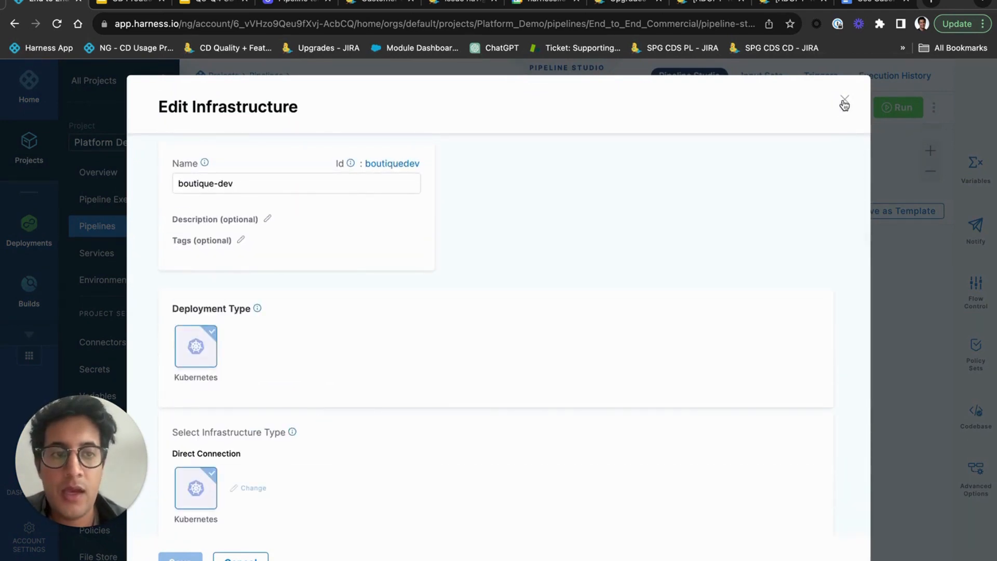
click(845, 104)
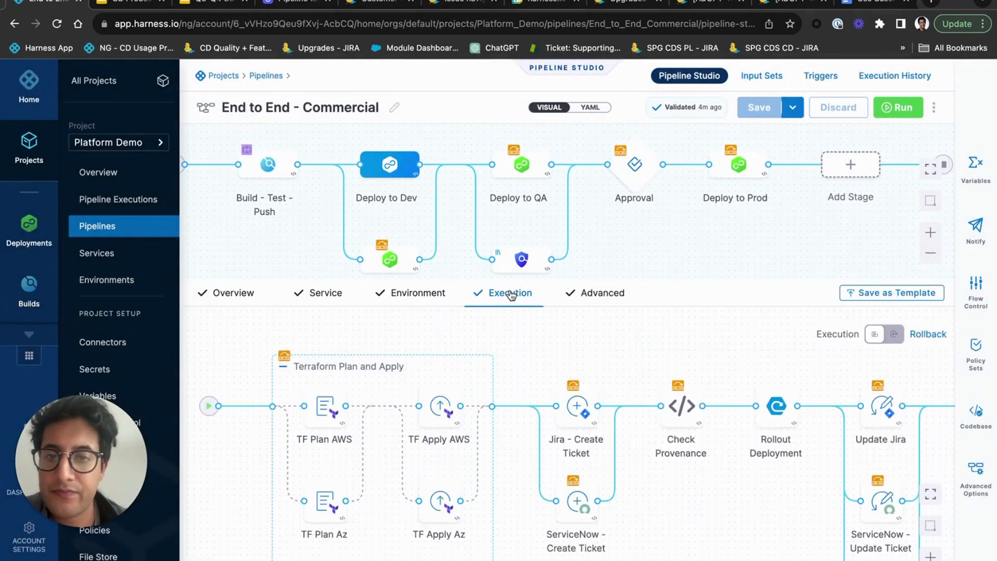
scroll(down, 3)
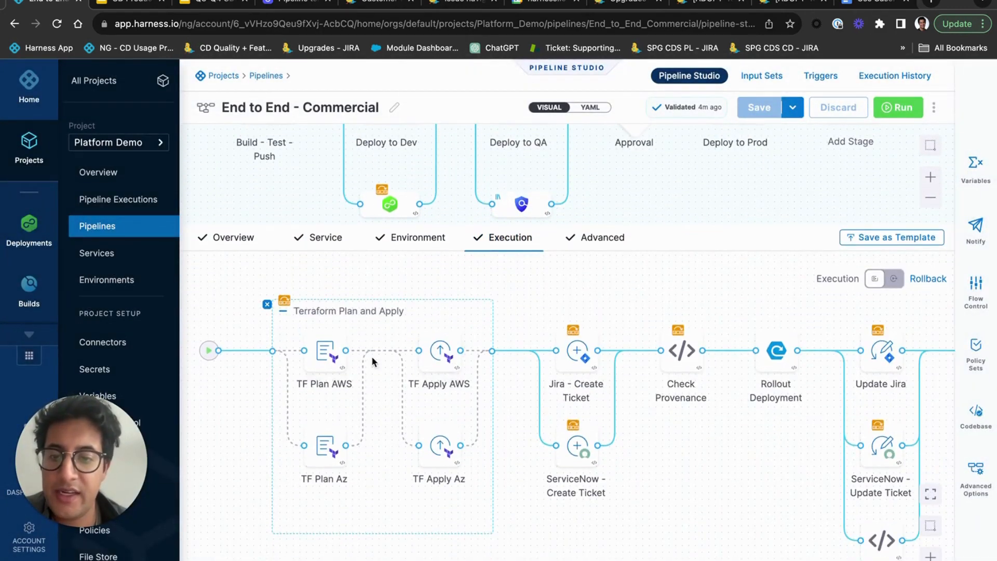
scroll(down, 3)
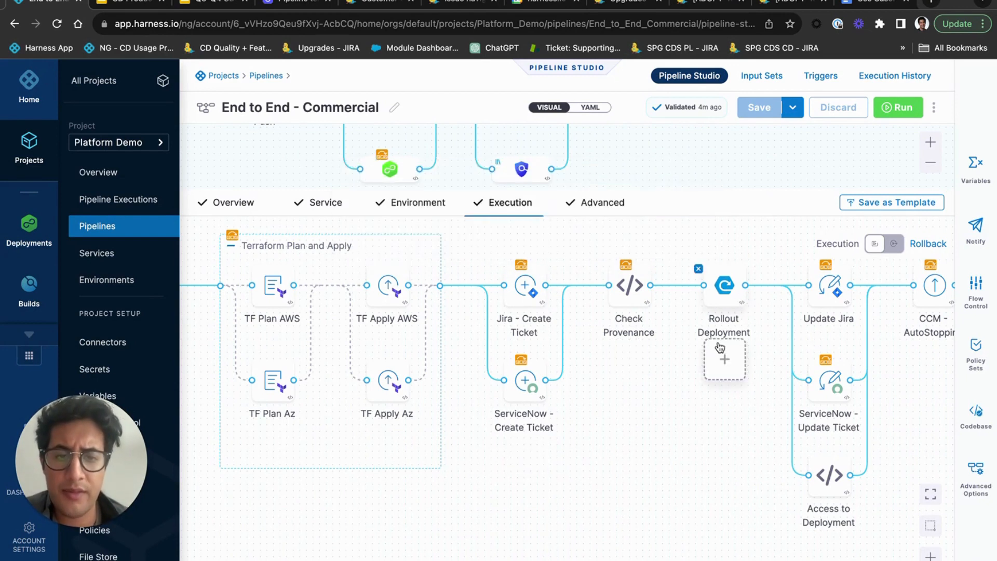
mouse_move(734, 299)
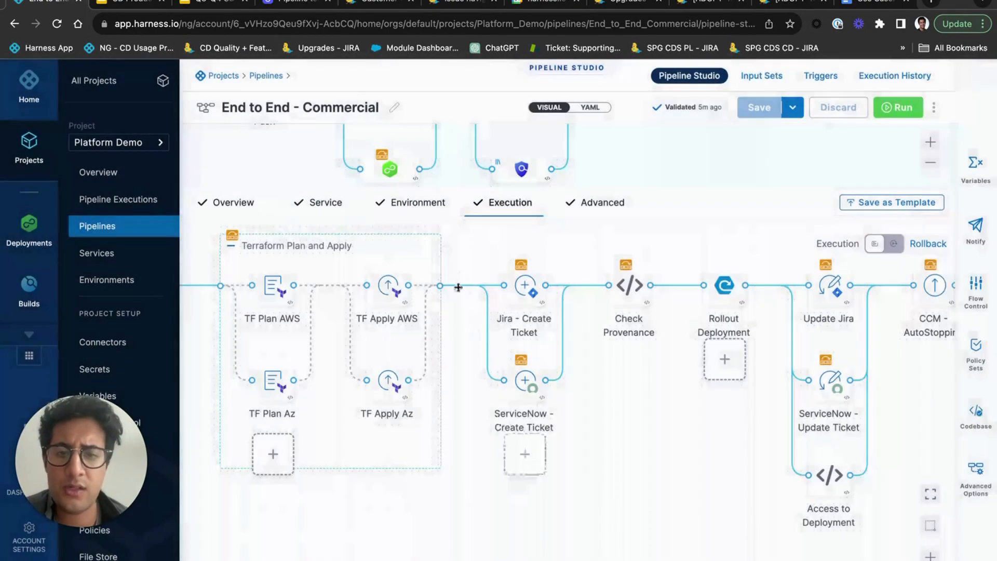
click(440, 285)
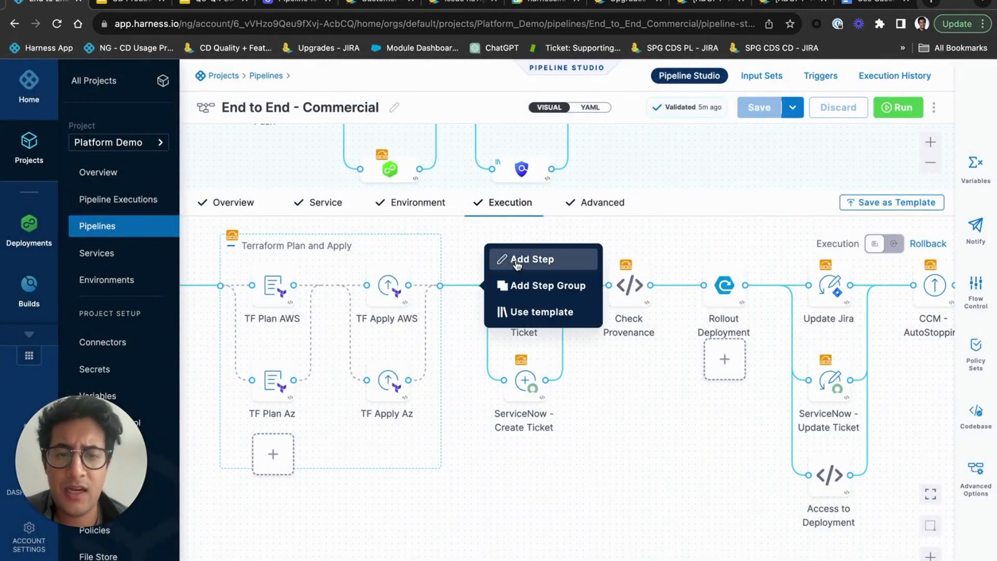
click(532, 258)
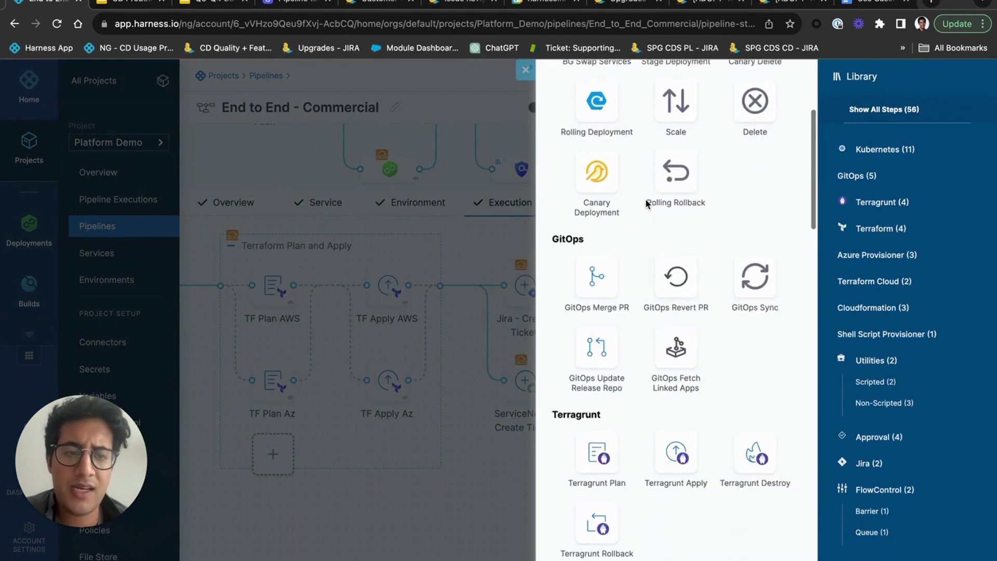
scroll(down, 3)
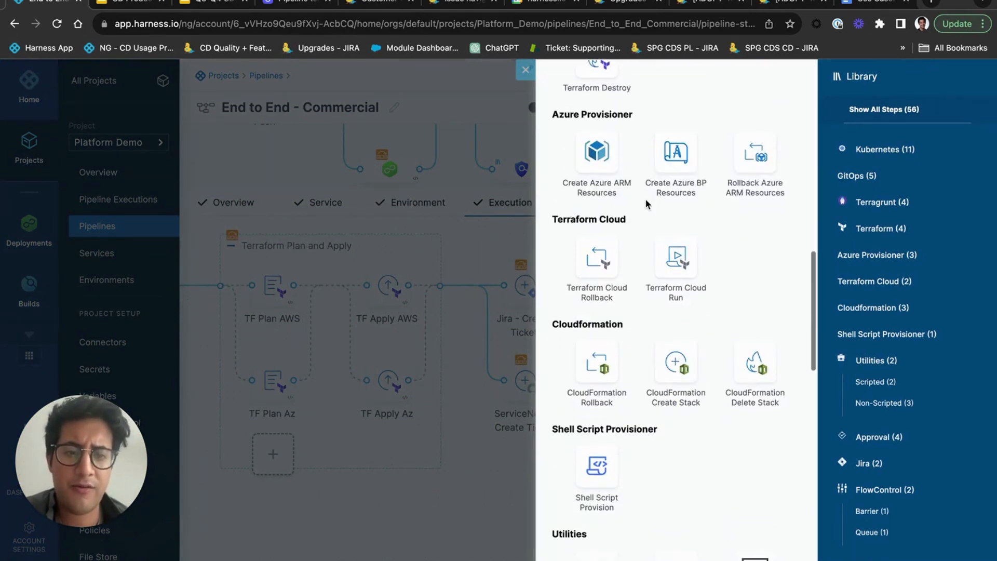
scroll(down, 3)
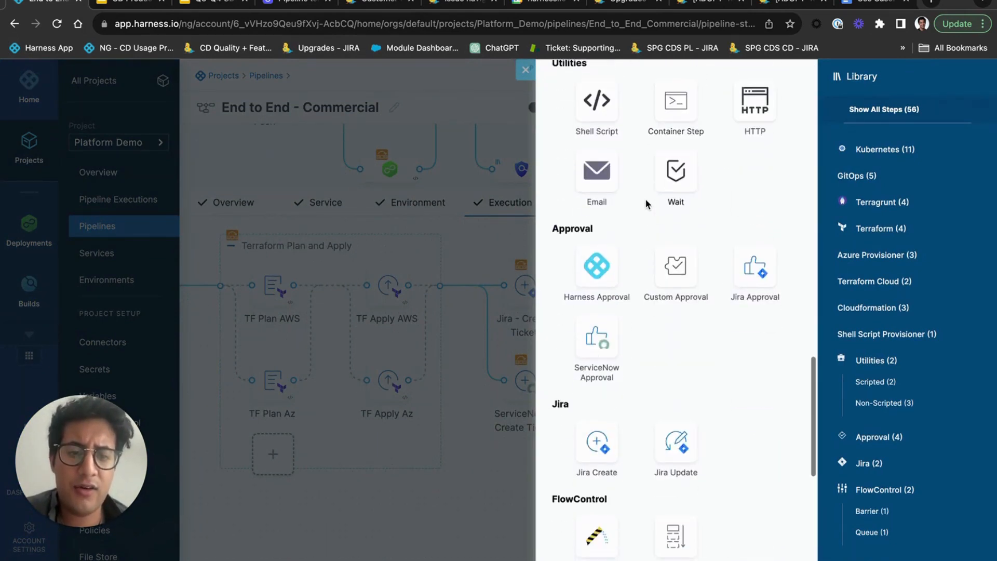
scroll(down, 3)
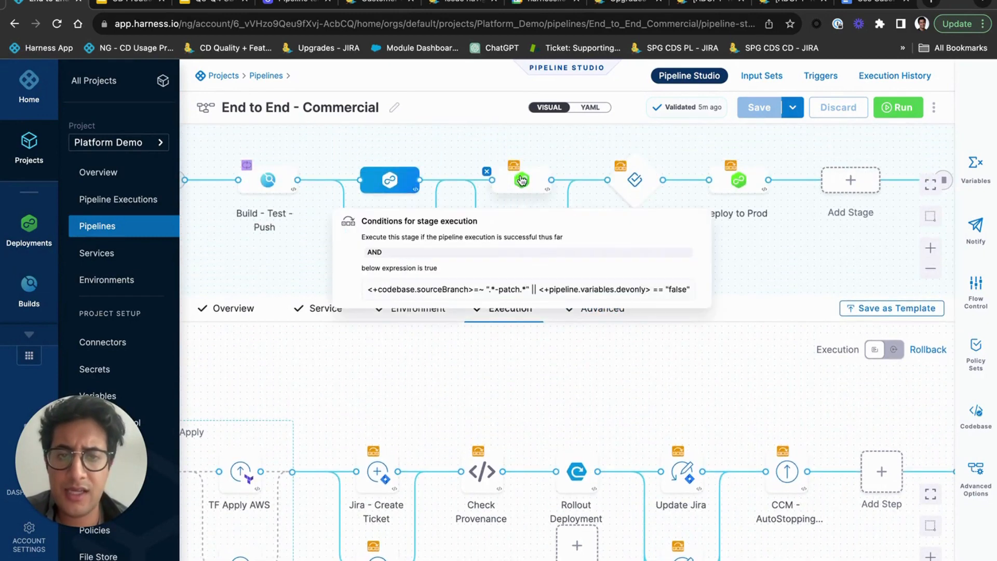
Show the Deploy to QA stage's Environment settings: environment qa, infrastructure boutique-qa.
click(633, 179)
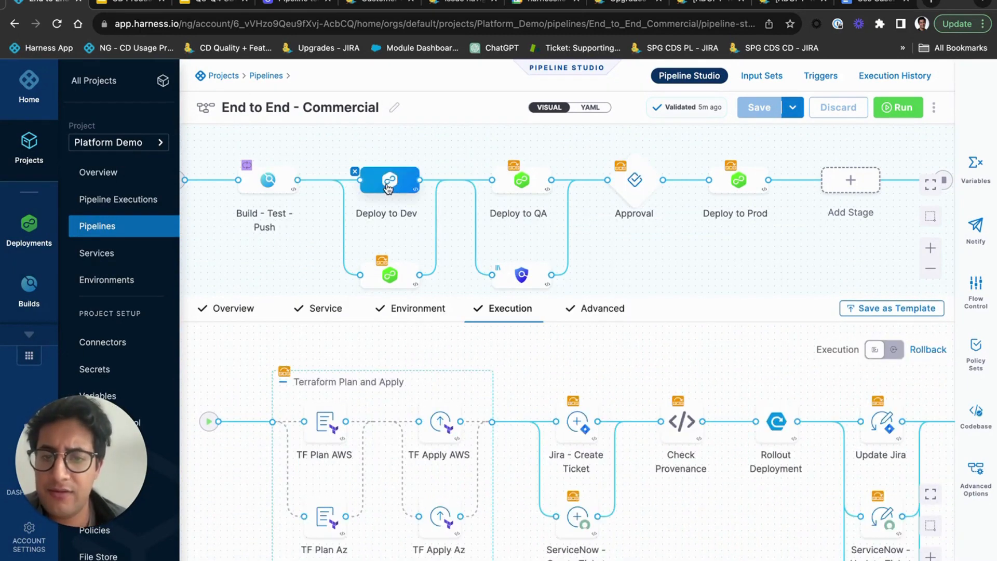
click(517, 180)
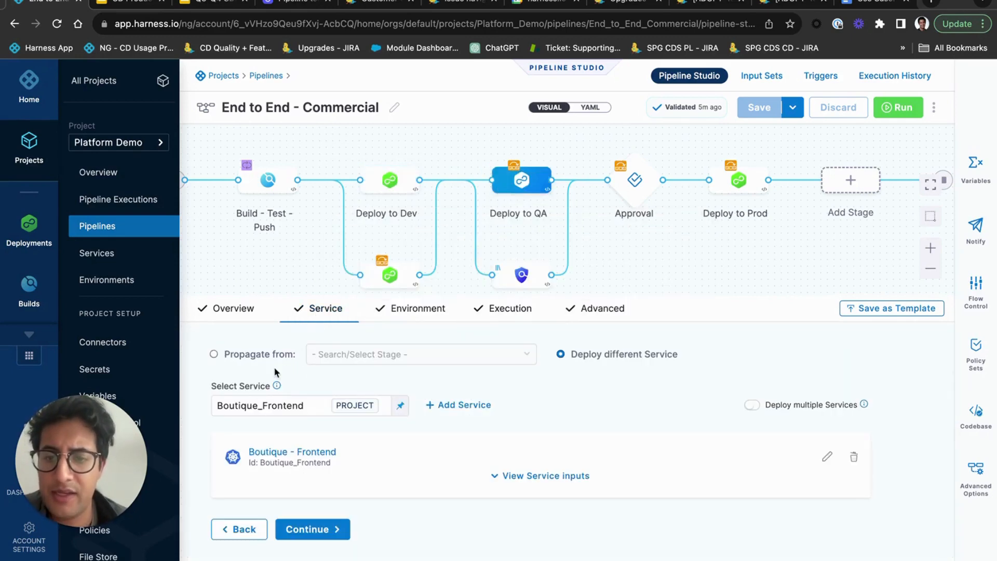
mouse_move(389, 179)
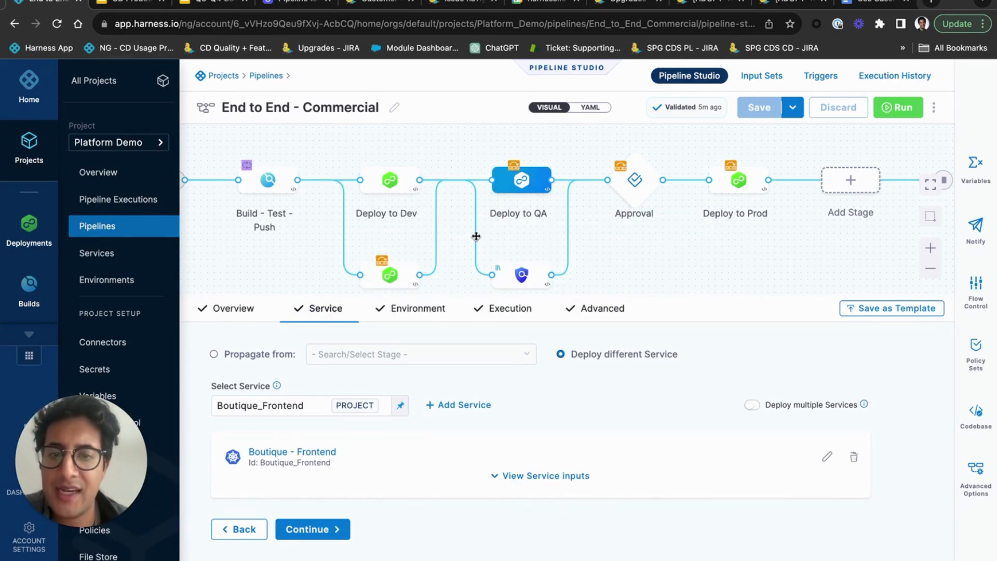
mouse_move(520, 180)
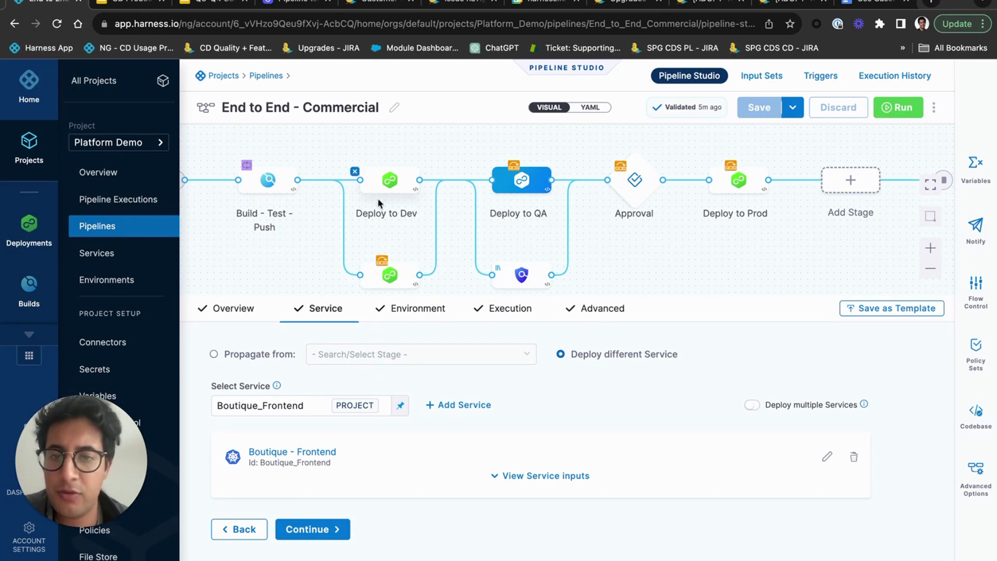
mouse_move(344, 210)
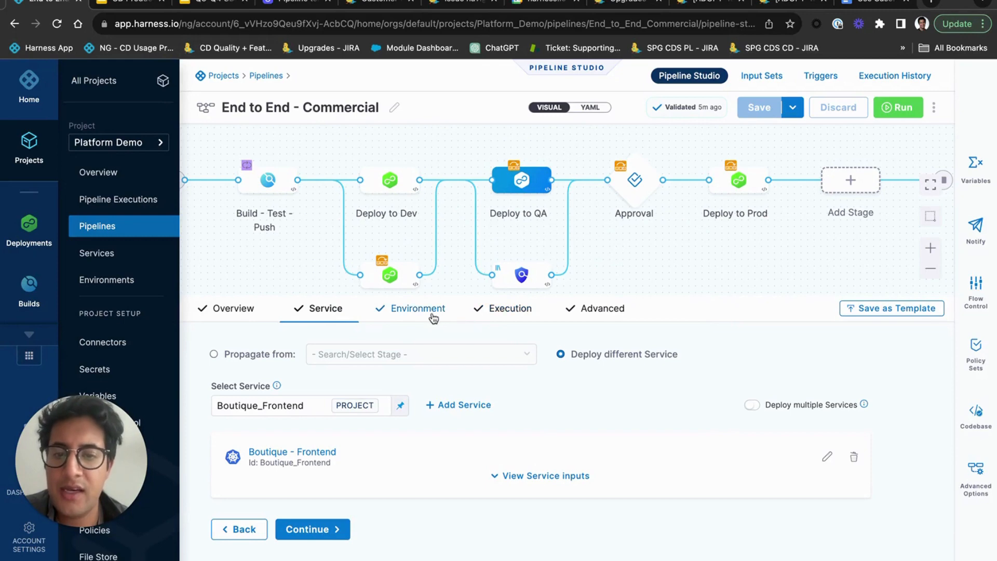
click(417, 309)
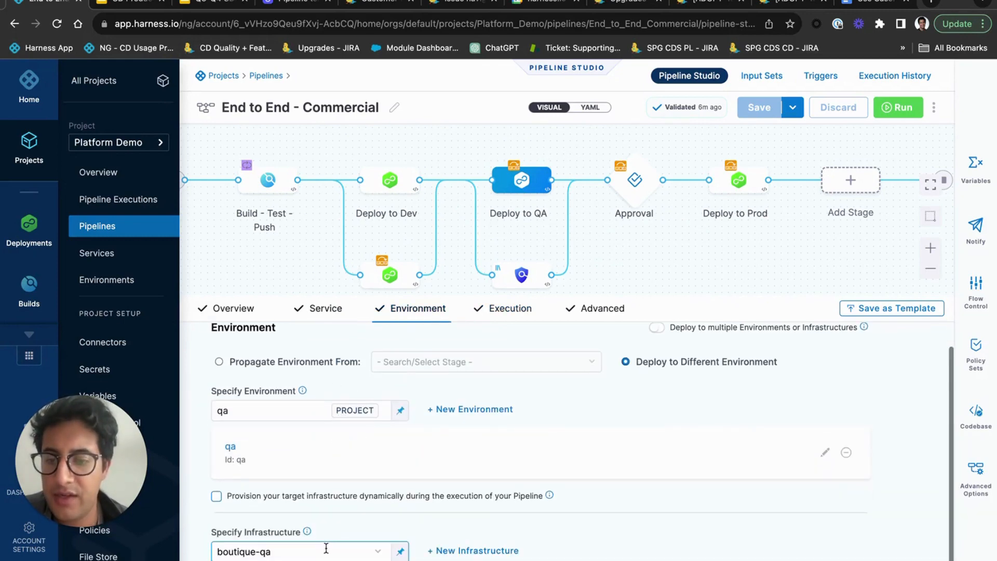
Review the Deploy to QA execution steps: Update Jira, Blue-Green Deployment, Chaos checks, CCM AutoStopping.
click(509, 253)
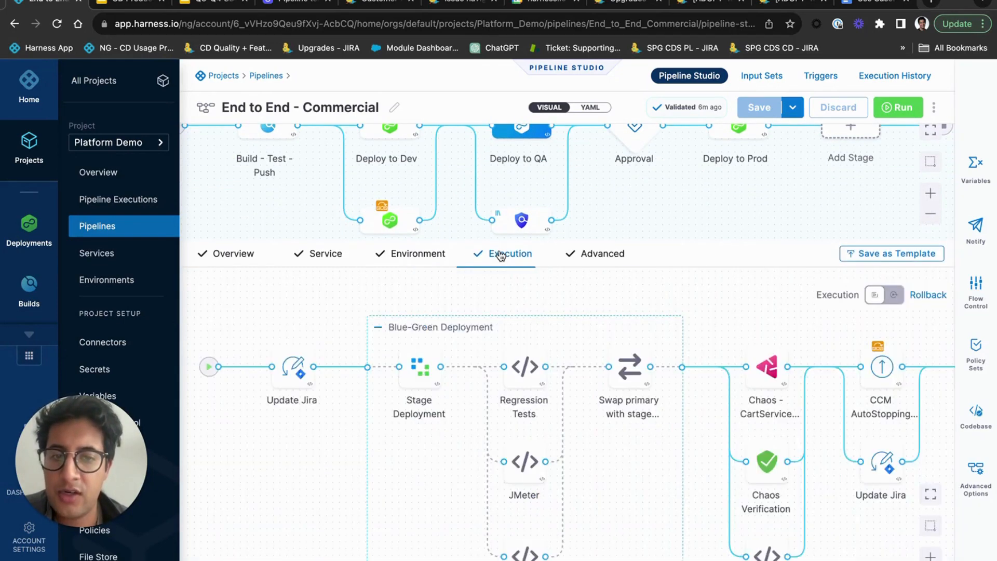
scroll(down, 3)
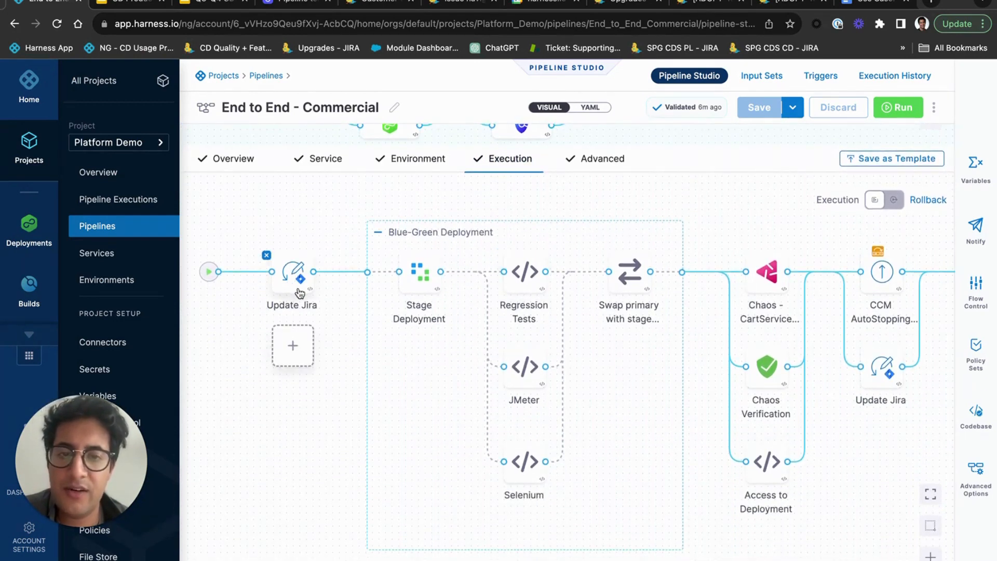
mouse_move(299, 289)
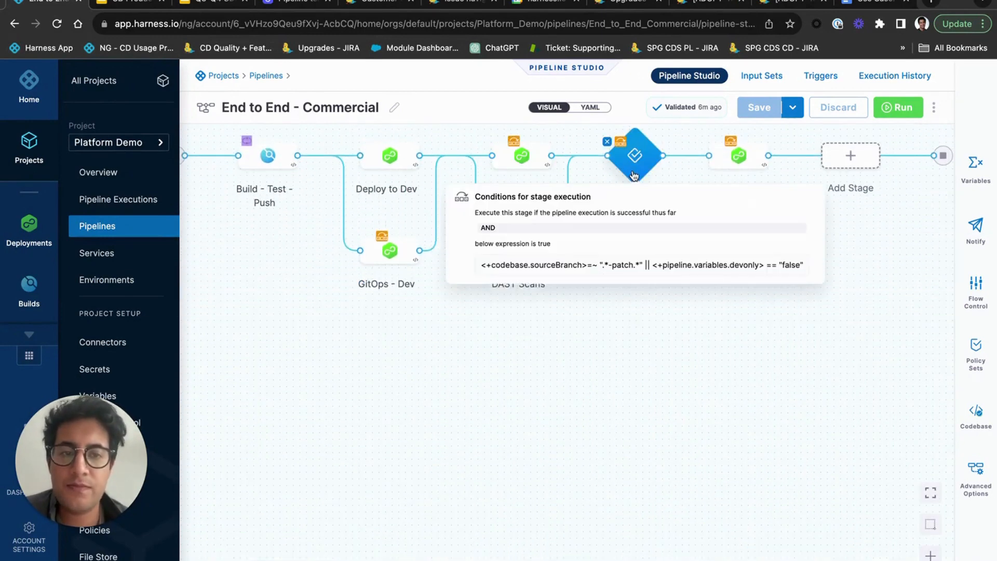
Browse the step library after ServiceNow Approval in the Approval stage without adding anything.
click(521, 156)
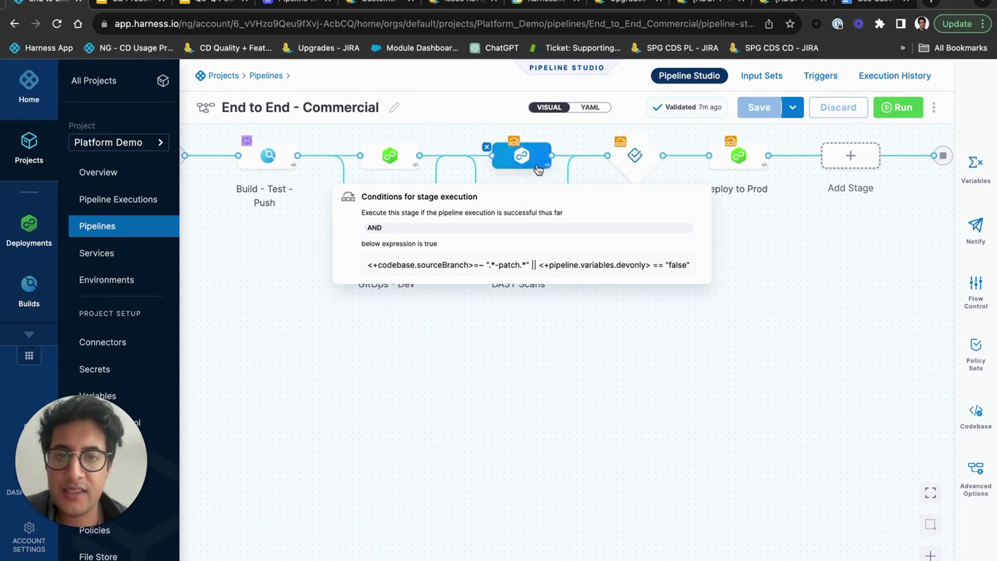
click(521, 156)
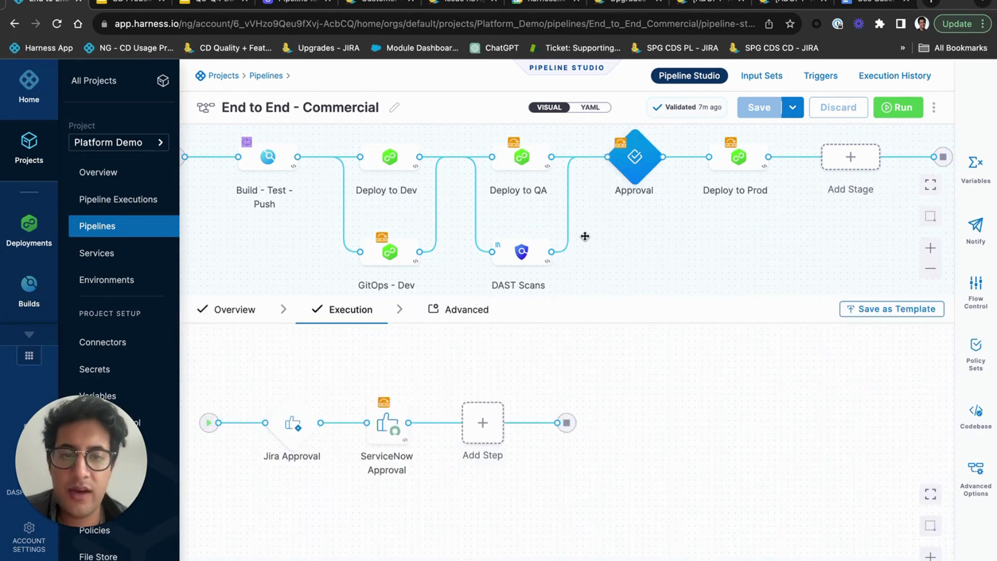
mouse_move(482, 423)
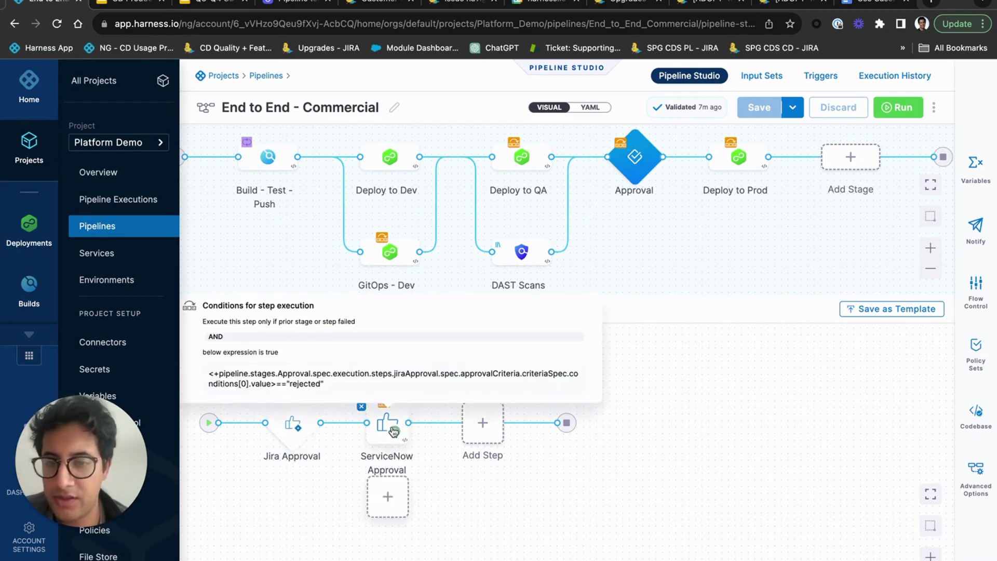
click(482, 422)
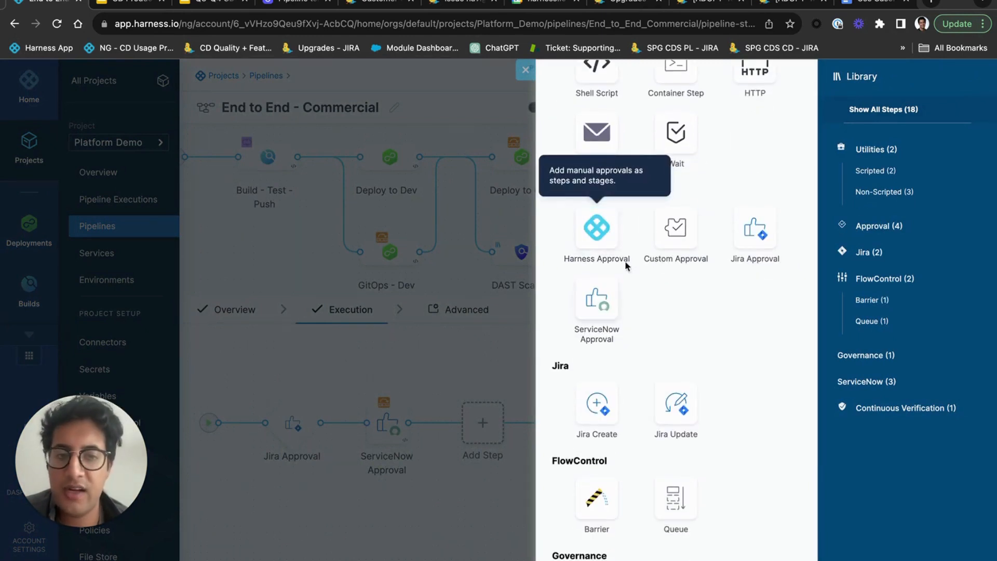
mouse_move(675, 228)
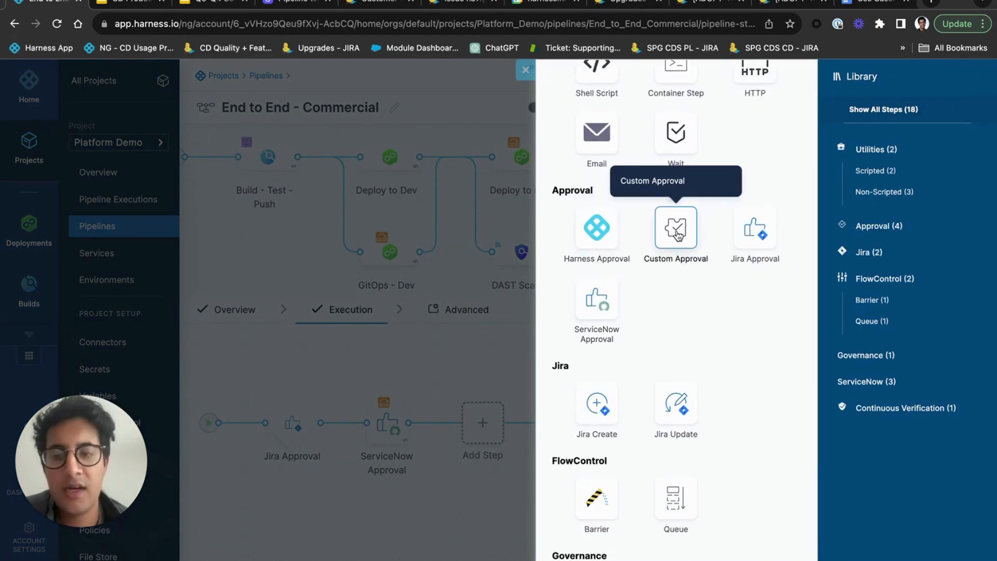
click(524, 70)
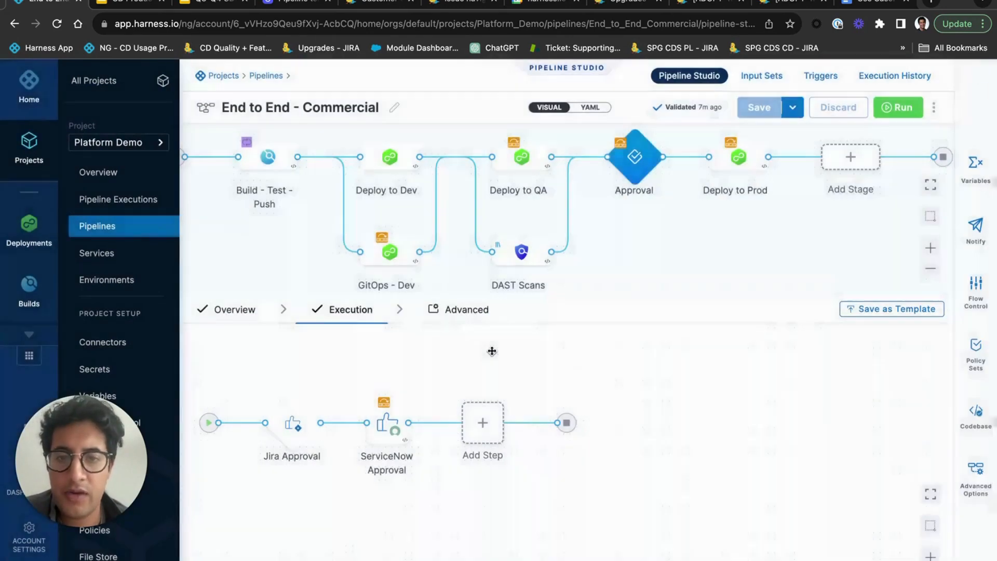
Show the Deploy to Prod execution steps with Risk Profile OPA, Update Jira and Canary Deployment.
click(734, 157)
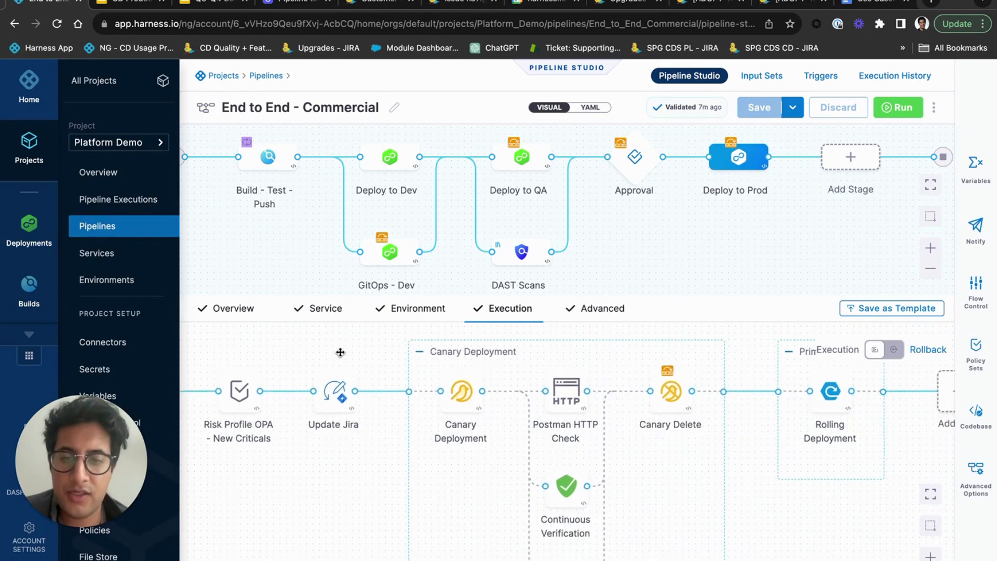
Review the Deploy to Prod stage's service, environment and full execution step list.
click(325, 308)
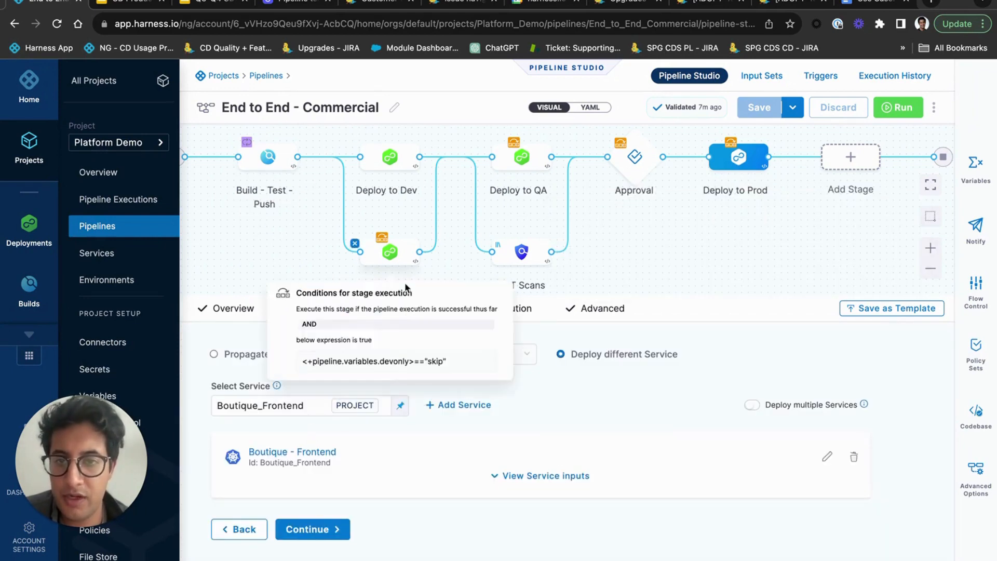
click(417, 308)
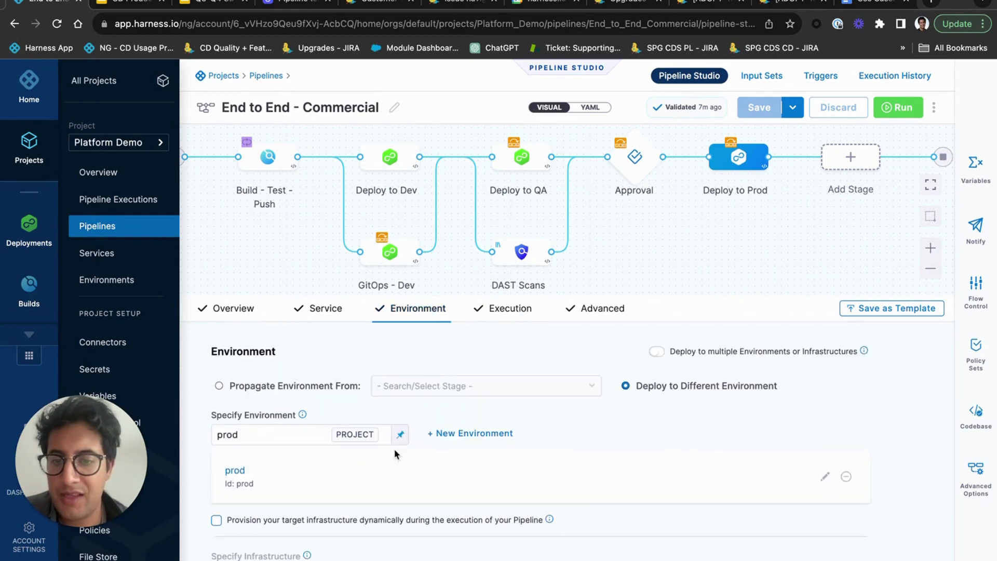
scroll(down, 3)
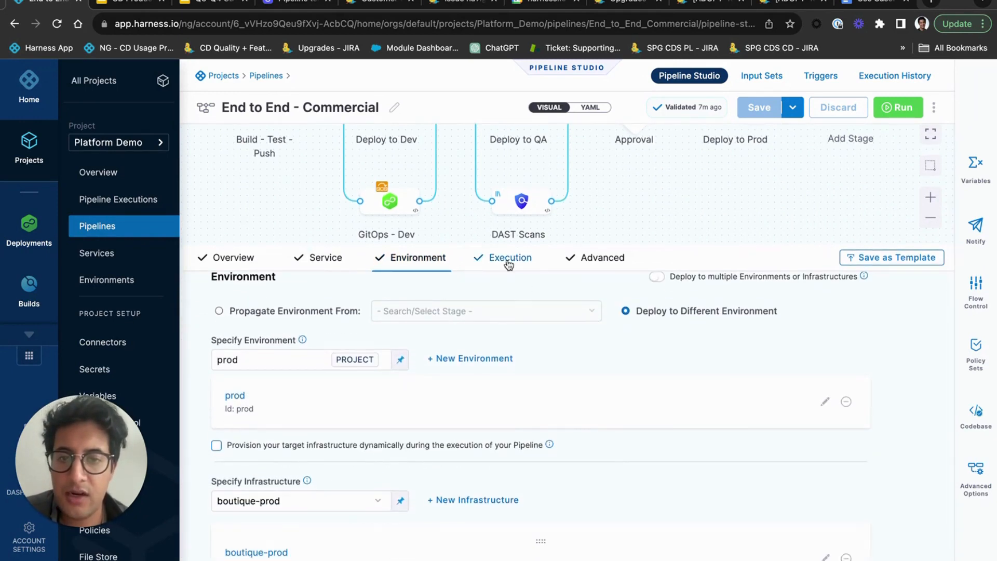
click(509, 258)
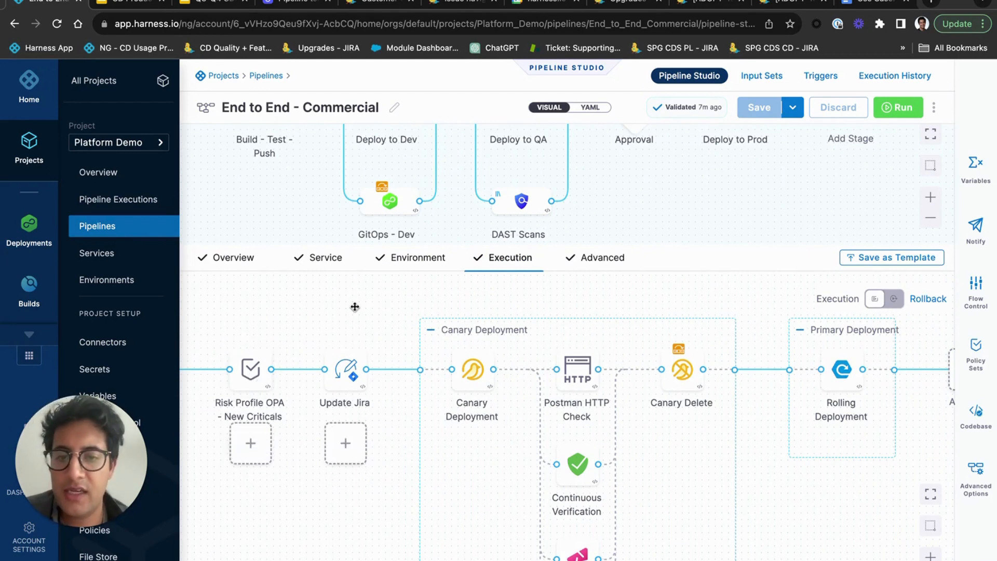
mouse_move(382, 276)
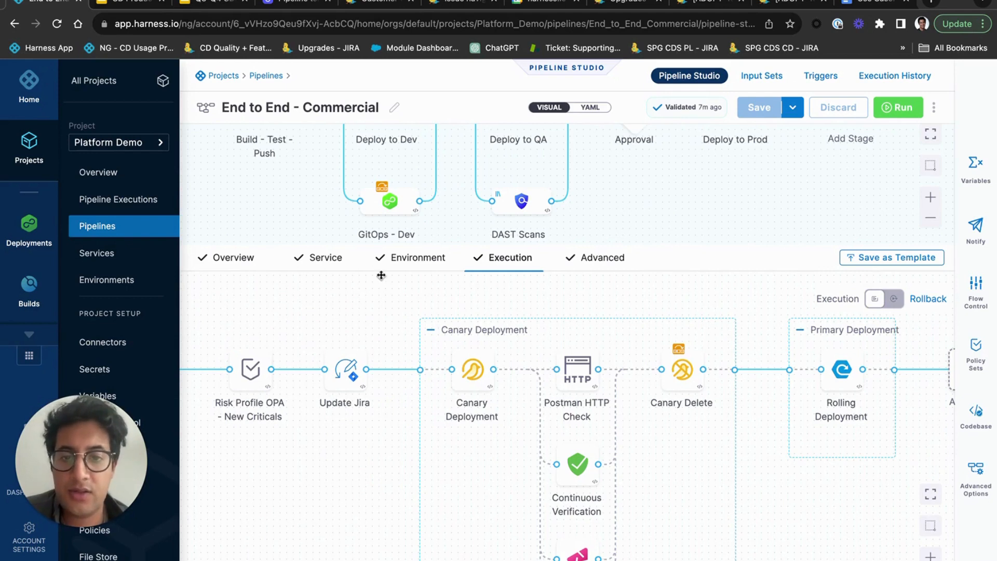
mouse_move(327, 318)
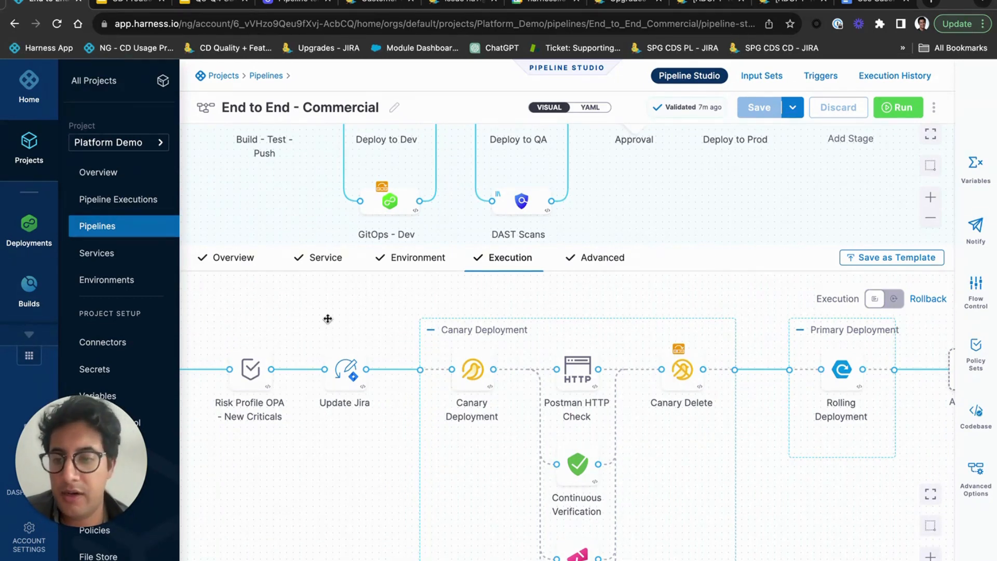
mouse_move(387, 304)
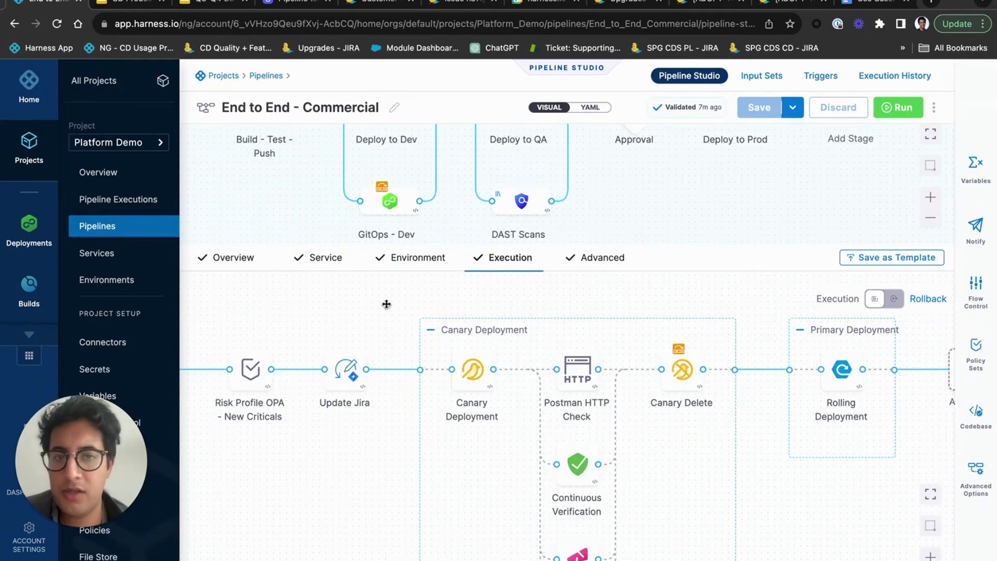
scroll(down, 3)
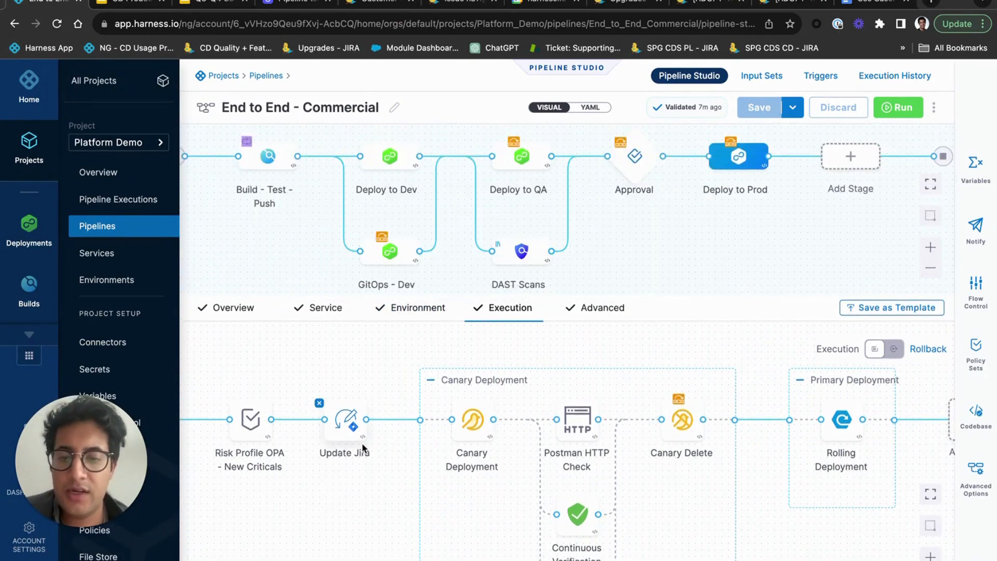
scroll(down, 3)
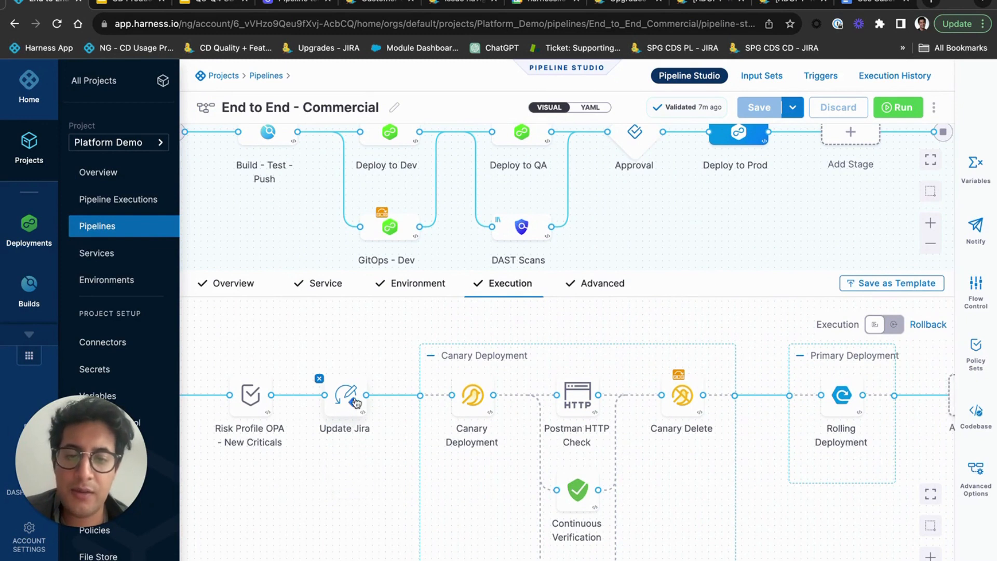
scroll(down, 3)
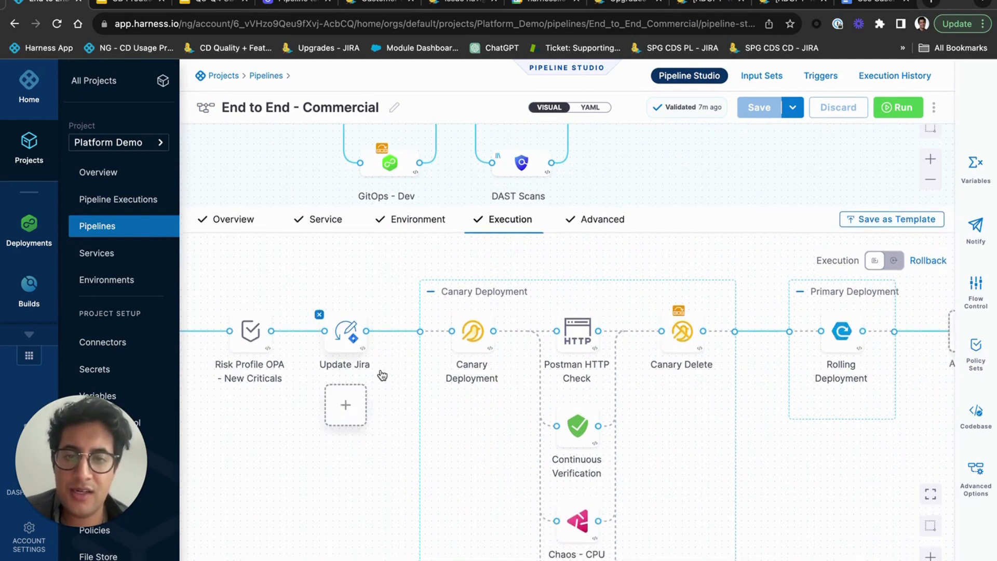
scroll(down, 3)
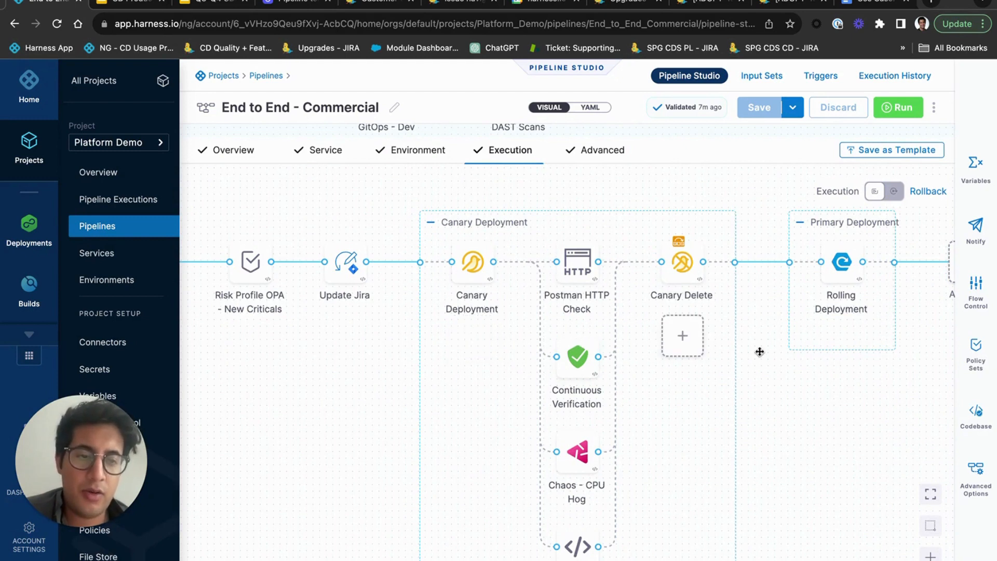
scroll(down, 3)
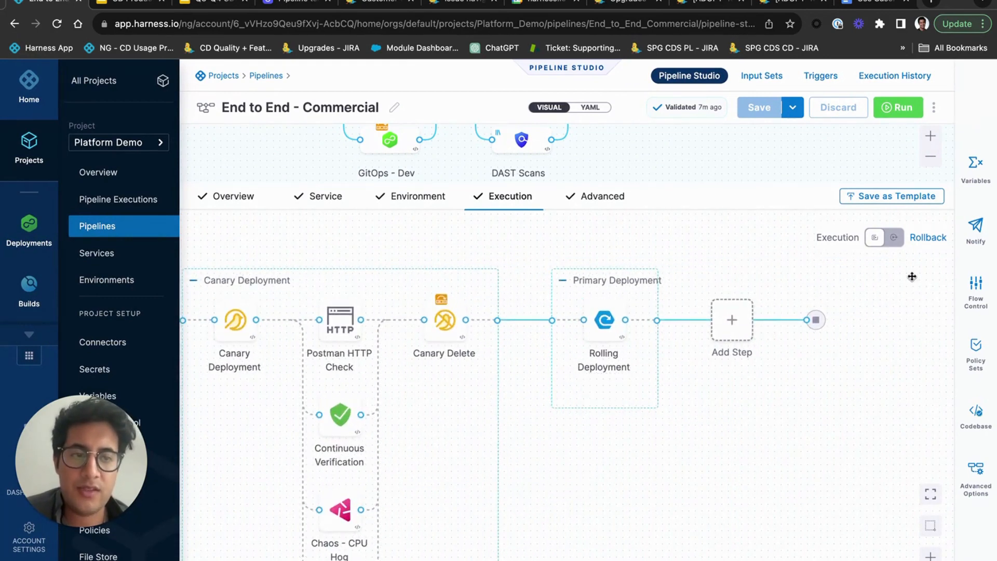
Show the stage's rollback steps: Canary Delete, Rolling Rollback, Update Jira, Terraform CleanUp.
click(894, 237)
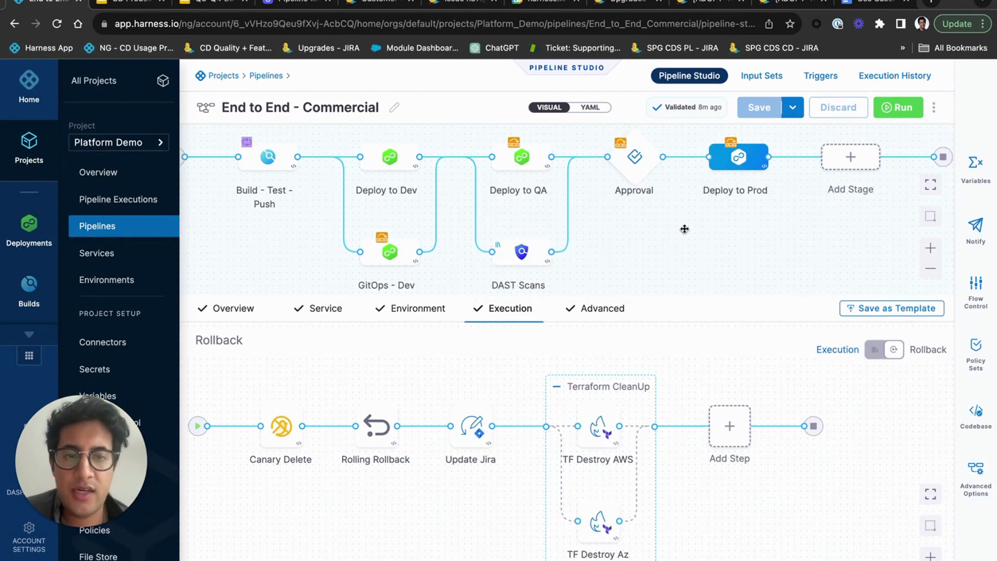
scroll(down, 3)
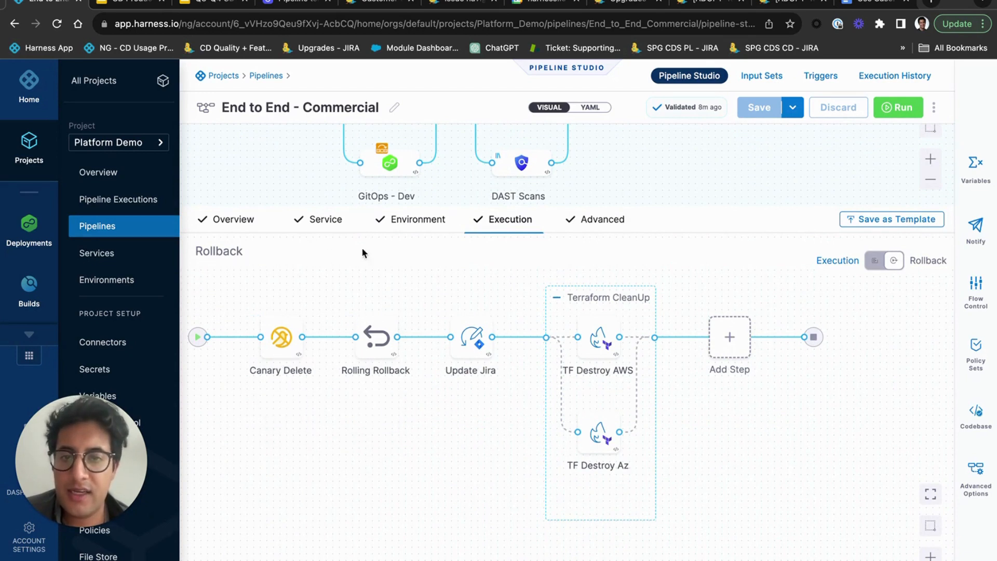
click(280, 338)
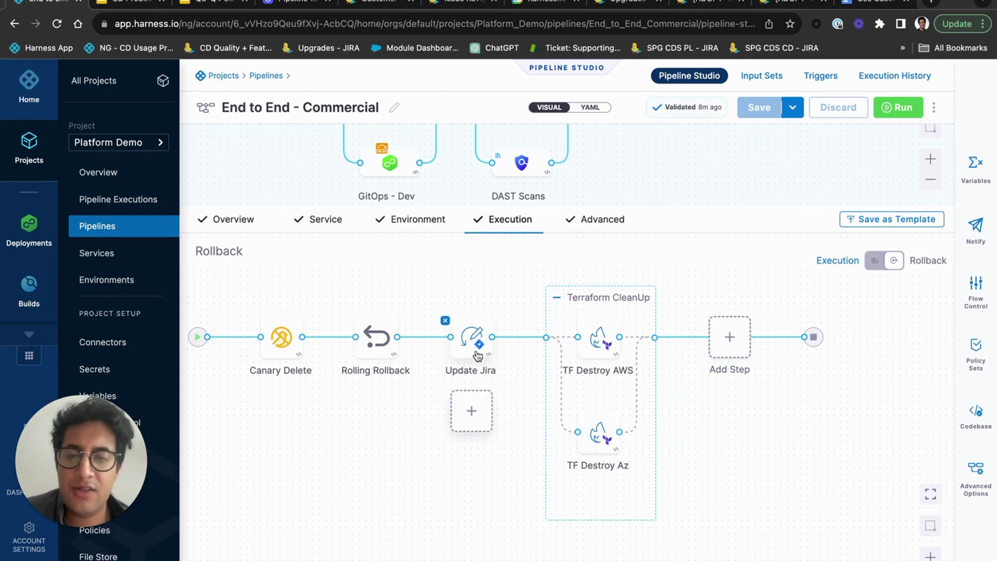
mouse_move(472, 359)
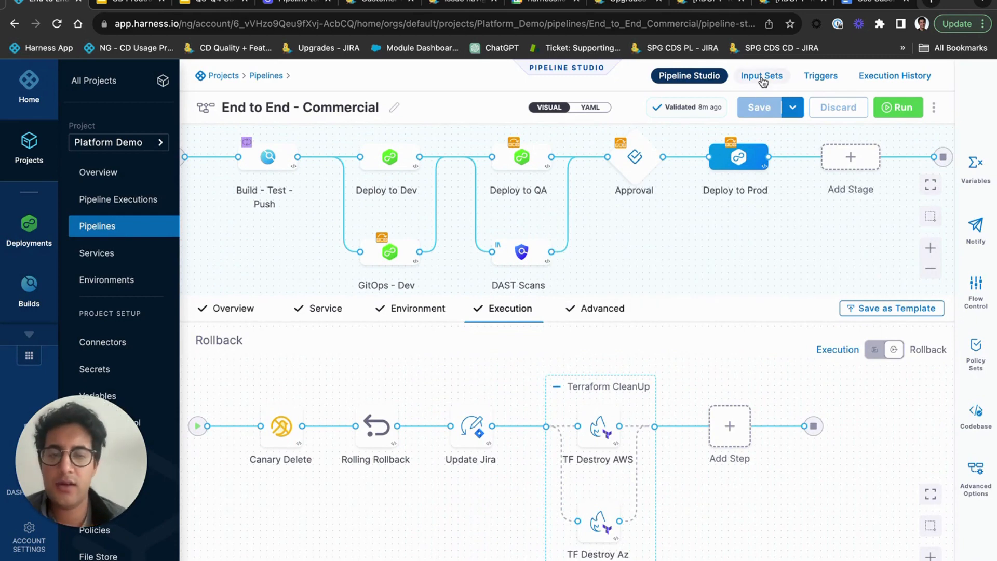
Glance at the pipeline's Input Sets and Triggers, dismissing the triggers help.
click(761, 75)
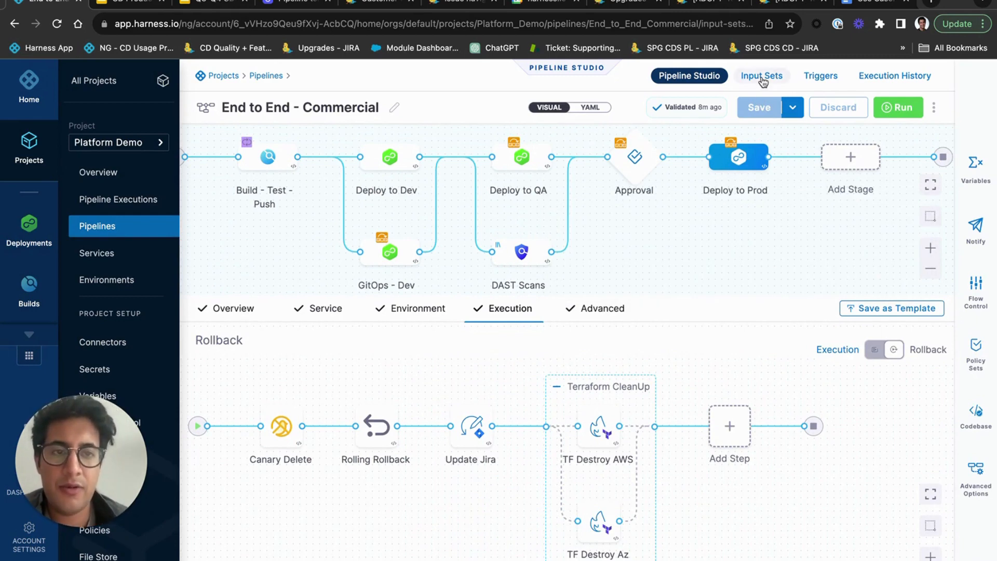
click(761, 75)
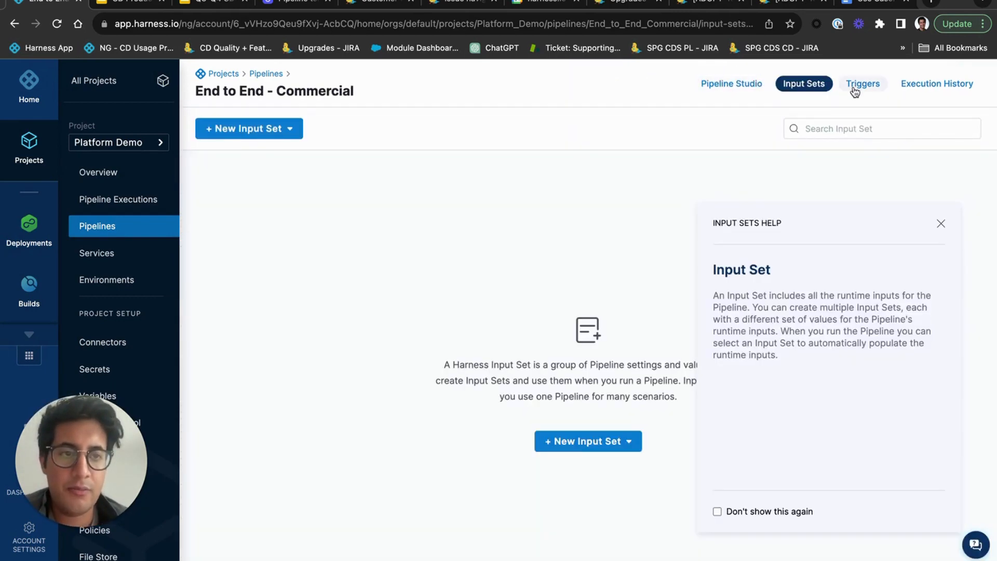
click(862, 83)
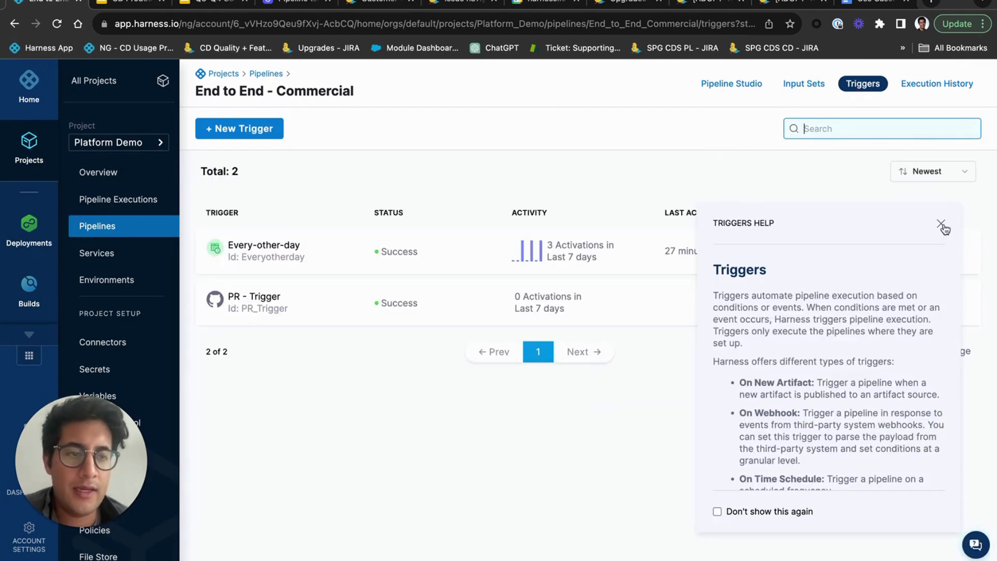
click(942, 224)
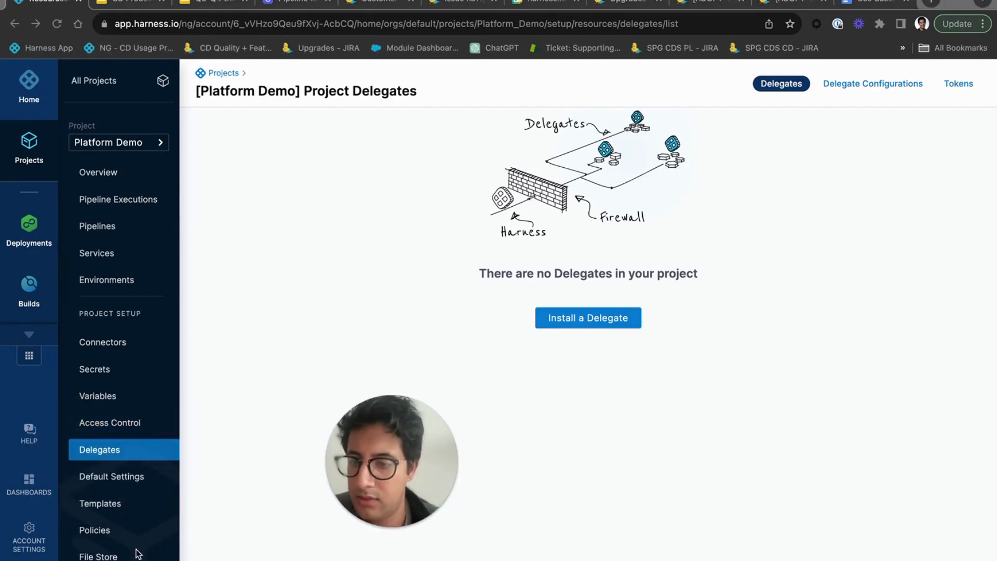
Browse the Platform Demo project's 27 templates and the available new-template types.
click(99, 502)
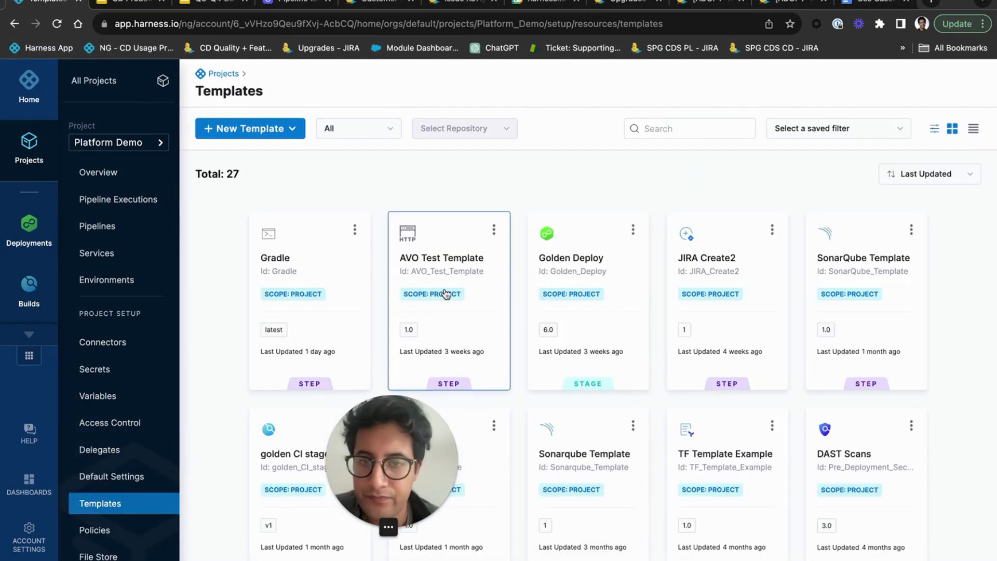
scroll(down, 3)
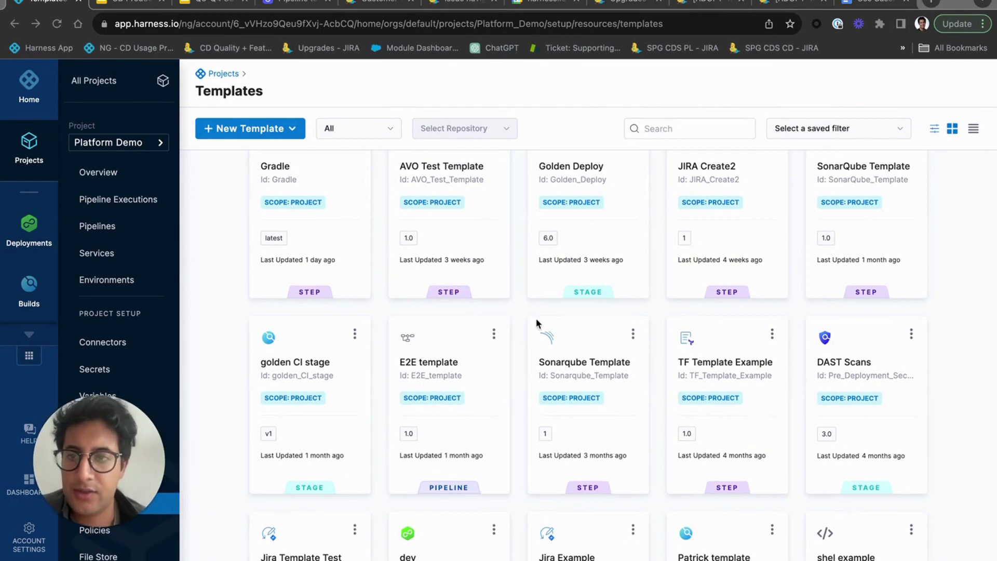
scroll(down, 3)
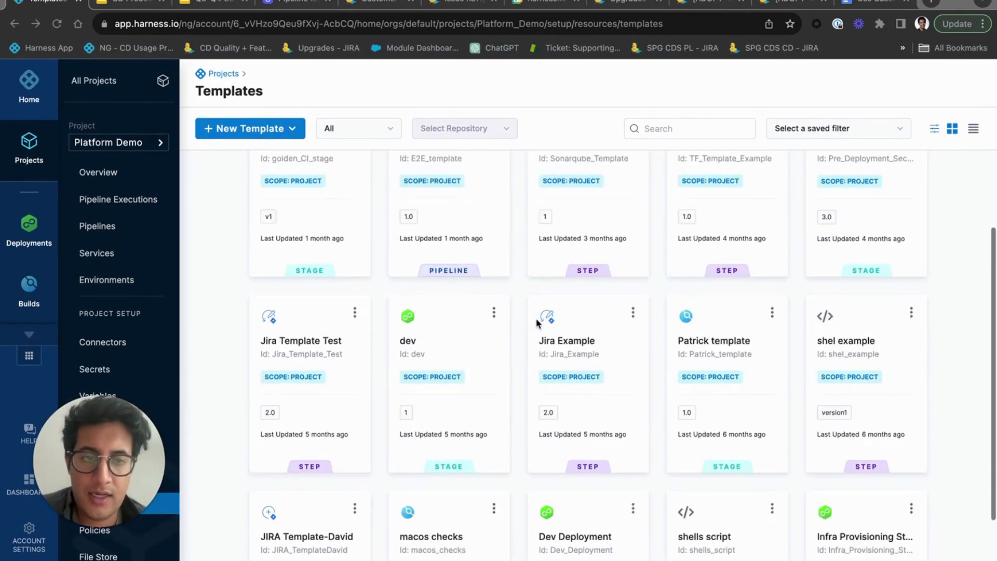
scroll(down, 3)
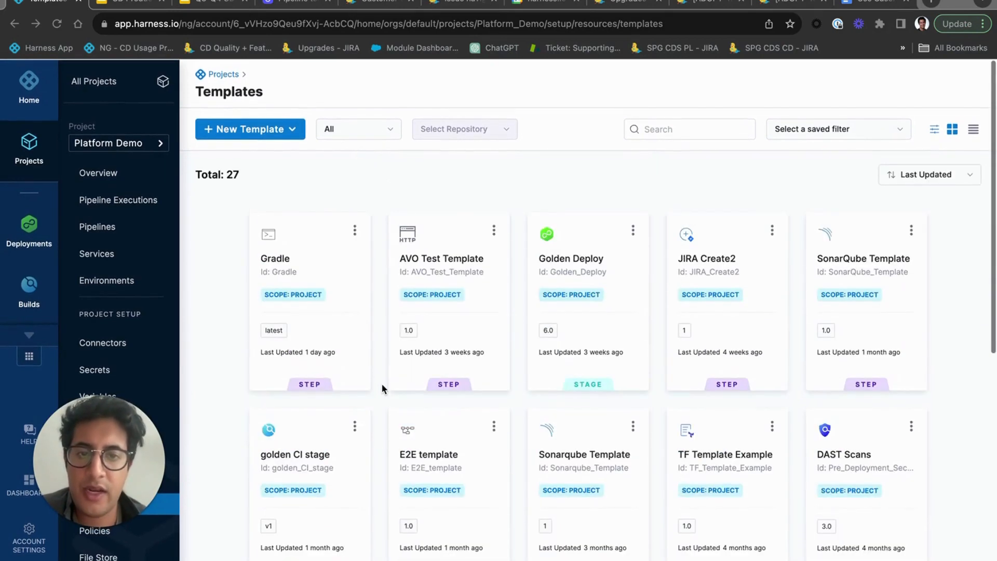
mouse_move(295, 170)
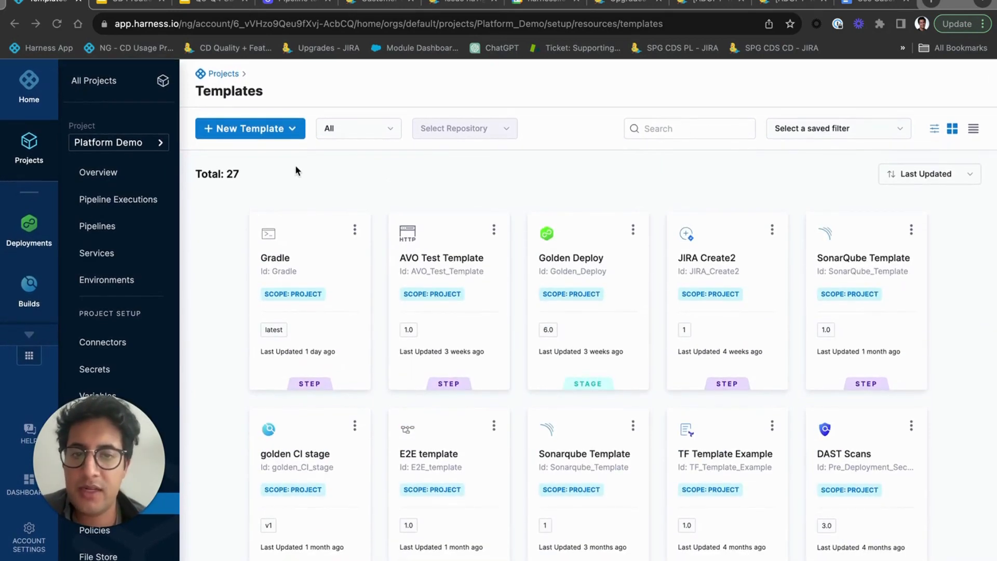
mouse_move(321, 259)
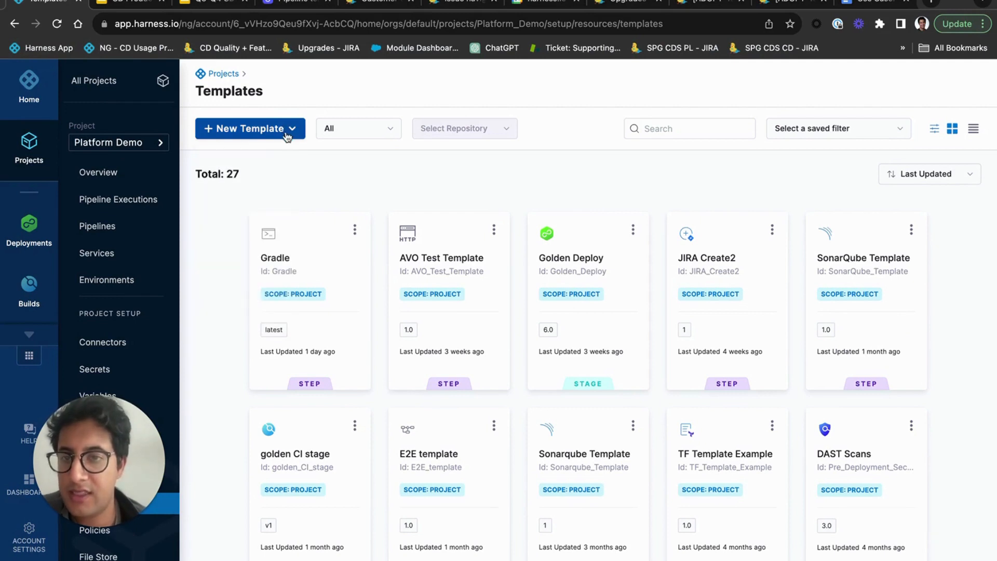
click(249, 128)
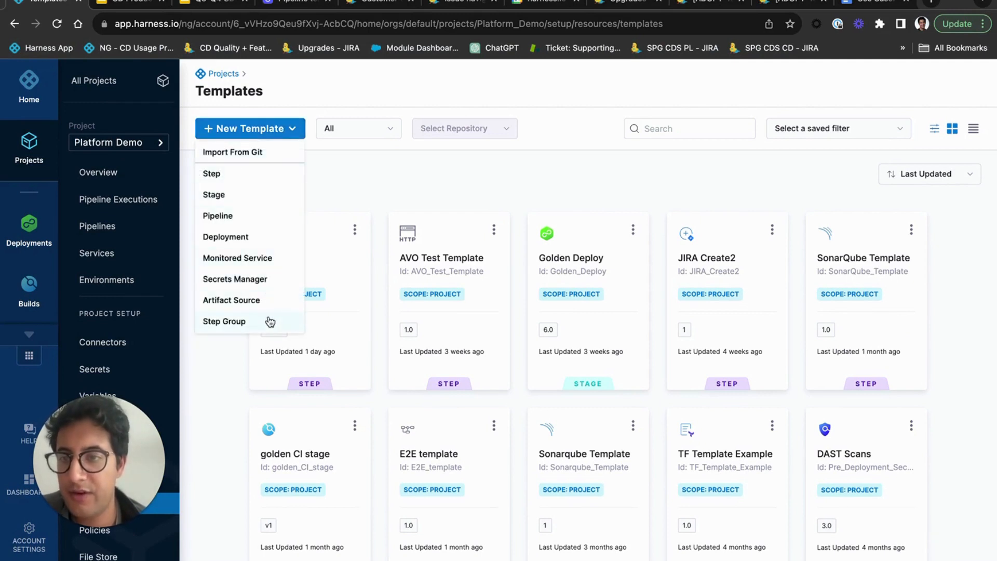
mouse_move(258, 301)
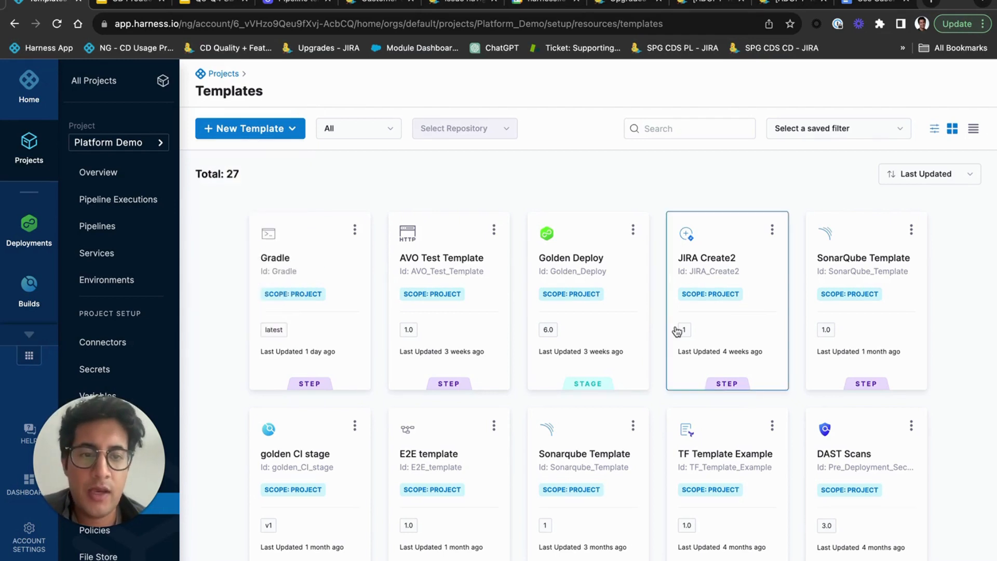
scroll(down, 3)
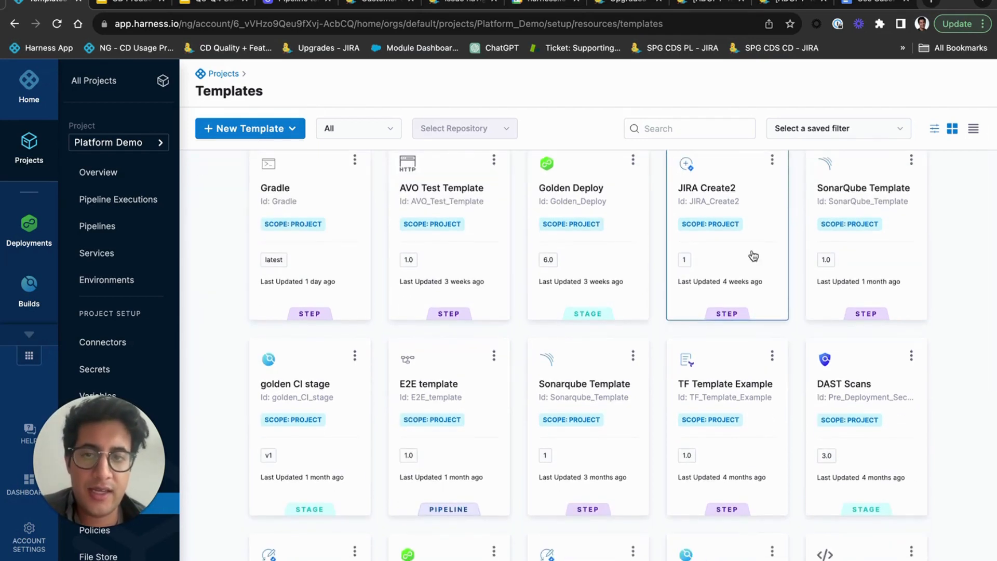
scroll(down, 3)
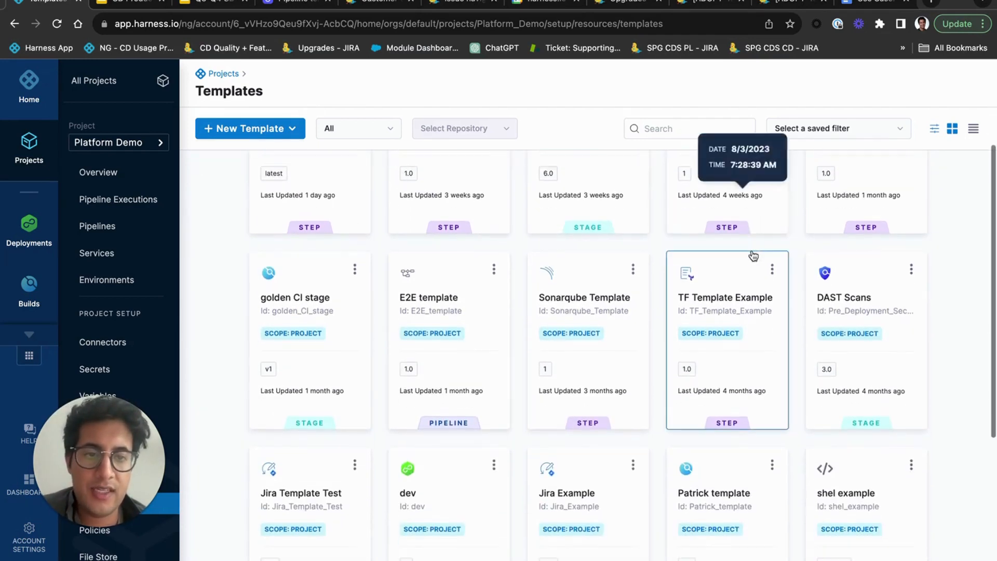
mouse_move(604, 276)
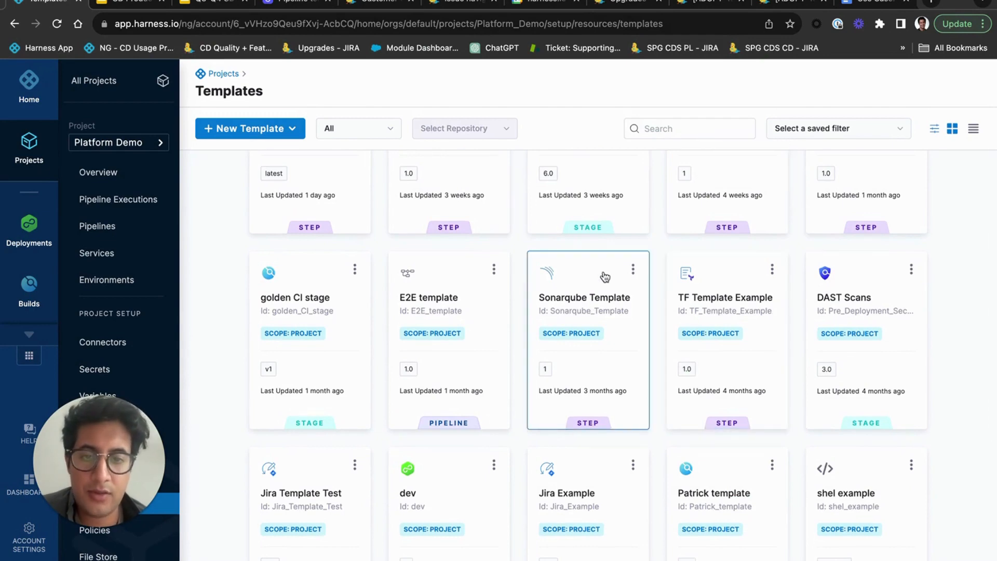
Inspect the E2E pipeline template's versions 1.0 Stable and 1.1, then return to the template list.
click(428, 297)
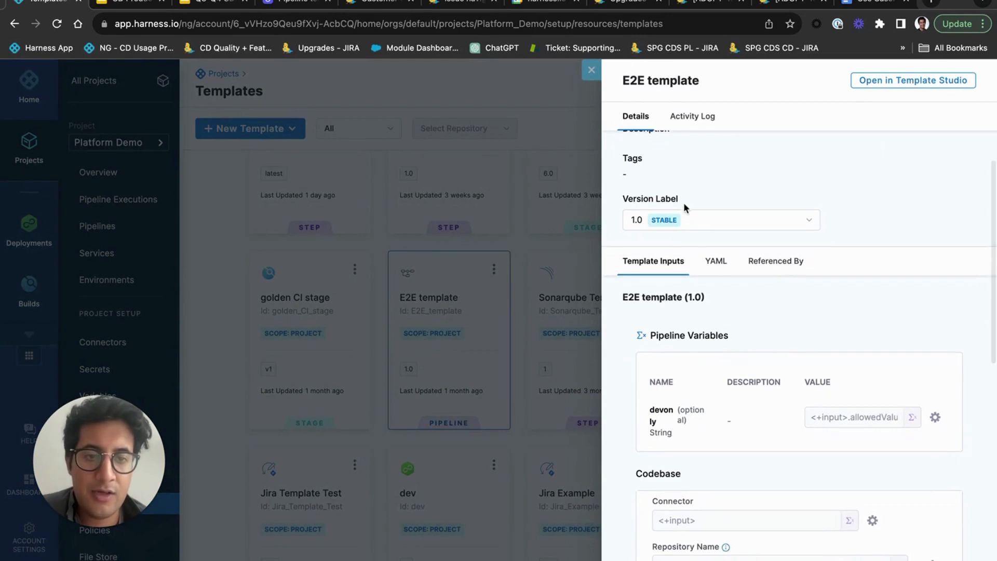
click(721, 219)
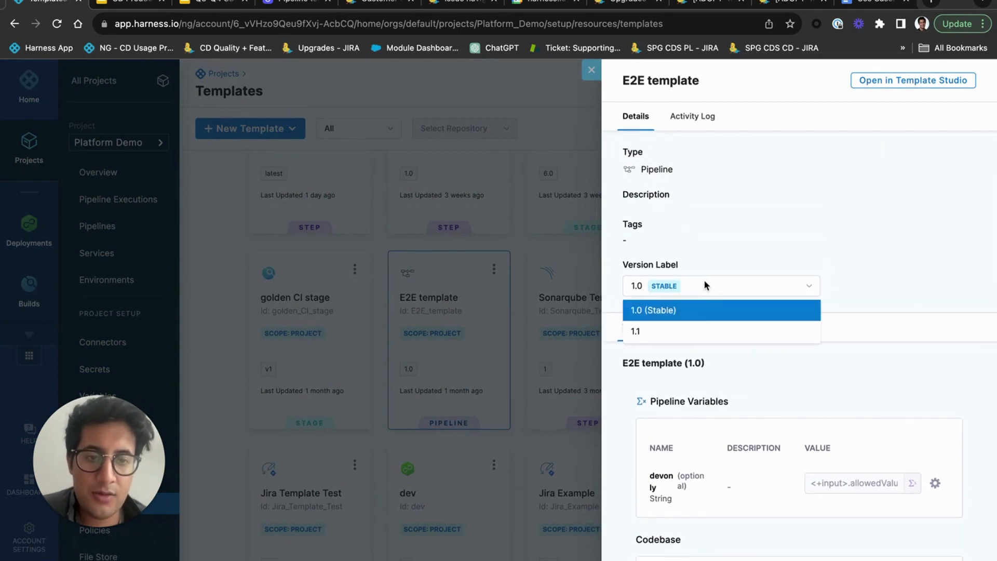
mouse_move(656, 337)
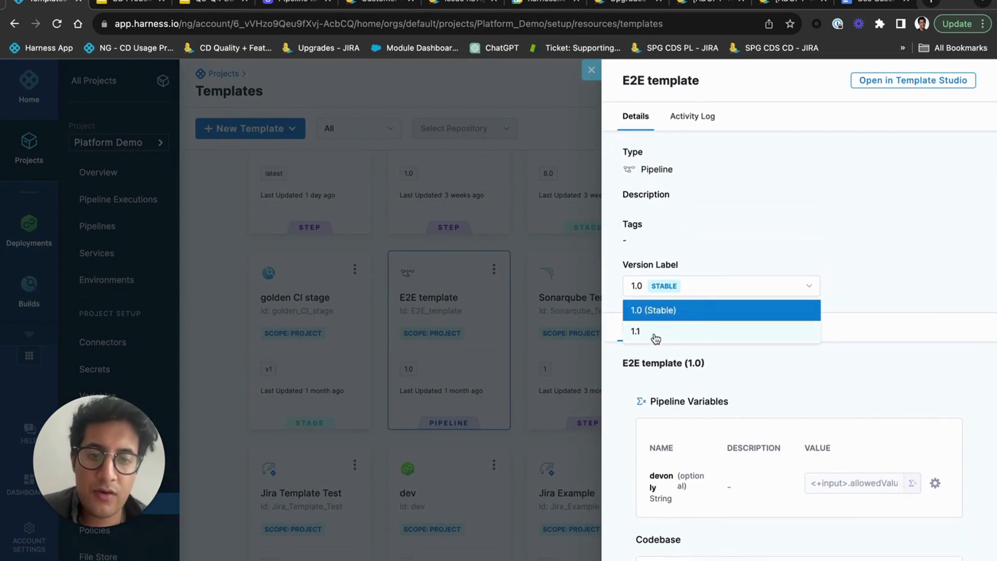
mouse_move(703, 336)
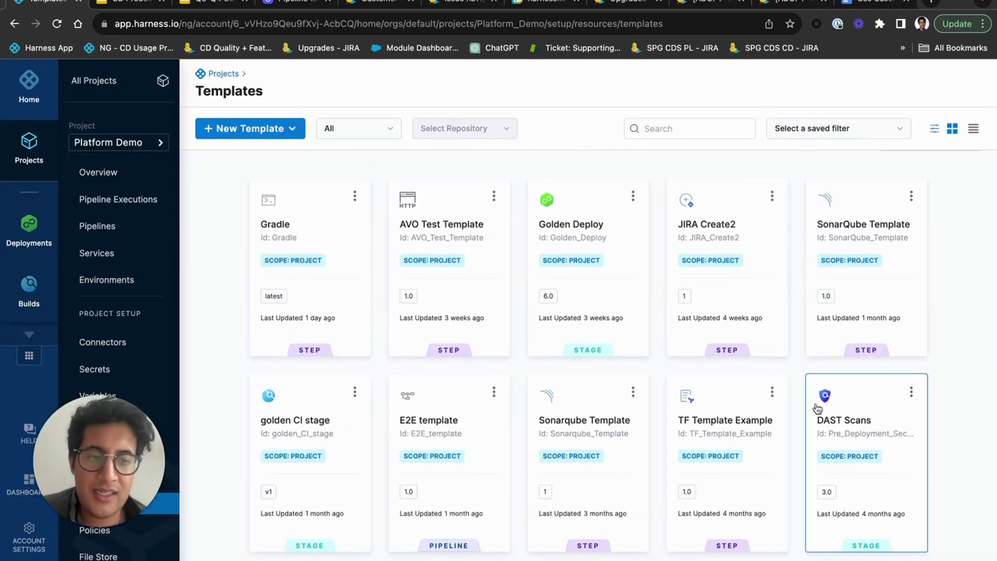
scroll(down, 3)
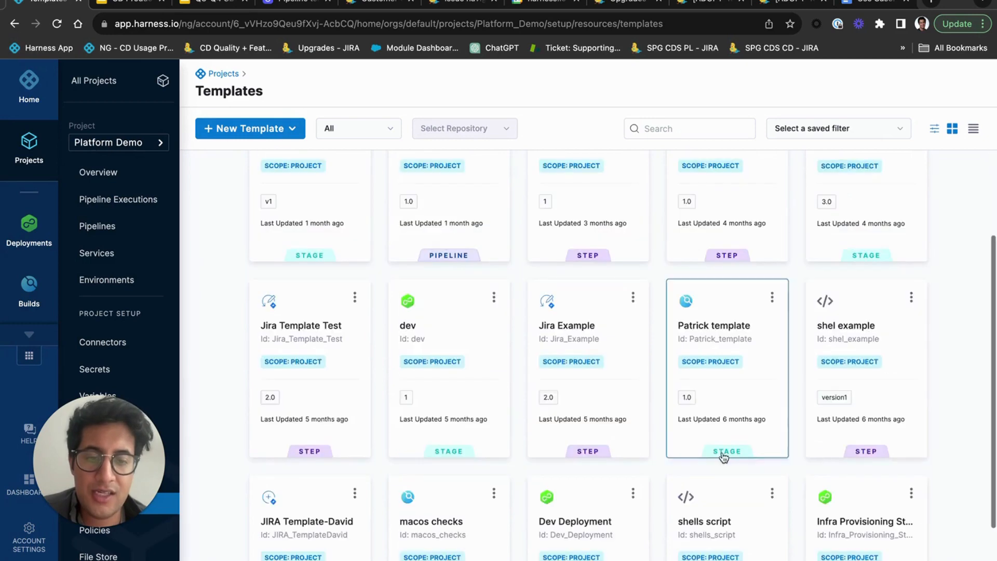
scroll(down, 3)
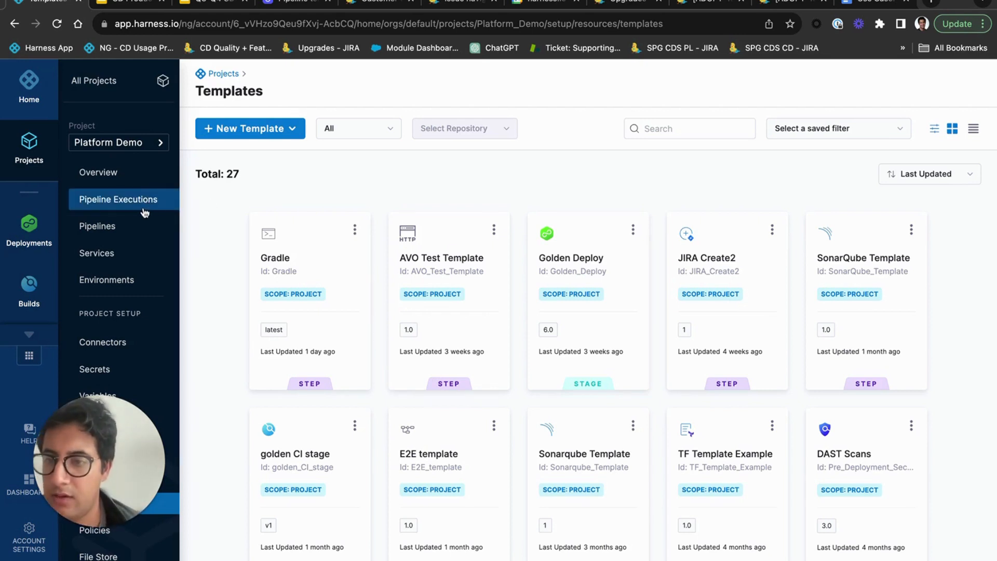
mouse_move(134, 253)
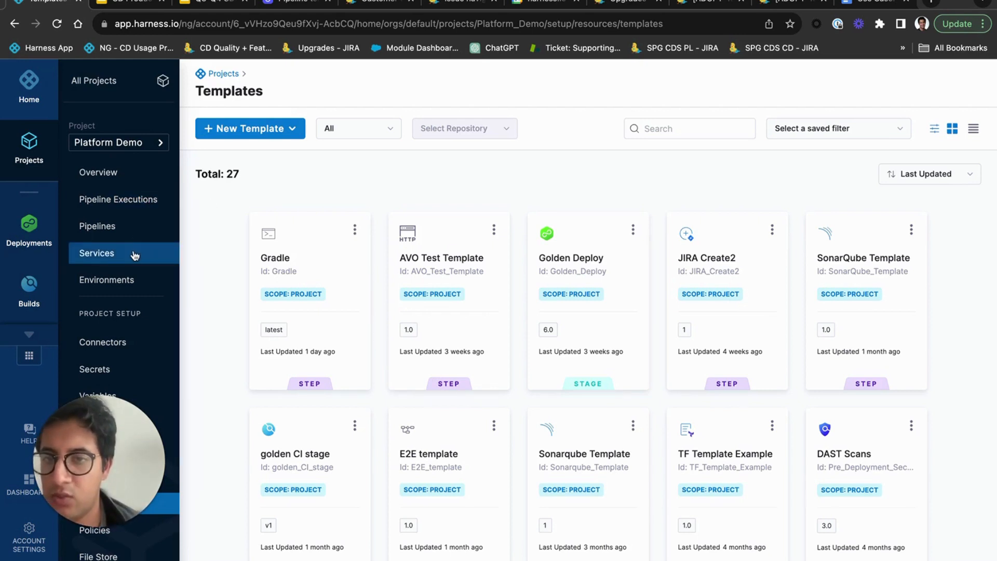
Set the helm service's deployment type to Kubernetes in its configuration.
click(97, 252)
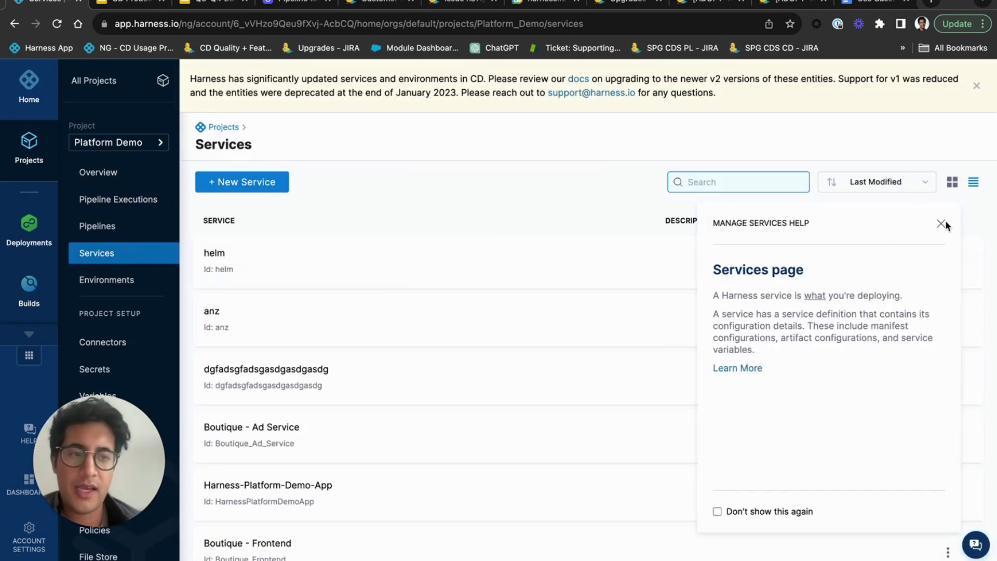
click(214, 253)
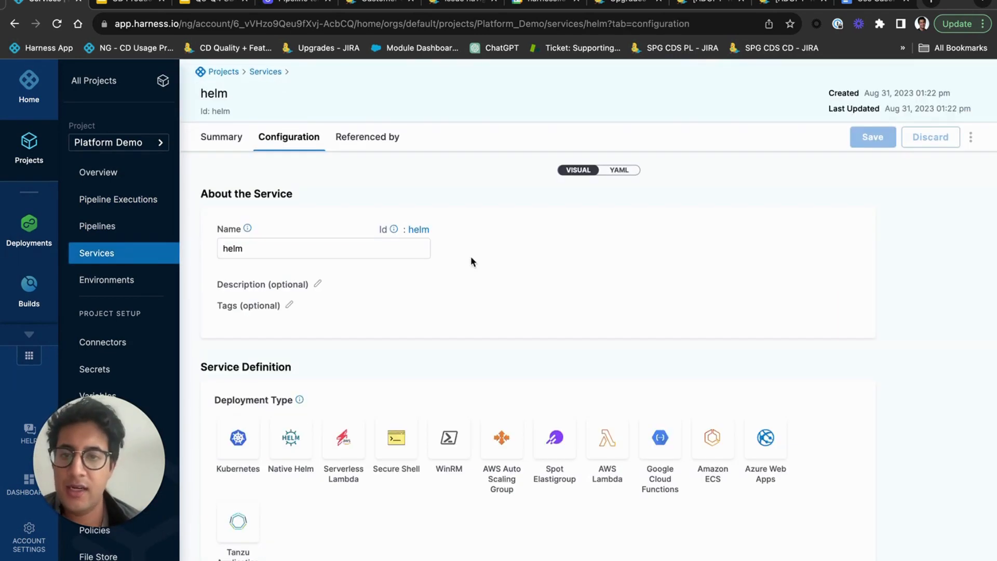
scroll(down, 3)
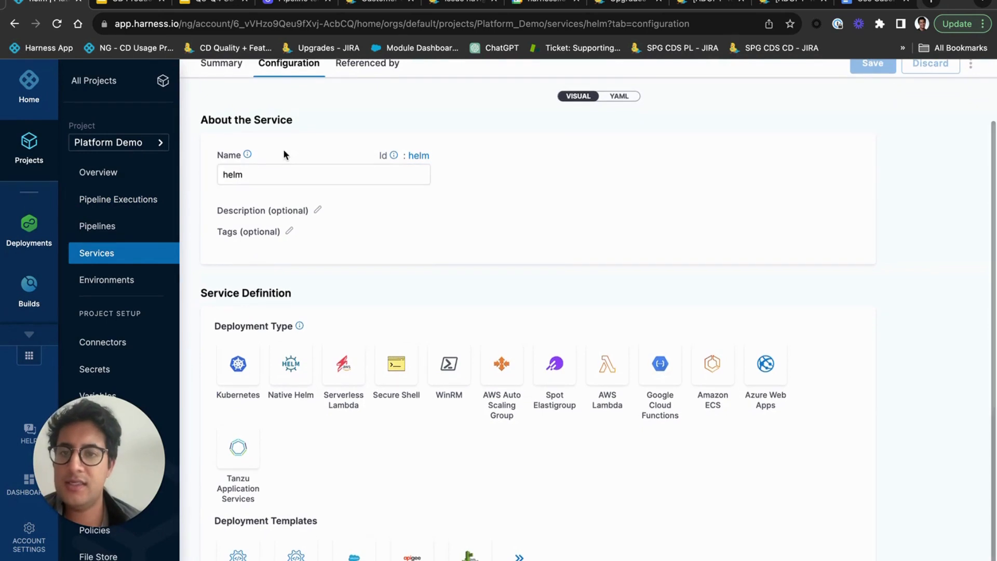
scroll(down, 3)
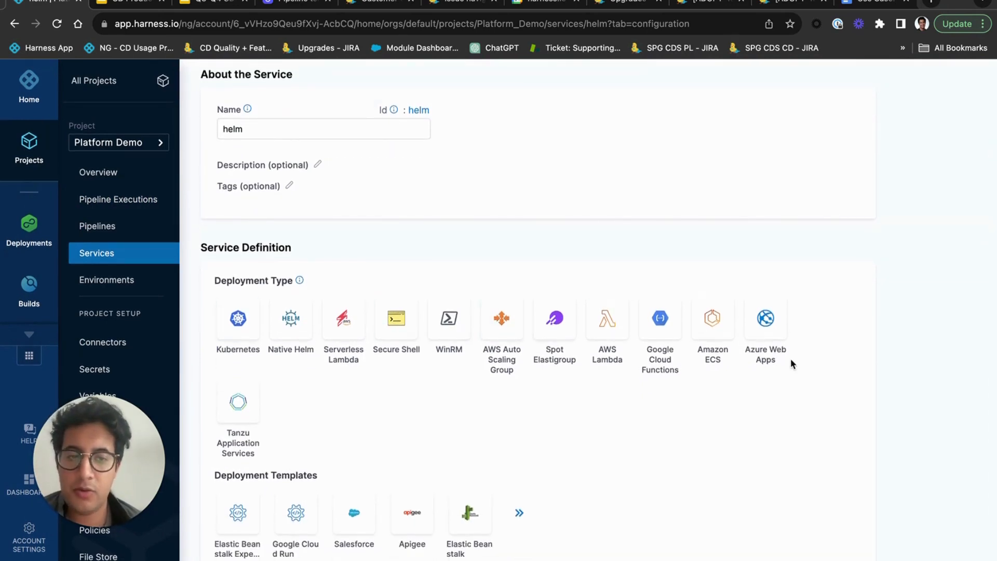
click(237, 321)
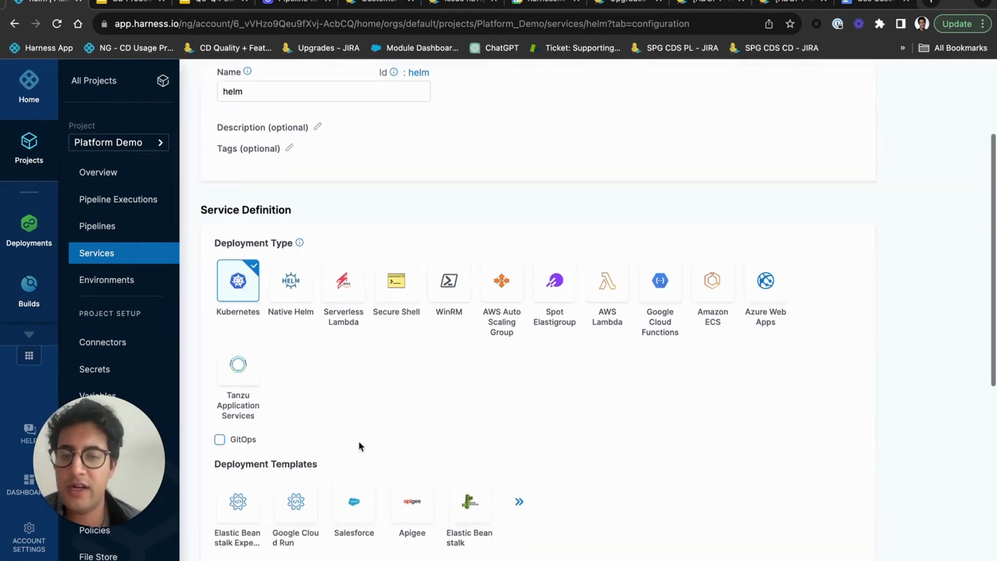
Start adding a K8s Manifest to the service, then abandon the manifest wizard.
scroll(down, 3)
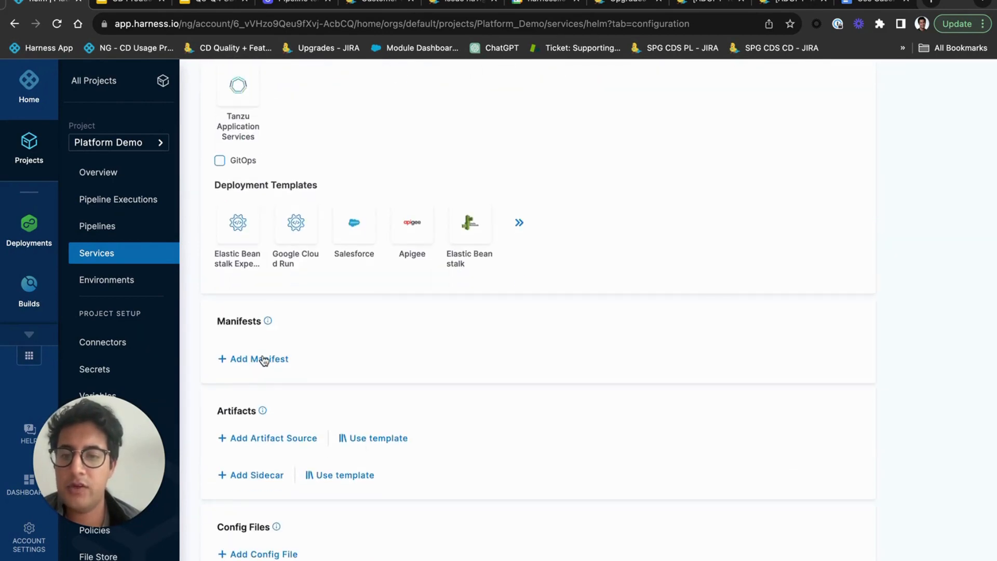
click(253, 359)
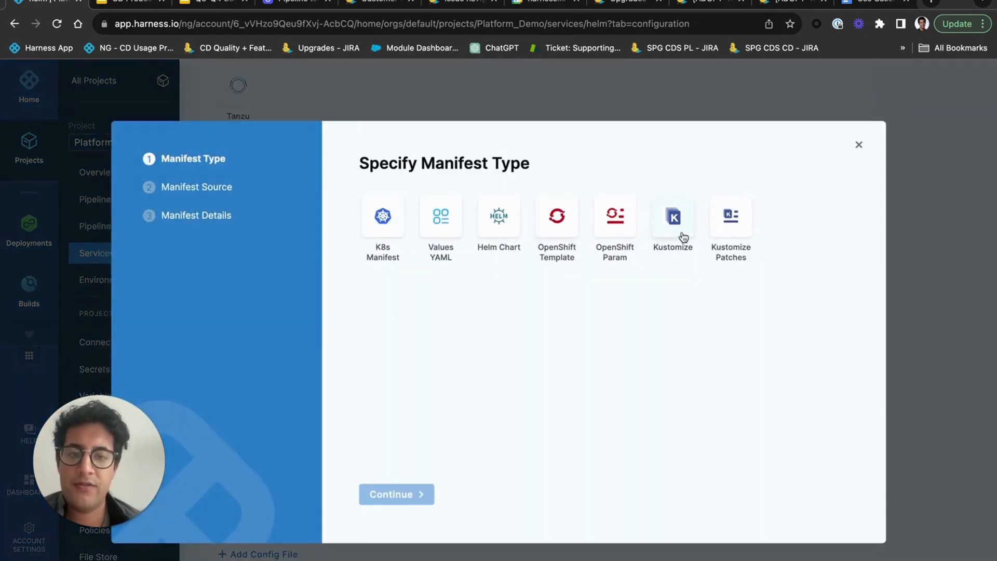
click(382, 215)
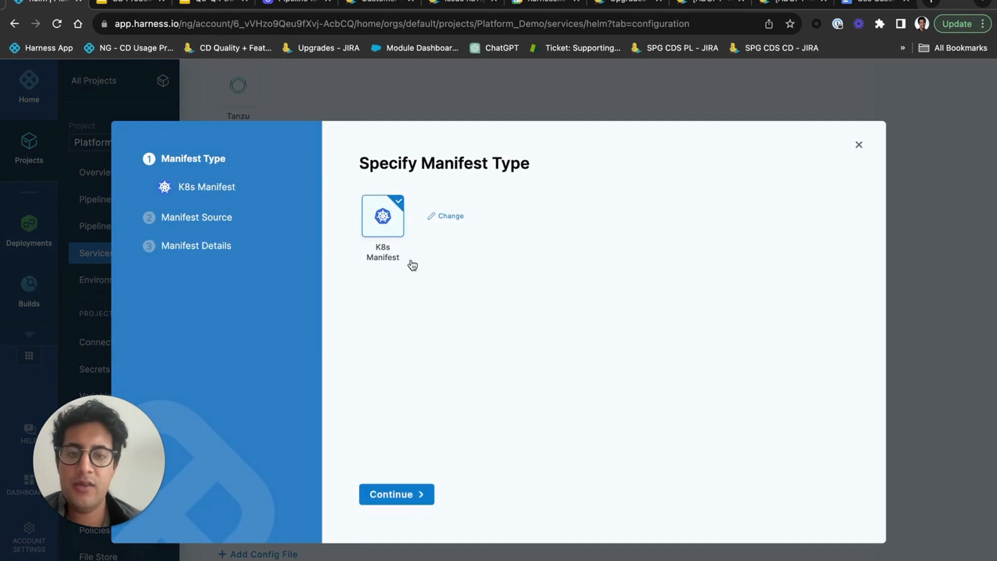
click(396, 494)
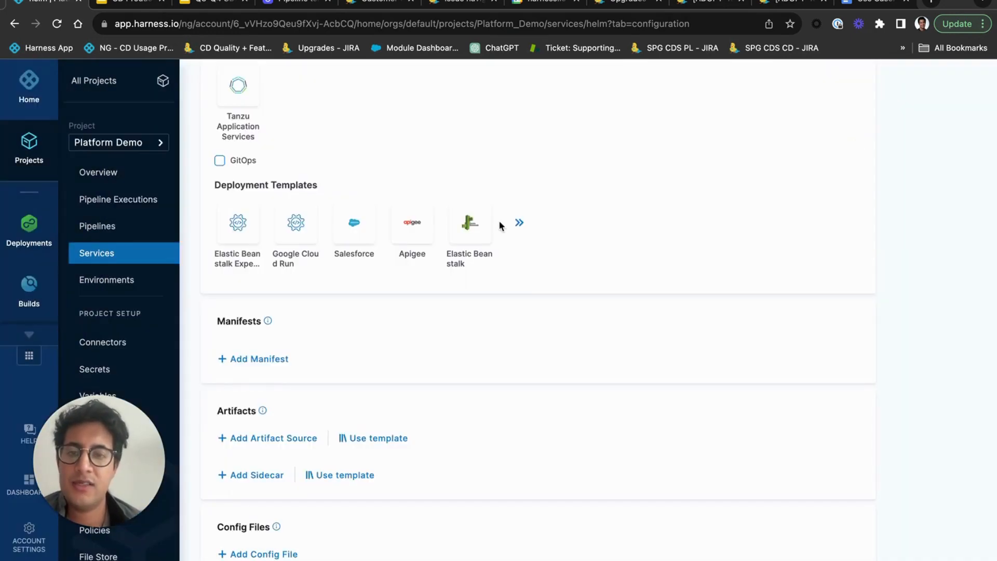
Browse the artifact repository source types for the helm service without choosing one.
click(272, 437)
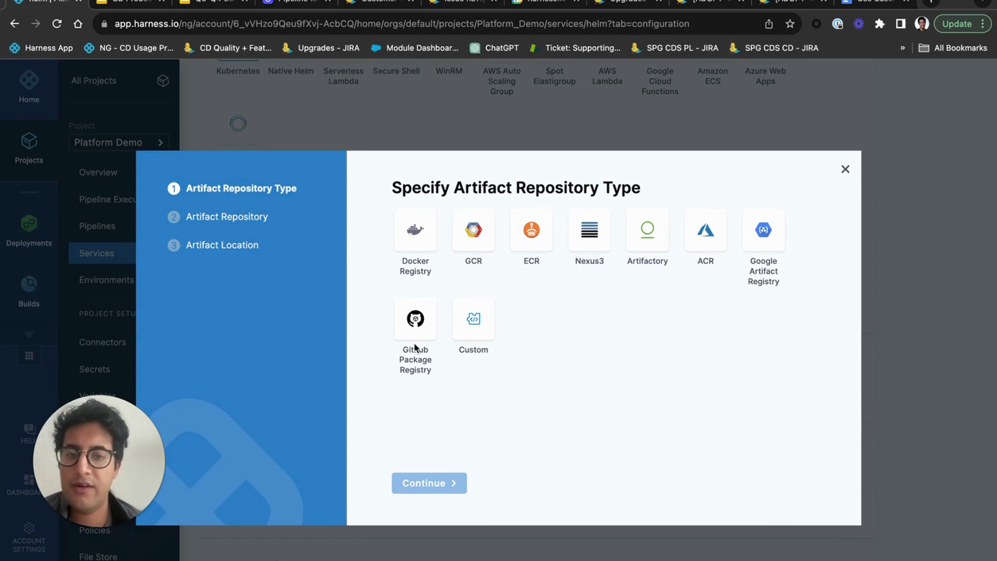
mouse_move(397, 259)
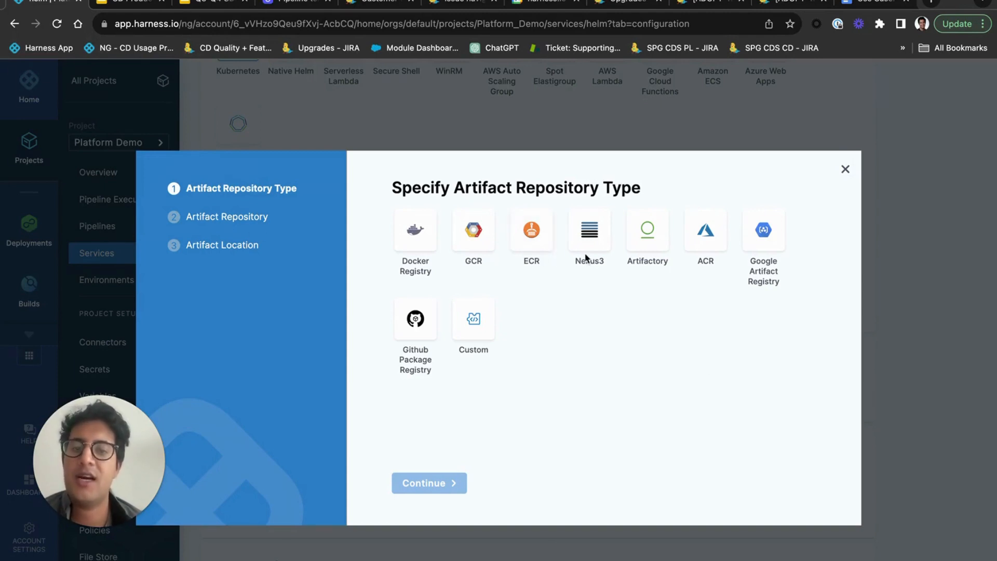
click(845, 170)
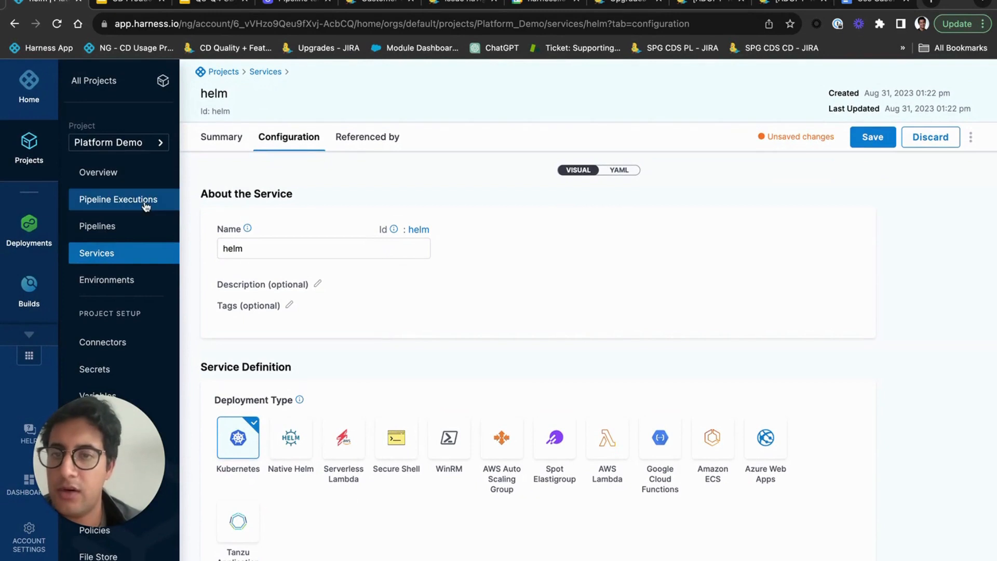
mouse_move(97, 172)
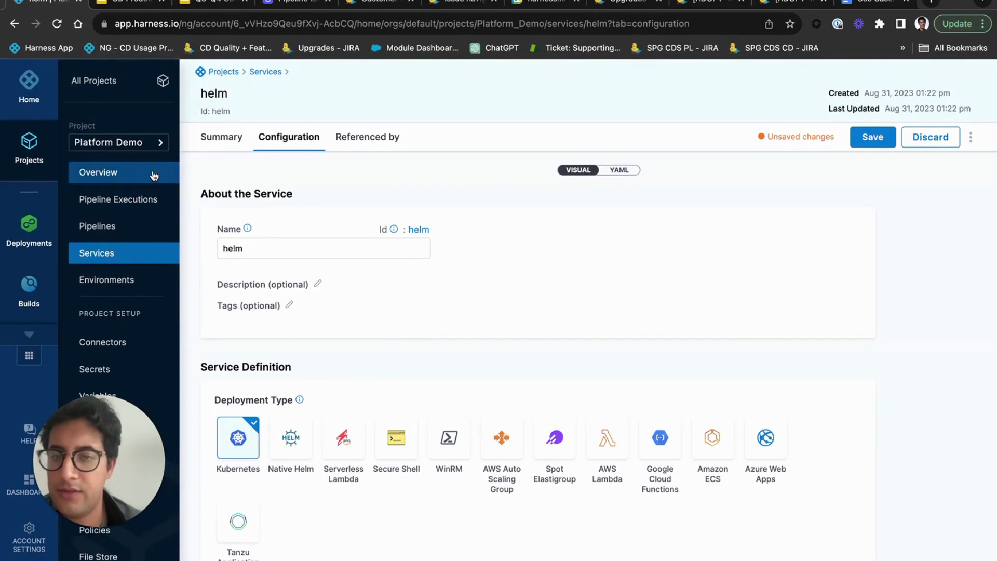
scroll(down, 3)
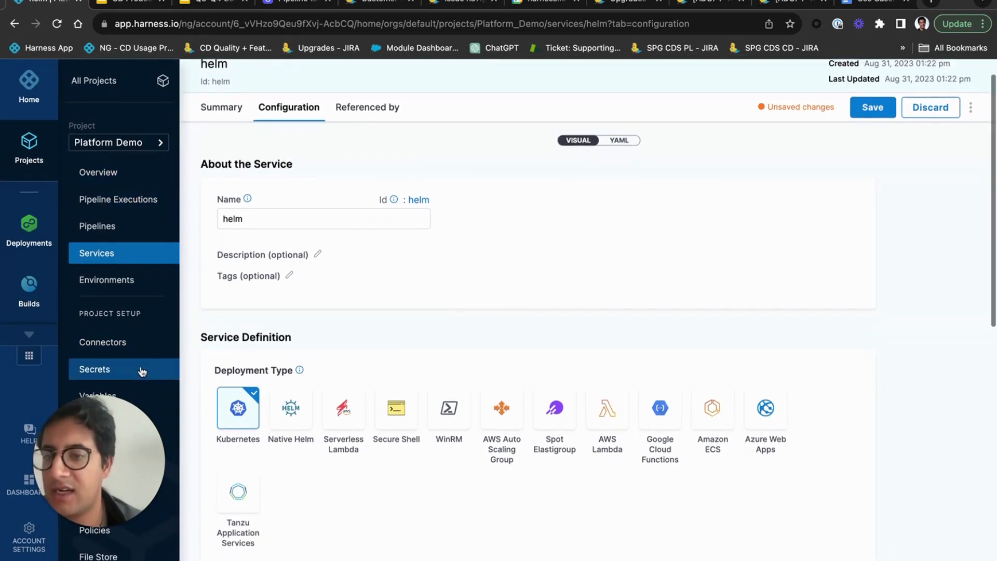
scroll(down, 3)
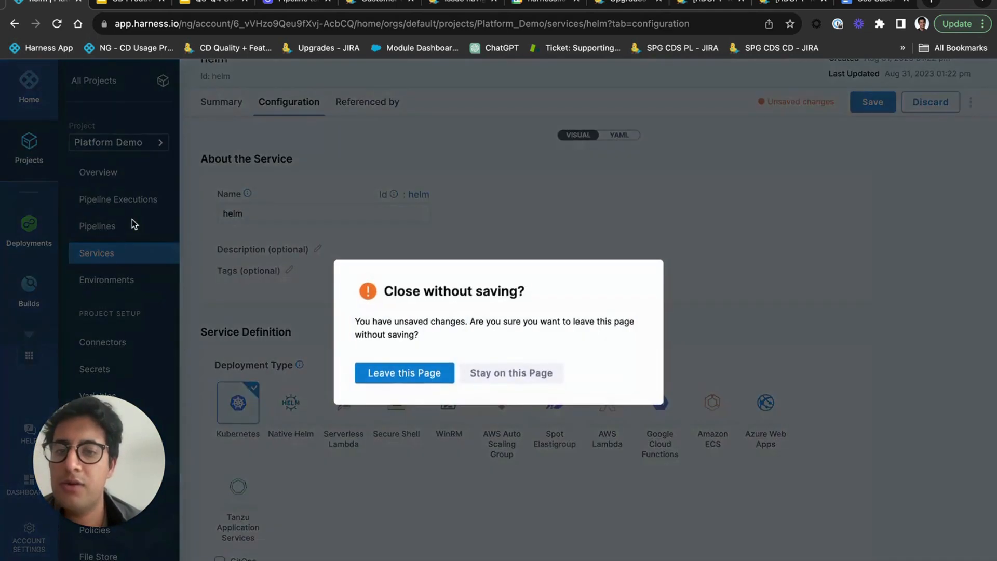
Discard the service changes and create an empty inline pipeline named rohan in Pipeline Studio.
click(403, 373)
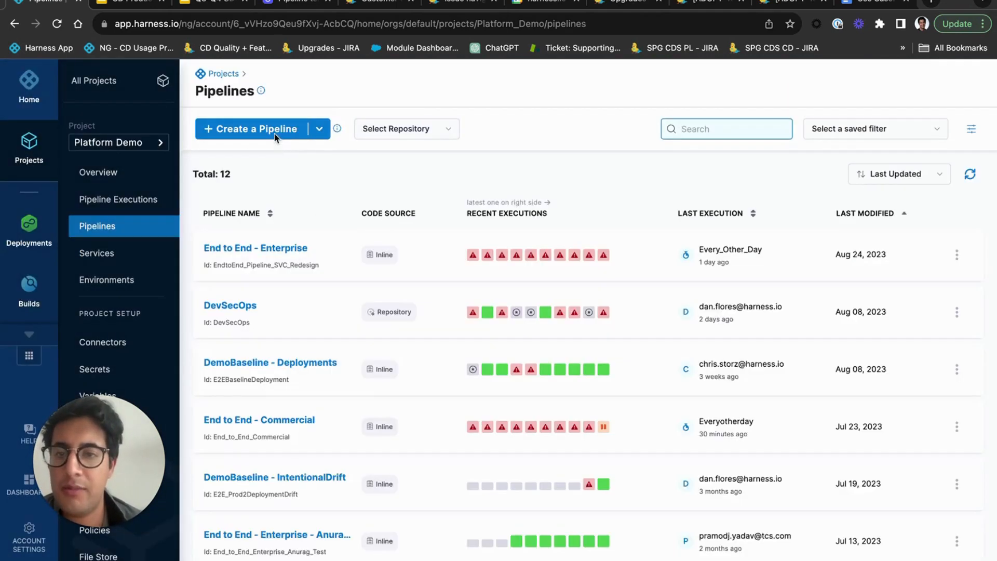
click(251, 129)
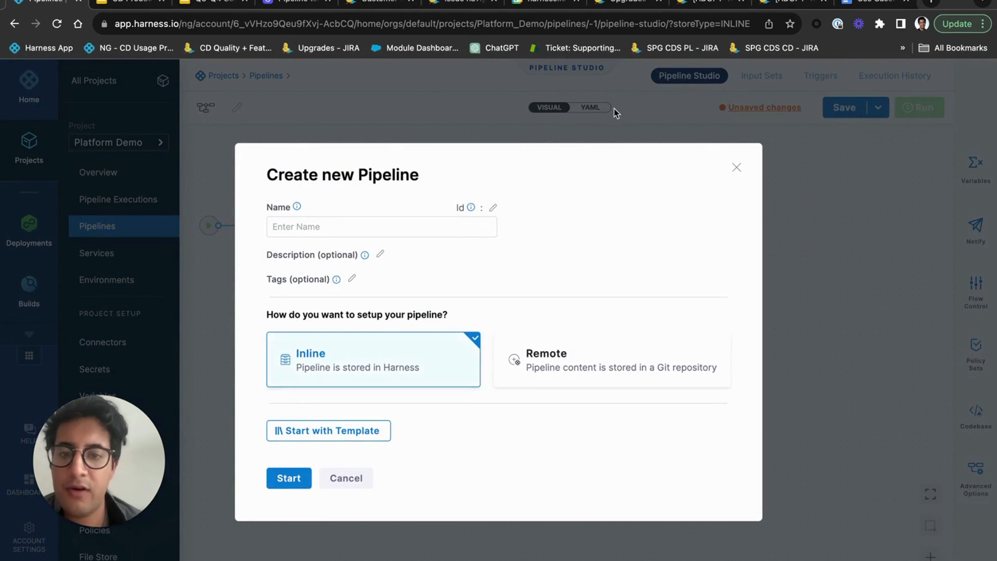
mouse_move(601, 370)
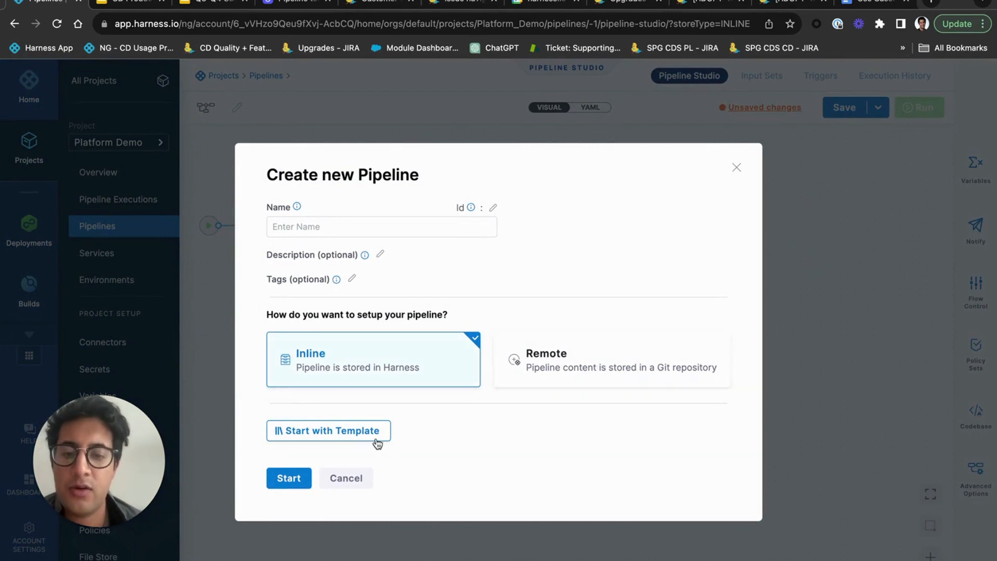
click(382, 226)
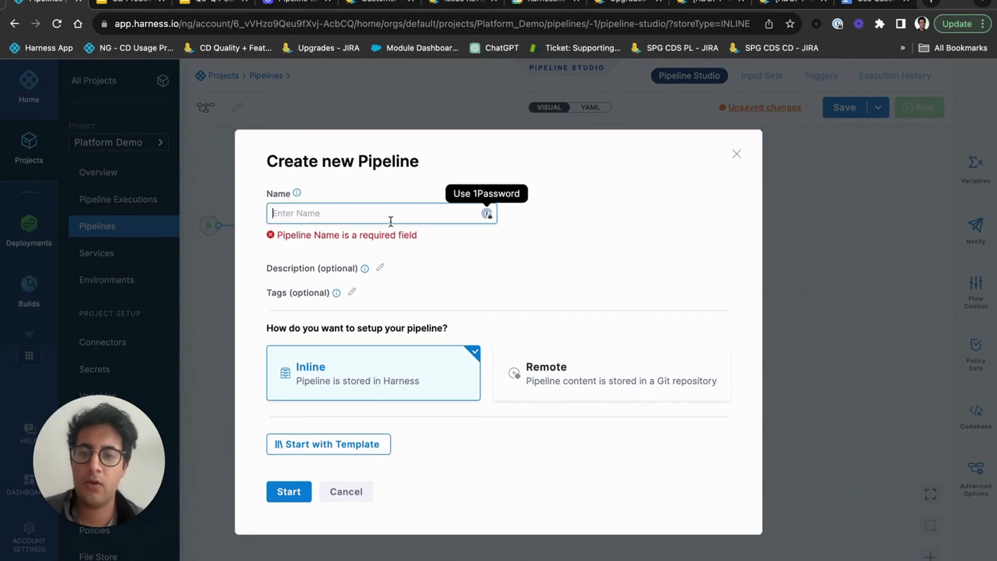
text(rohan)
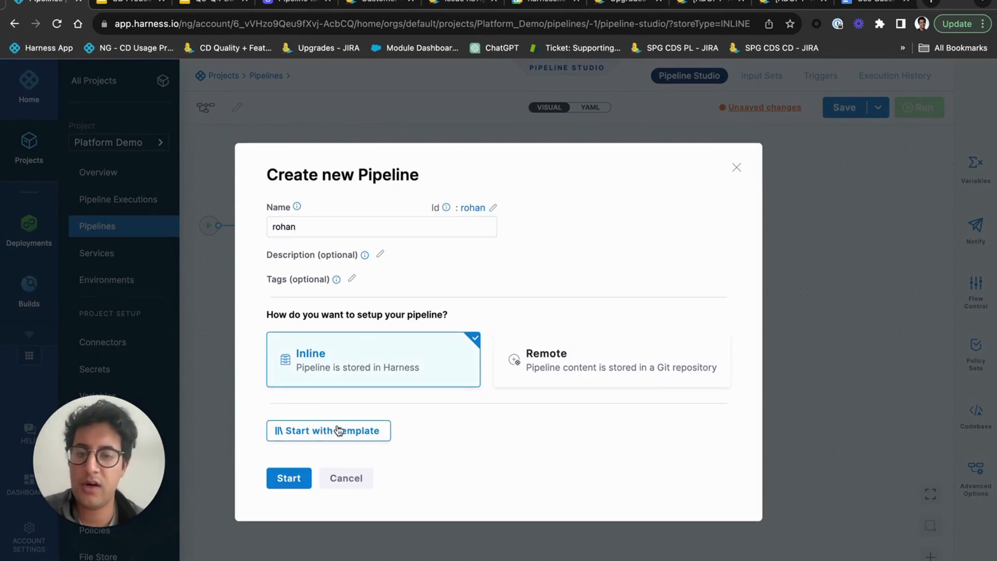
click(328, 430)
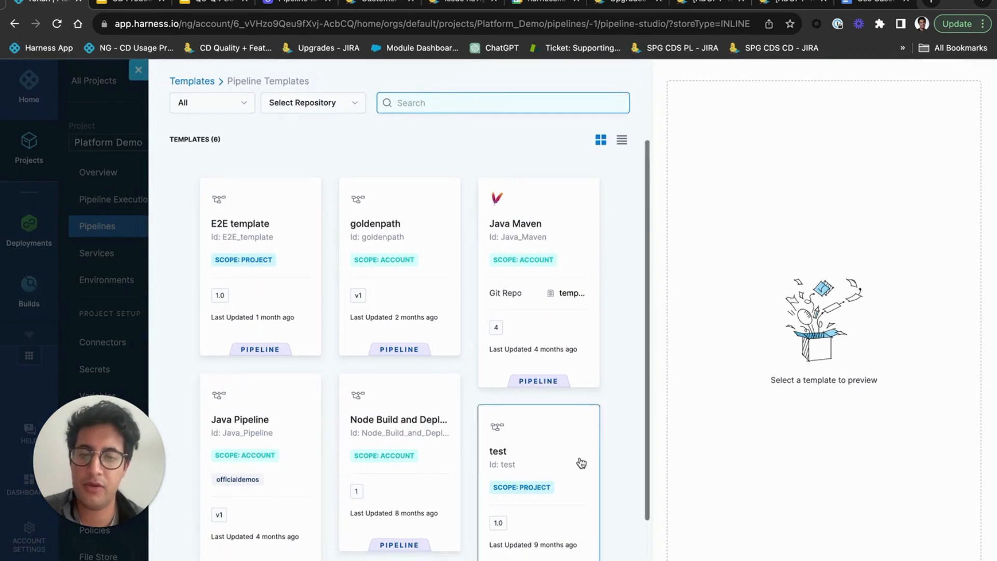
click(138, 70)
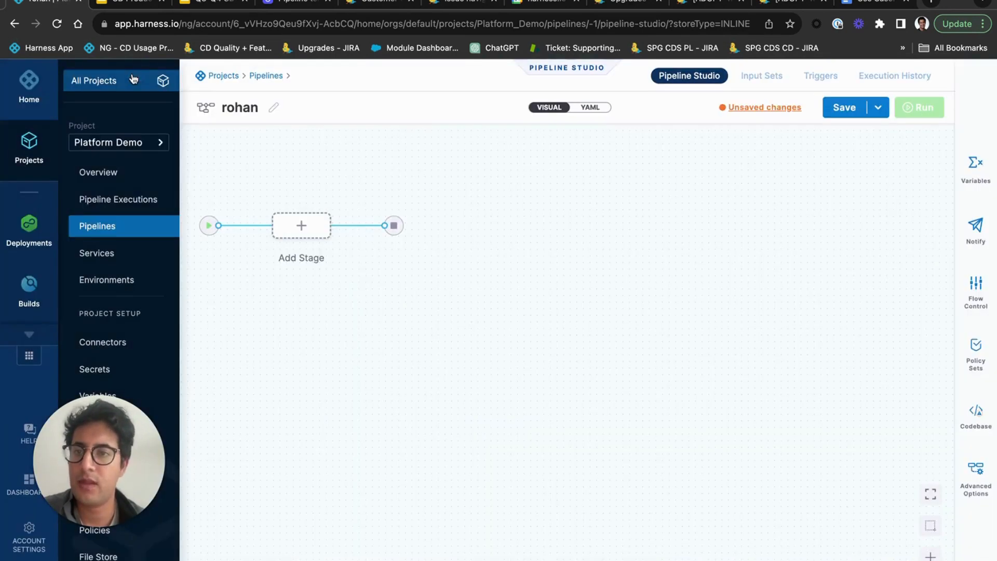